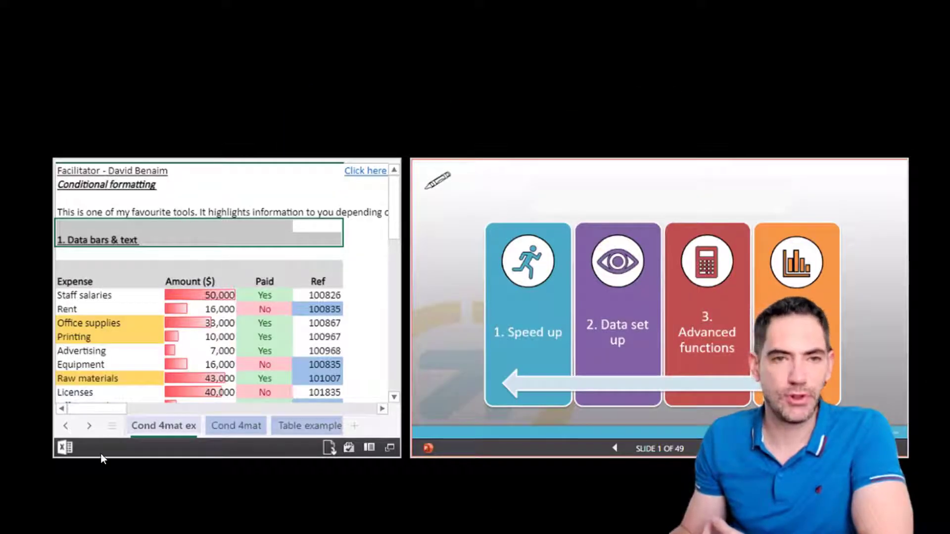
pyautogui.moveTo(578, 419)
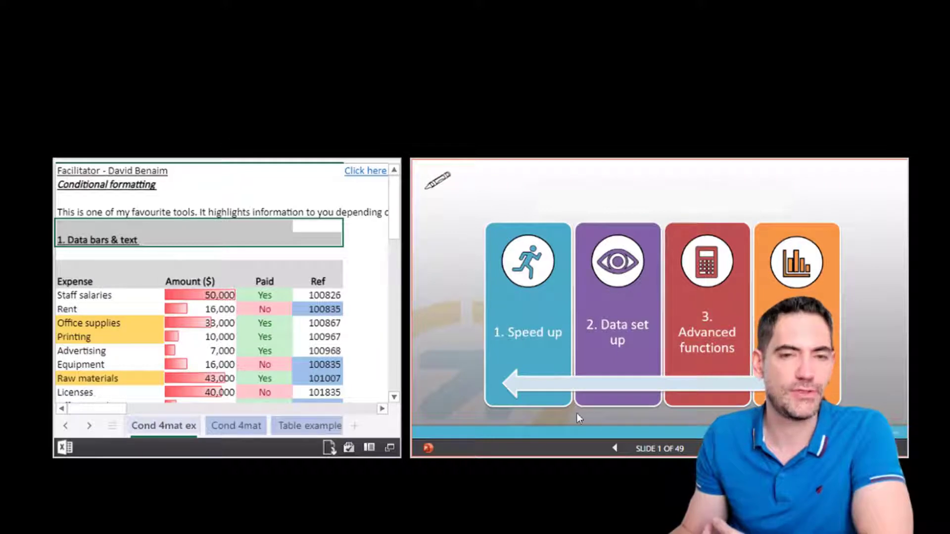
pyautogui.moveTo(224, 421)
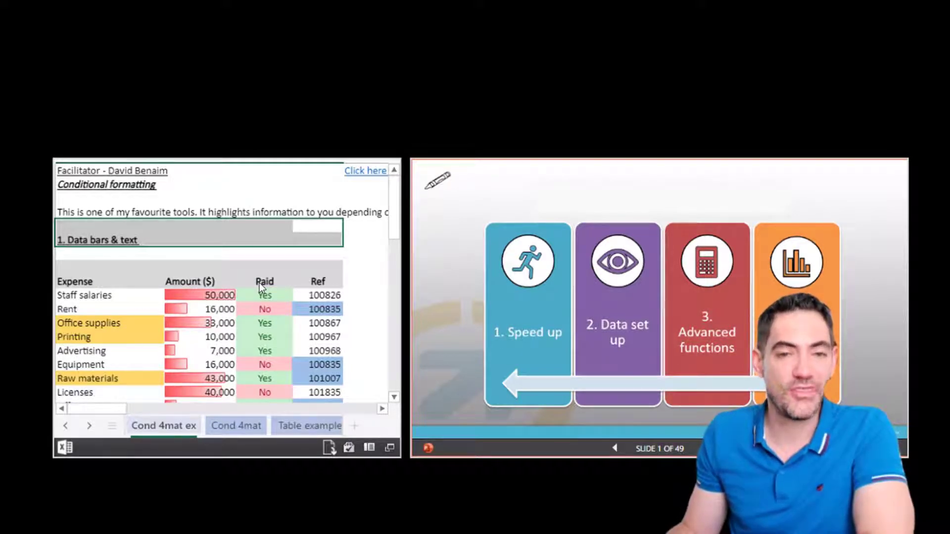
pyautogui.moveTo(535, 380)
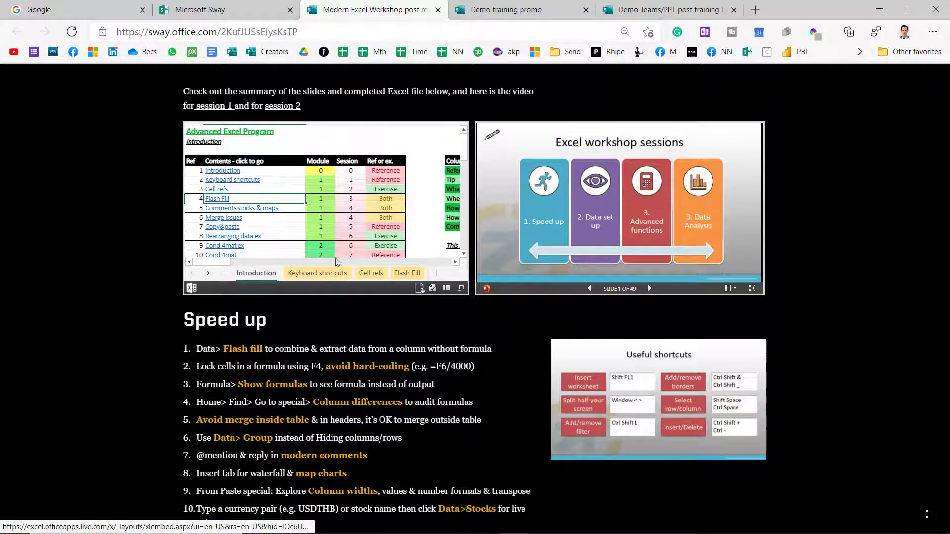
# Switch the embedded workbook through Cell refs to its Copy&paste sheet
pyautogui.click(371, 273)
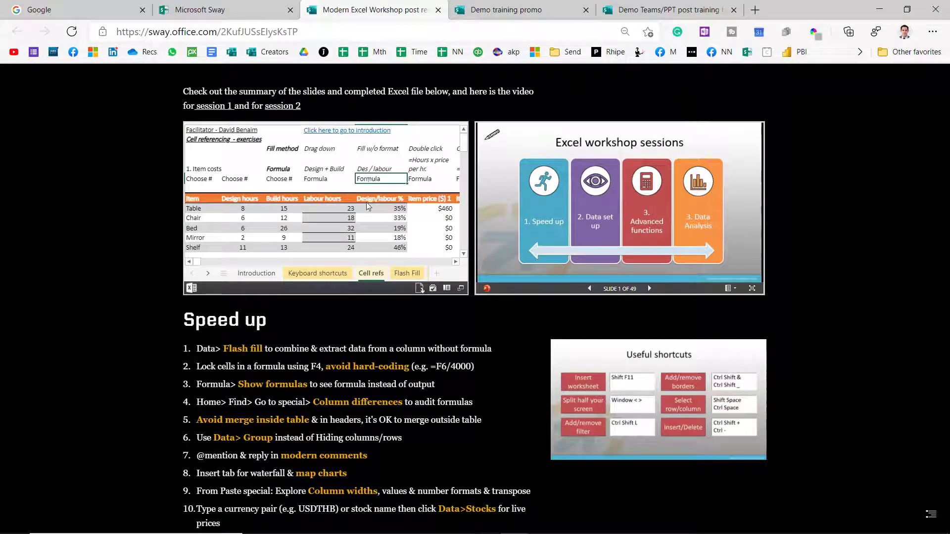
pyautogui.click(257, 273)
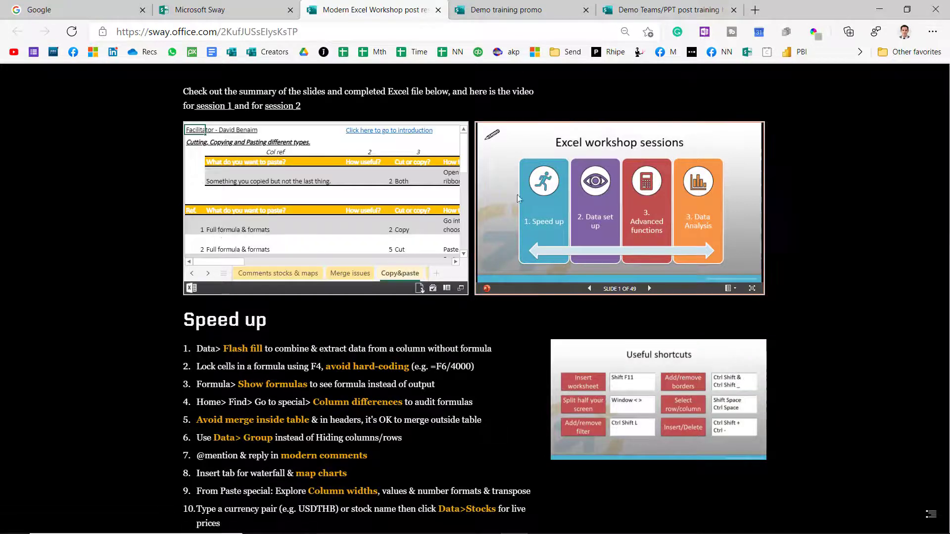
# Advance the embedded deck to slide 5 and show its download and print options
pyautogui.click(650, 289)
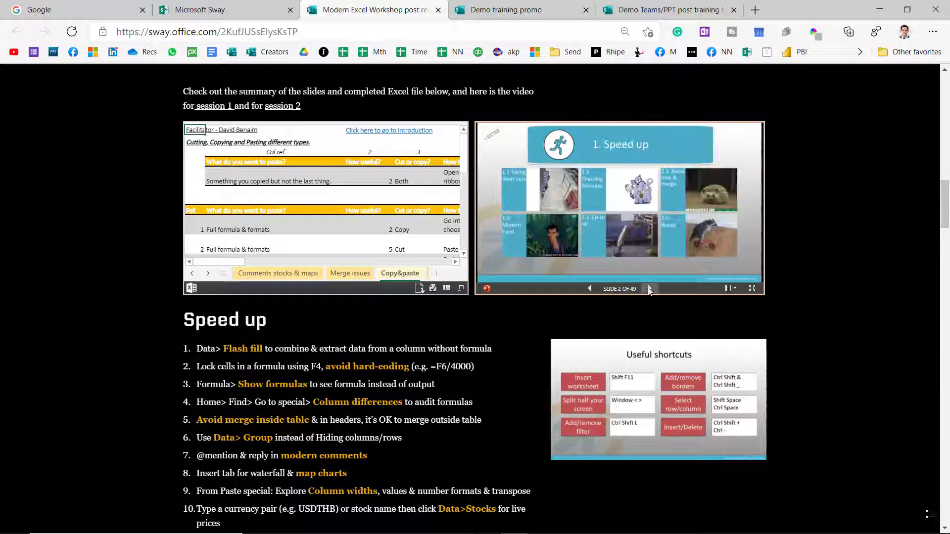
pyautogui.click(649, 289)
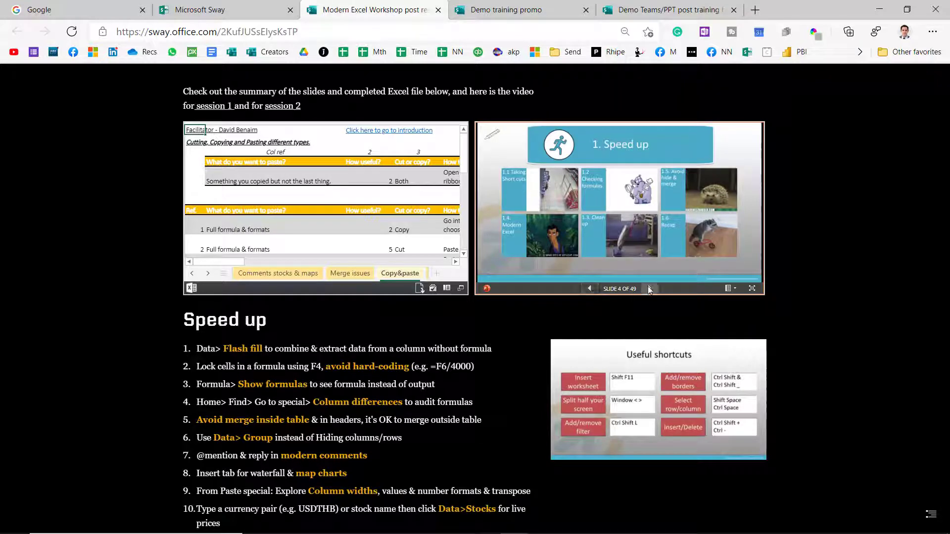
pyautogui.click(649, 289)
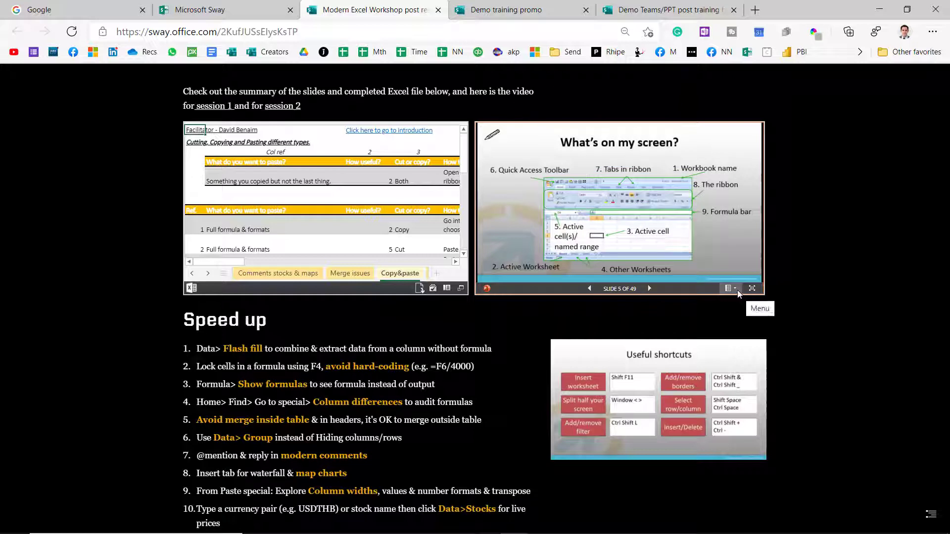
pyautogui.click(729, 289)
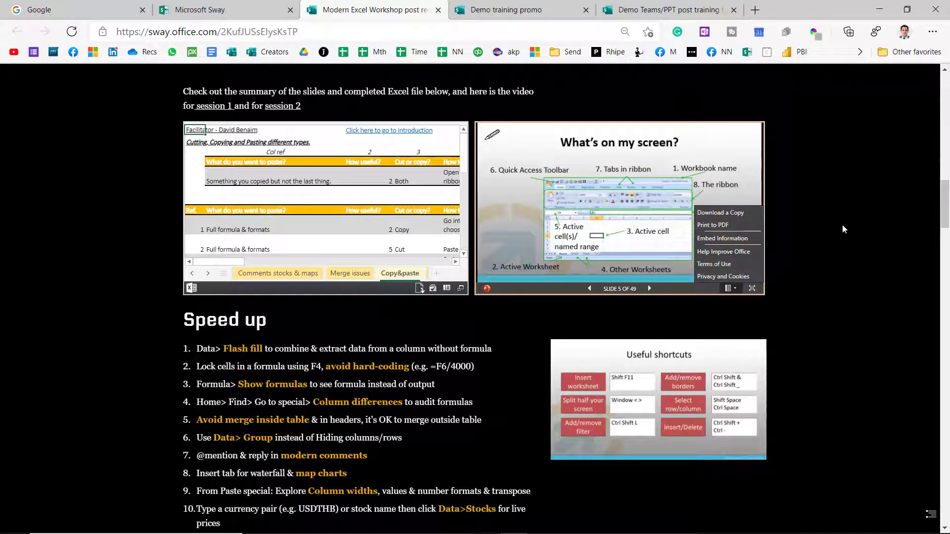
pyautogui.moveTo(803, 218)
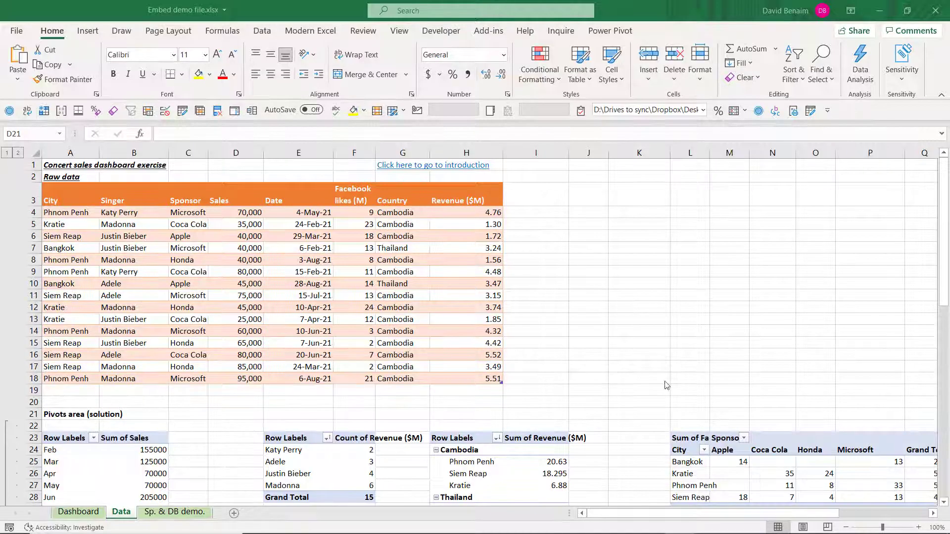
pyautogui.moveTo(281, 288)
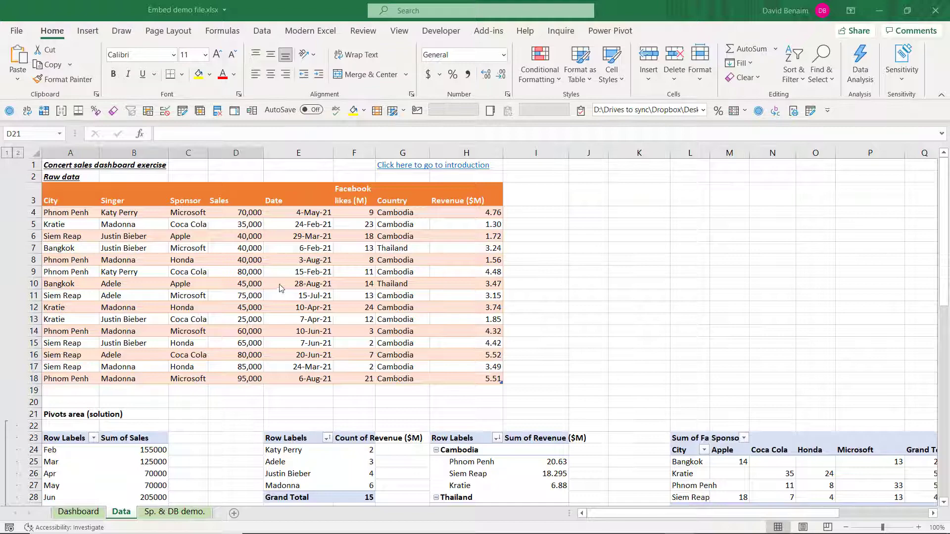
# From the Data sheet's sales pivot, go to the Dashboard sheet and select cell H1
pyautogui.click(133, 461)
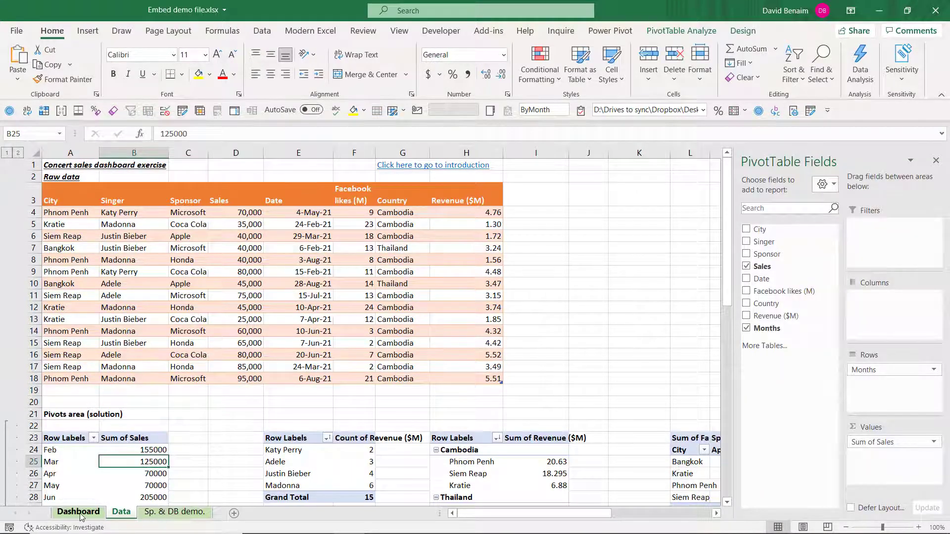
pyautogui.click(77, 512)
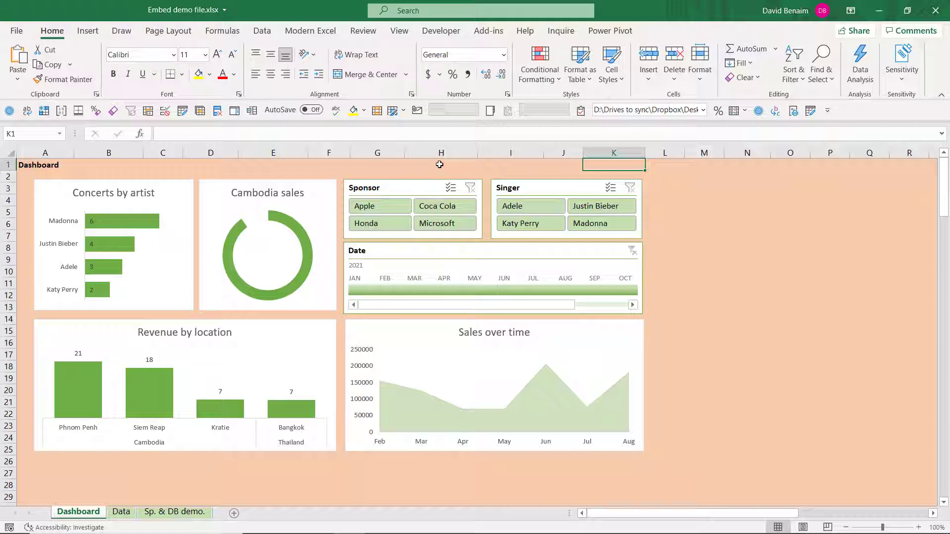
pyautogui.click(441, 164)
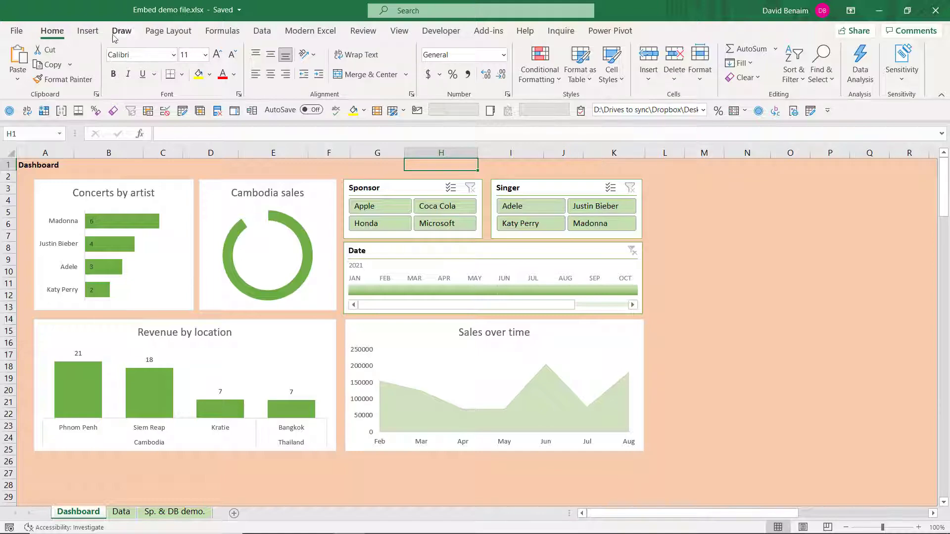
# Save a copy of the Embed demo file workbook to OneDrive - Personal
pyautogui.click(16, 31)
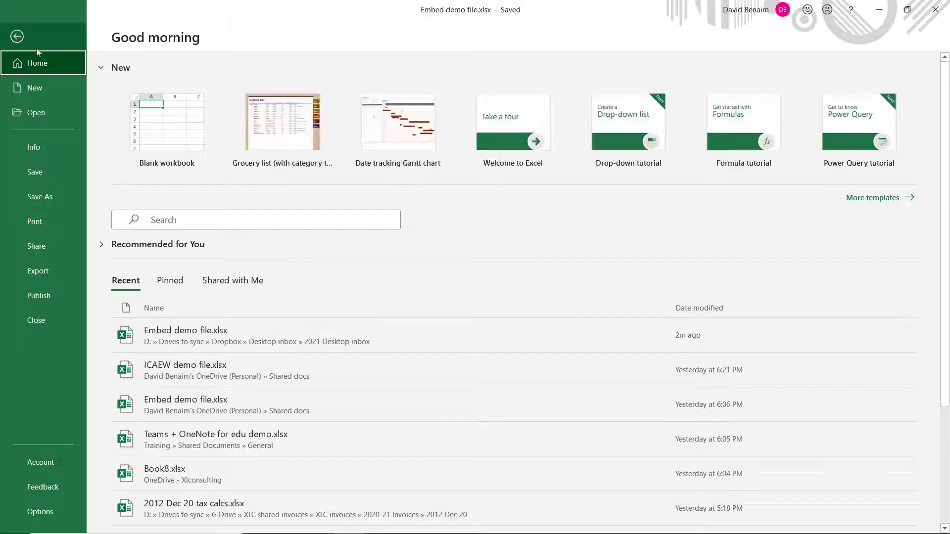
pyautogui.click(40, 196)
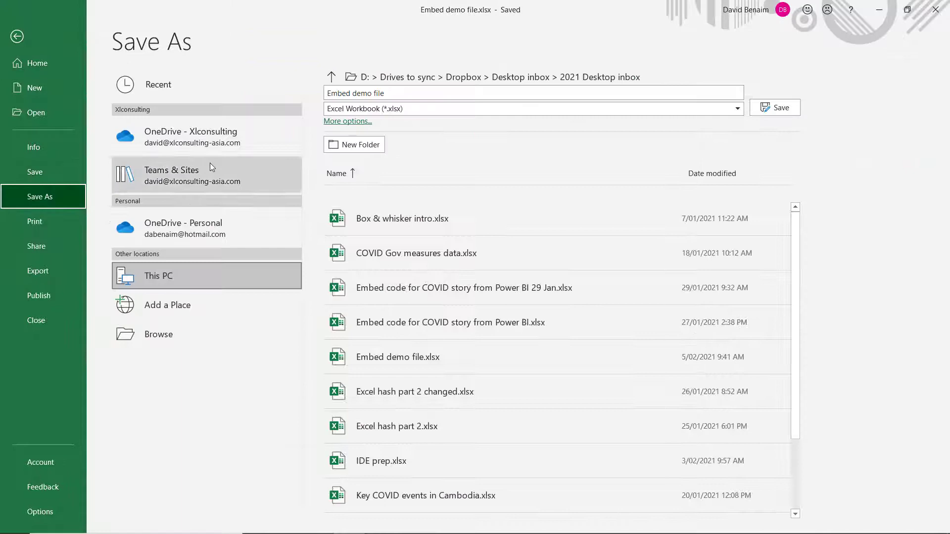
pyautogui.moveTo(192, 232)
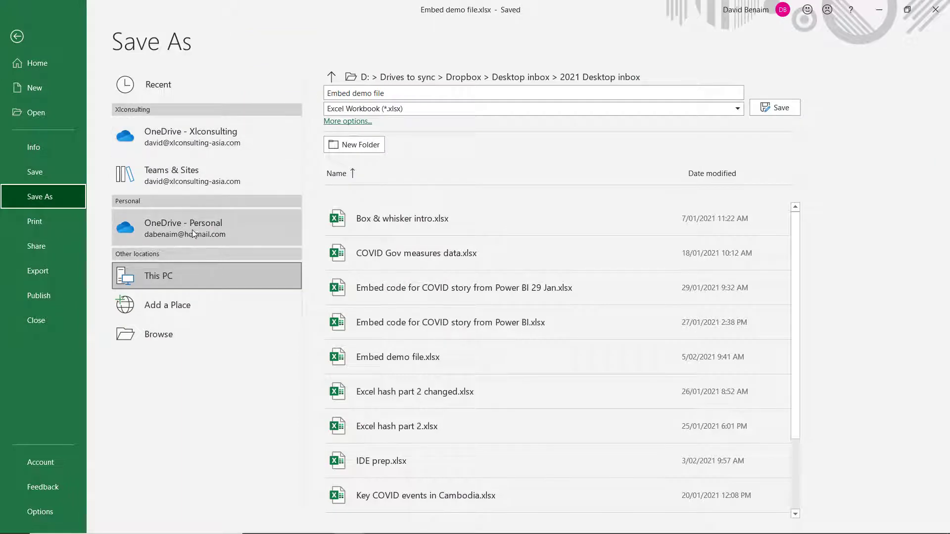
pyautogui.click(183, 228)
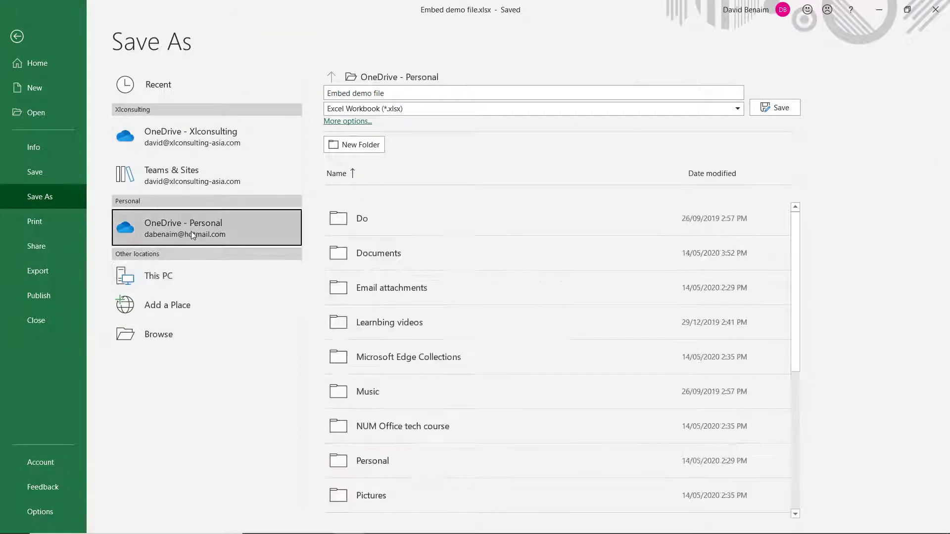
pyautogui.moveTo(483, 436)
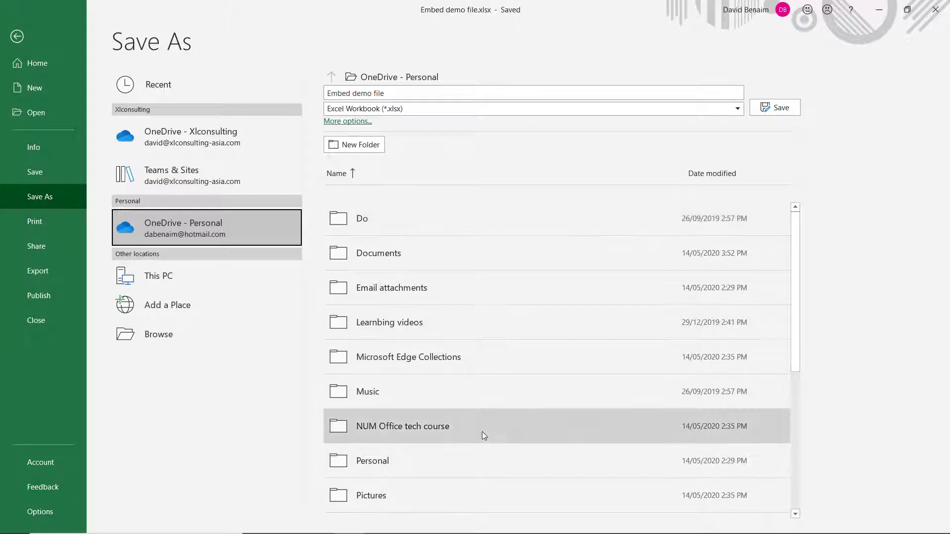
pyautogui.moveTo(513, 402)
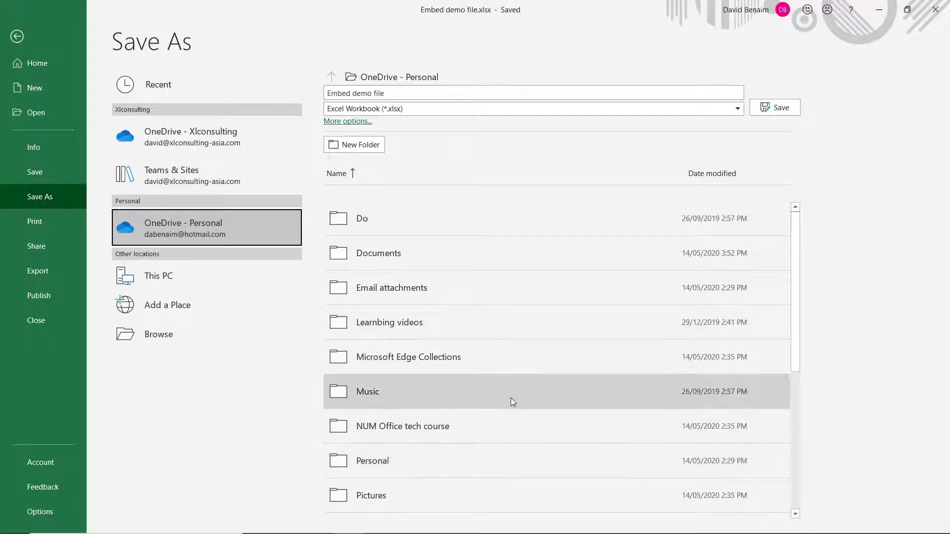
pyautogui.moveTo(507, 455)
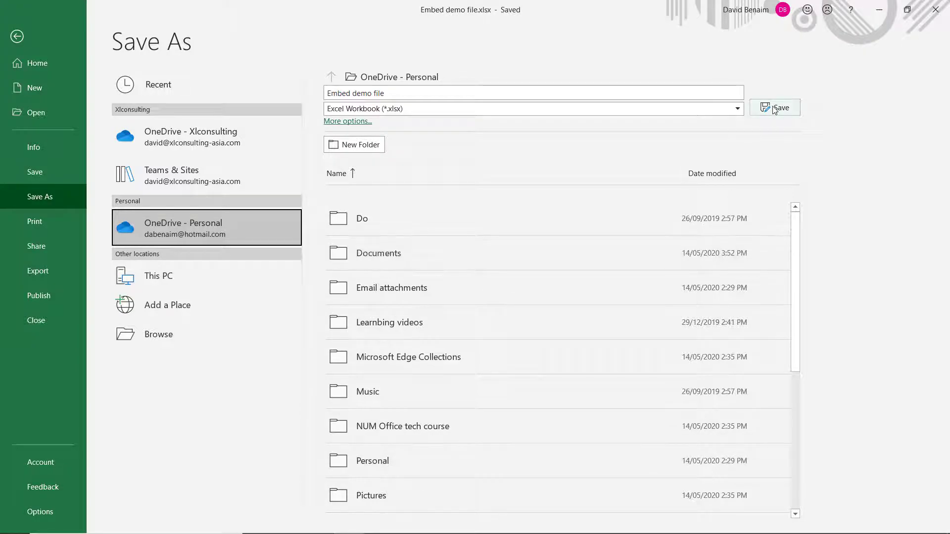
pyautogui.click(775, 107)
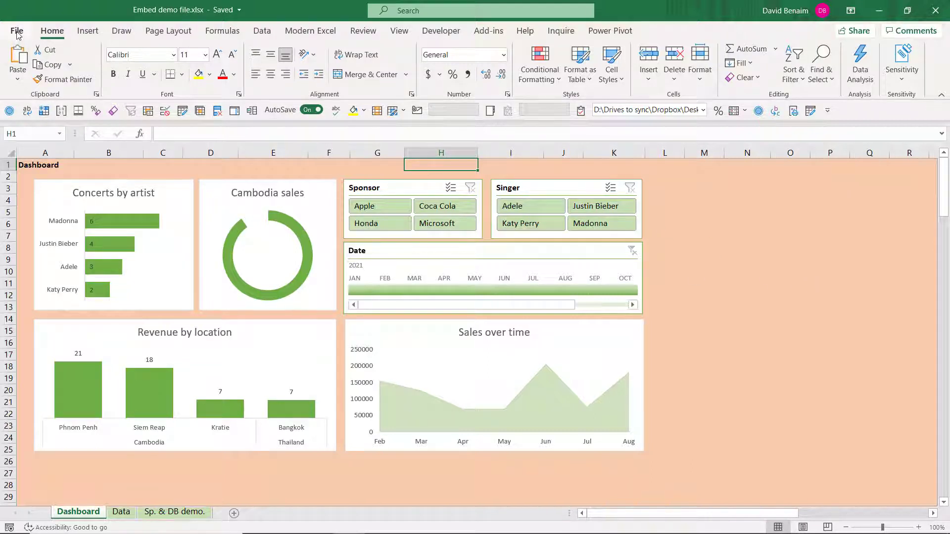
pyautogui.moveTo(856, 30)
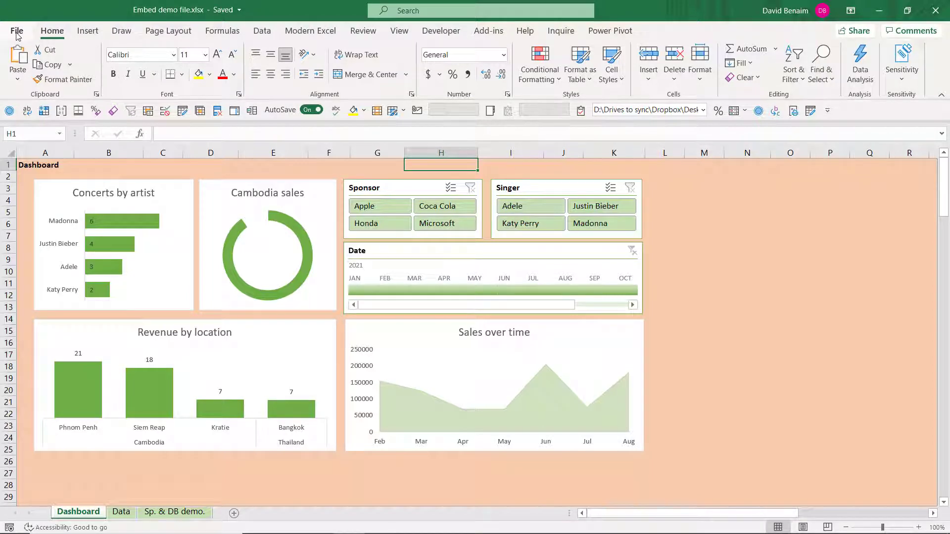
# Show the Share options for the OneDrive copy of the workbook
pyautogui.click(17, 30)
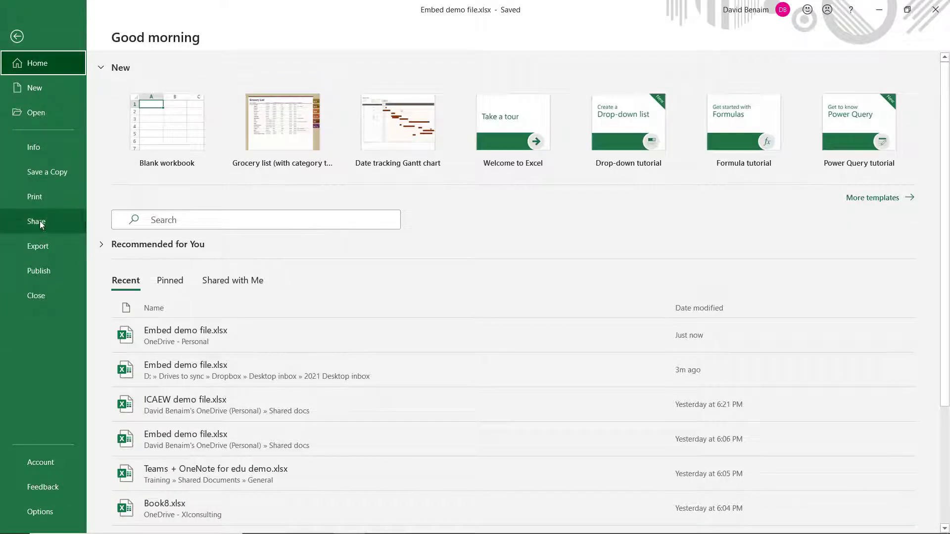
pyautogui.click(33, 146)
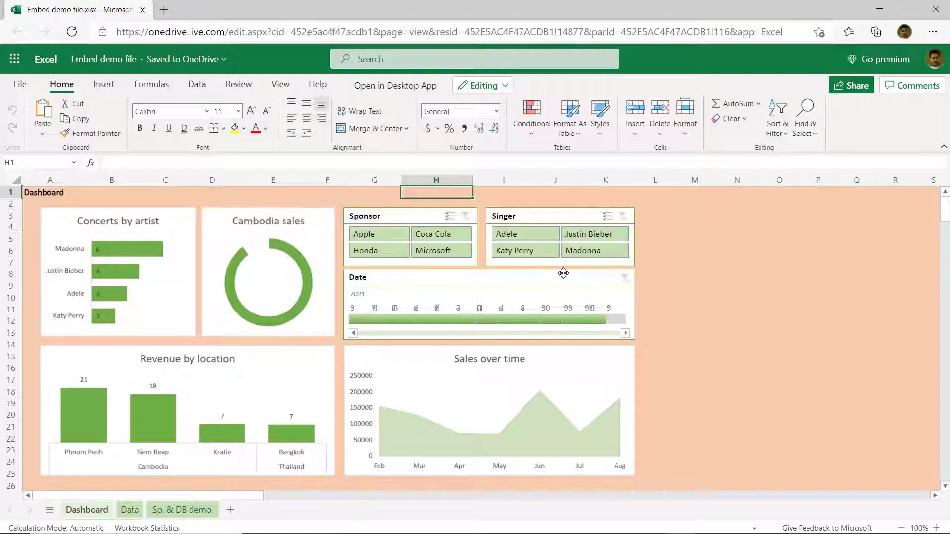
# Select cell L6 and browse the Formulas, Data and Home ribbons in Excel Online
pyautogui.click(655, 250)
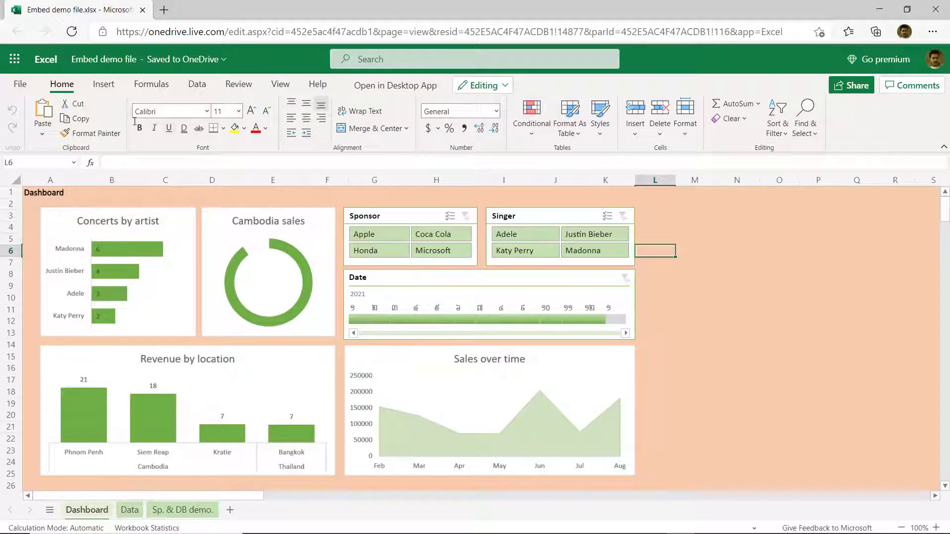
pyautogui.click(151, 84)
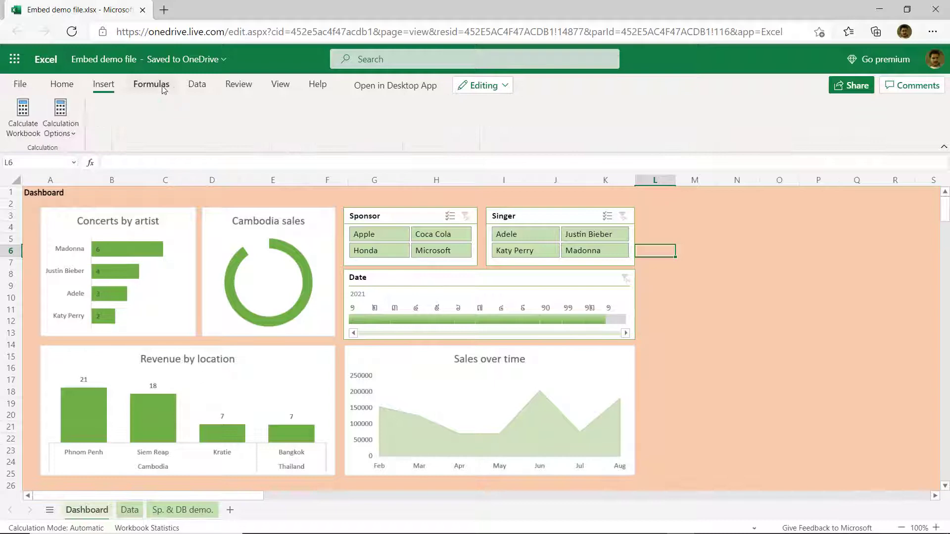
pyautogui.click(197, 84)
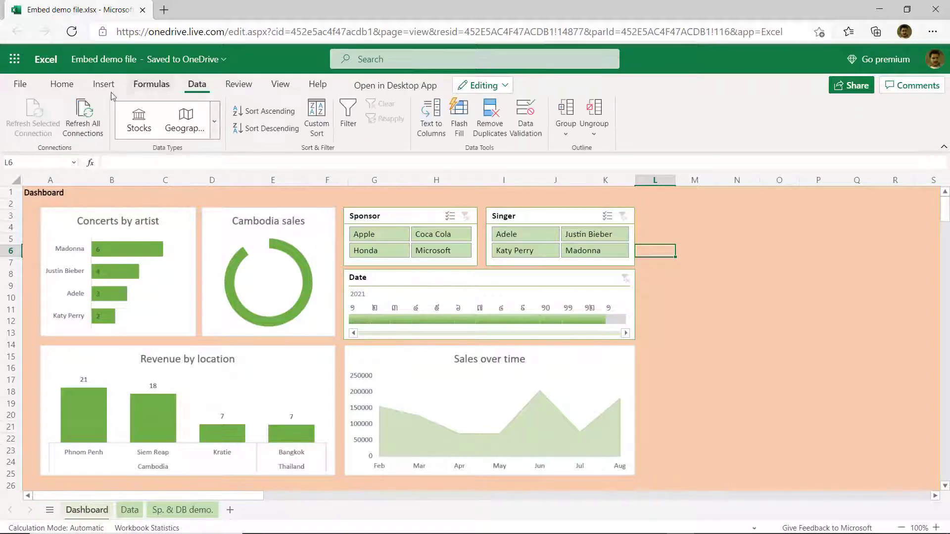
pyautogui.click(62, 85)
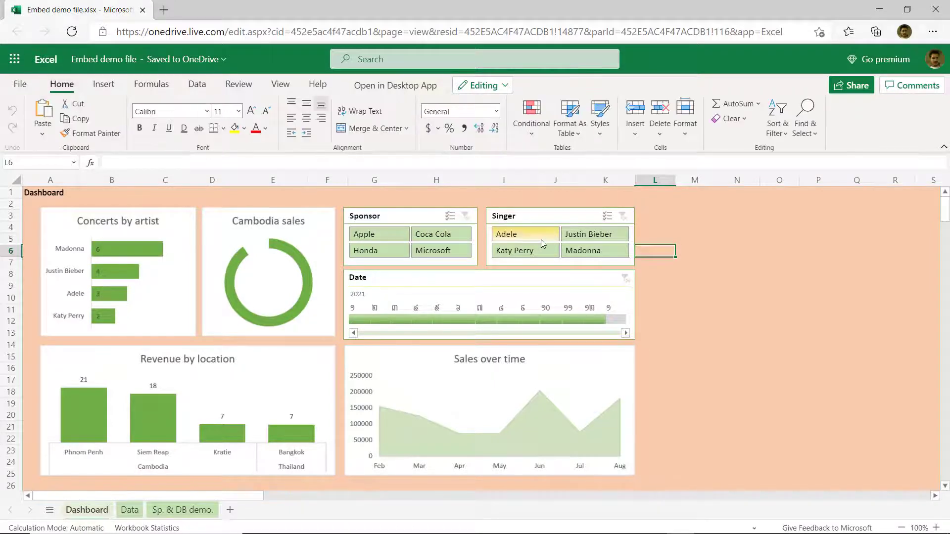
# Filter the dashboard singer slicer to Adele, then add Katy Perry
pyautogui.click(524, 251)
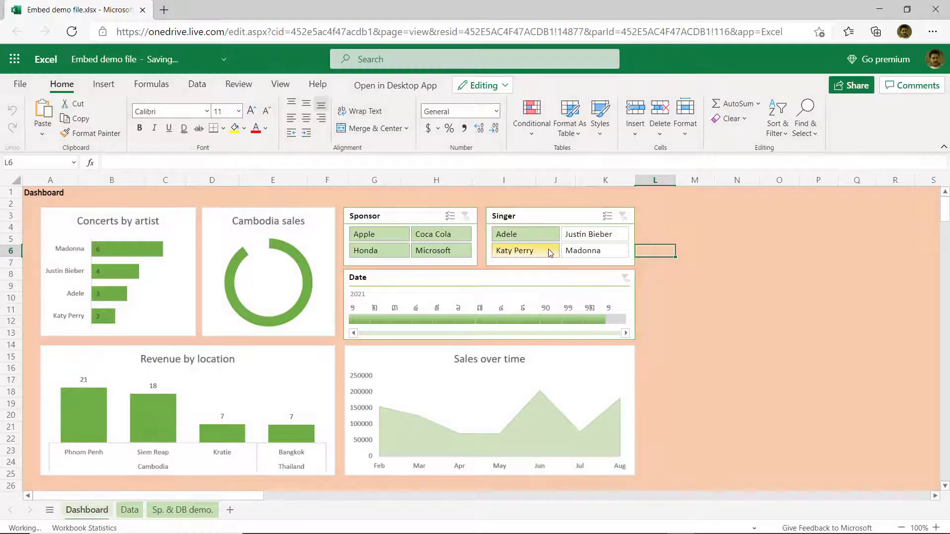
pyautogui.click(594, 234)
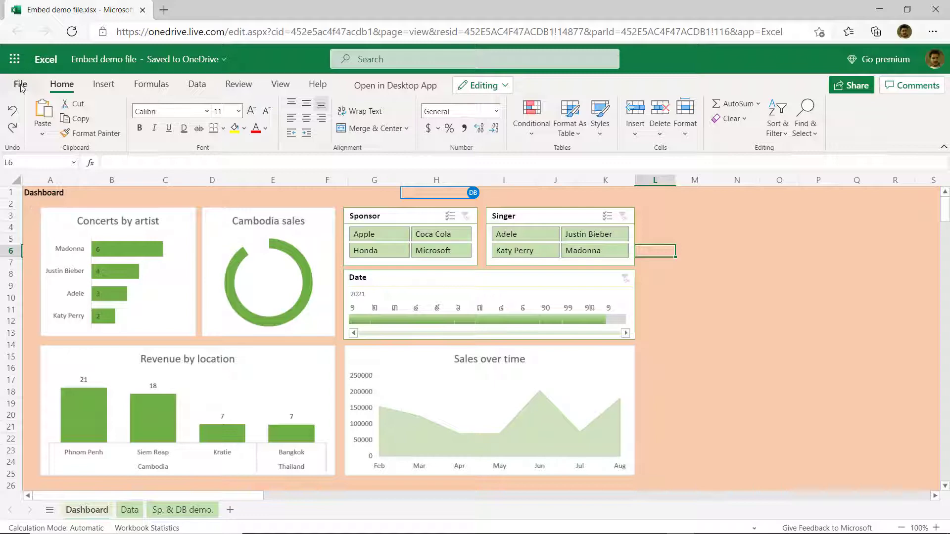
# Generate HTML embed code for the workbook via File > Share > Embed
pyautogui.click(20, 84)
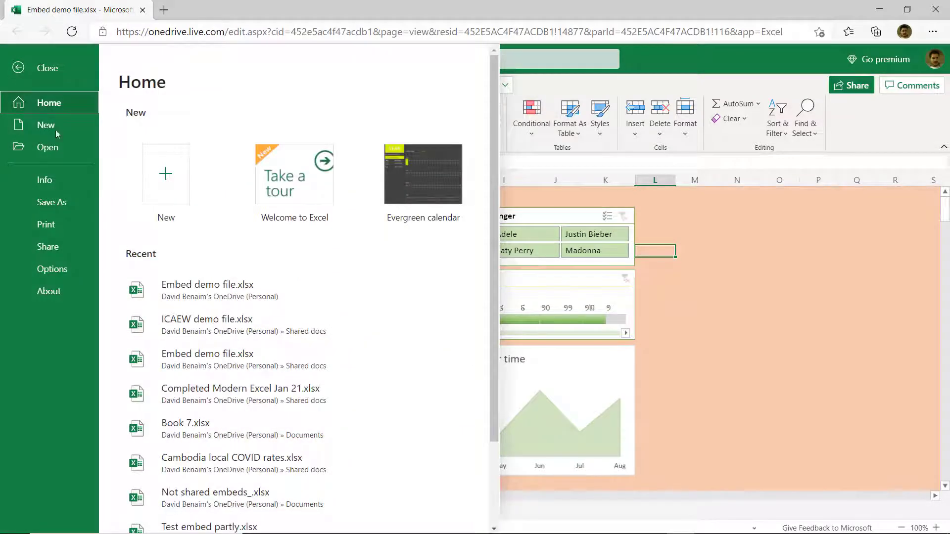
pyautogui.click(48, 246)
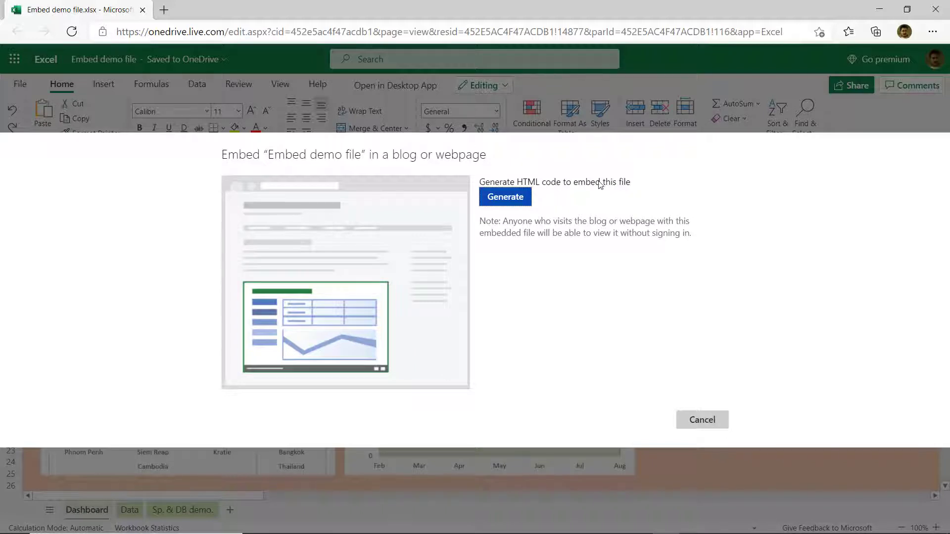
pyautogui.moveTo(611, 228)
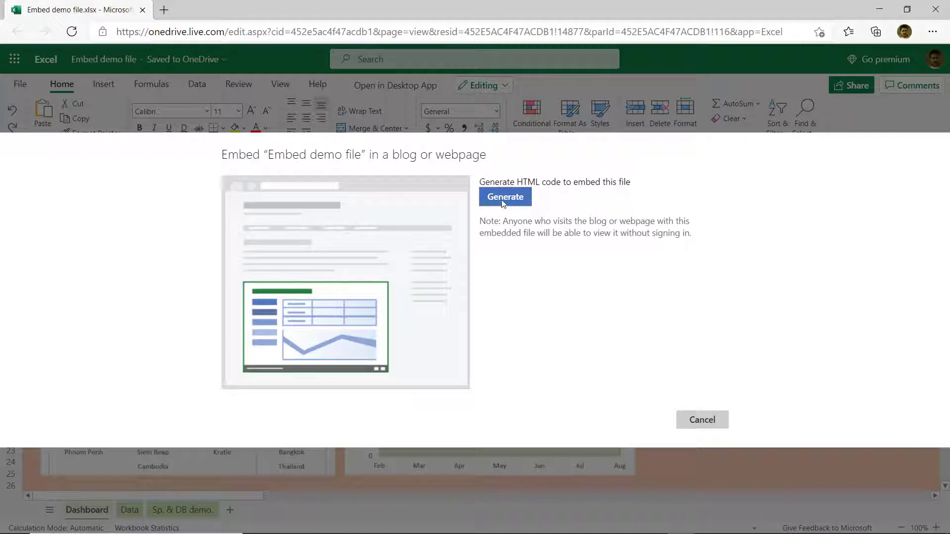
pyautogui.click(505, 197)
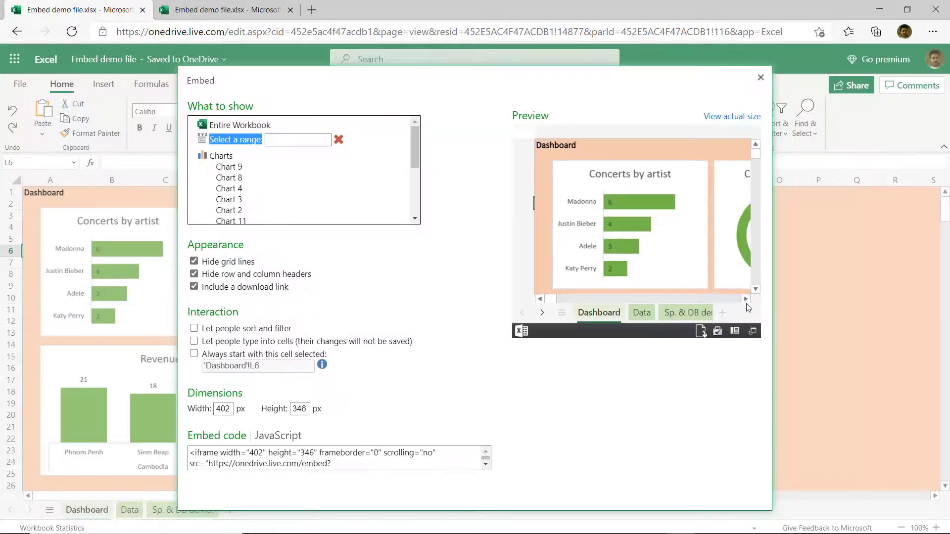
# Set the embed to show the specific range 'Dashboard'!A2:L26
pyautogui.click(746, 299)
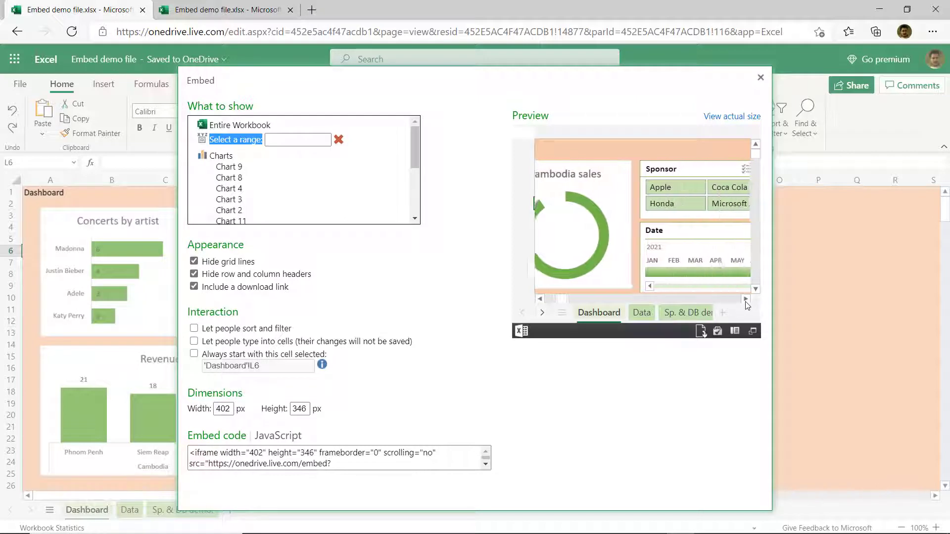
pyautogui.scroll(-3)
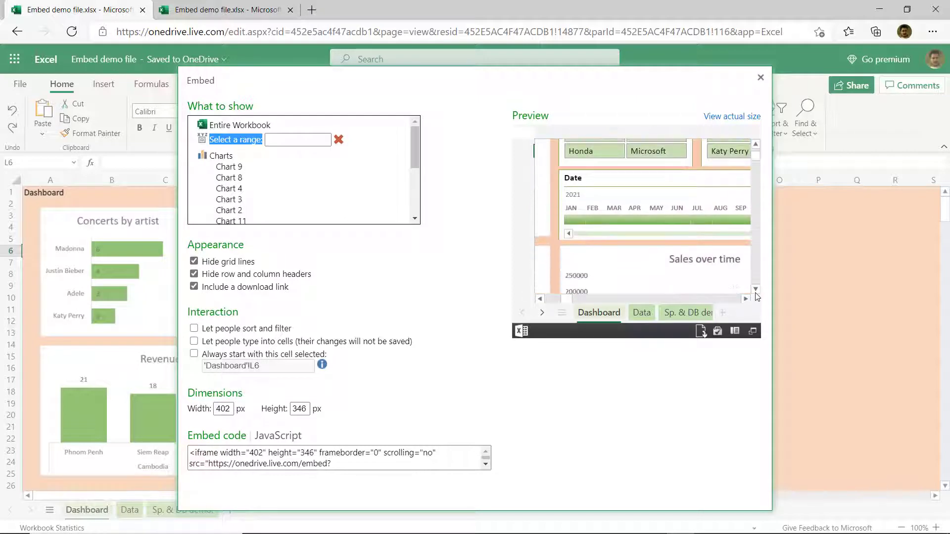
pyautogui.click(756, 289)
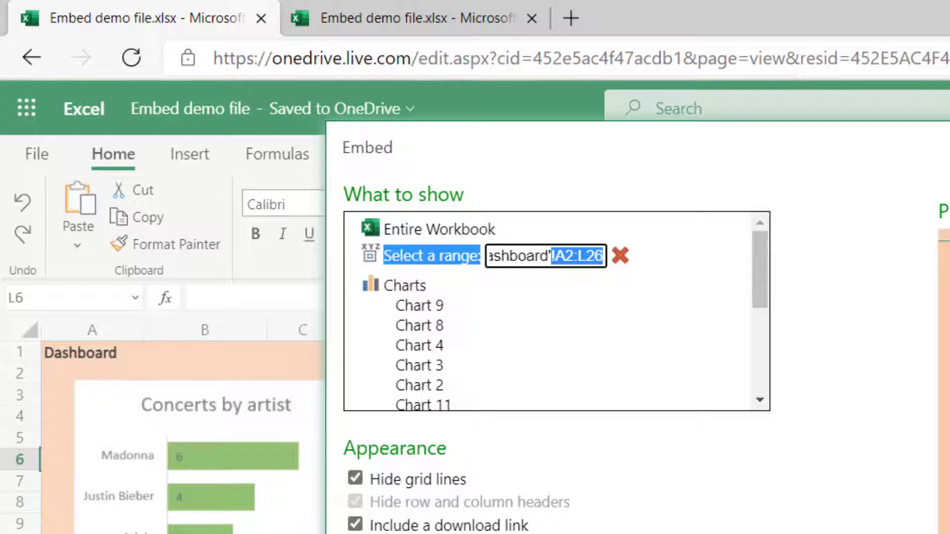
pyautogui.moveTo(423, 311)
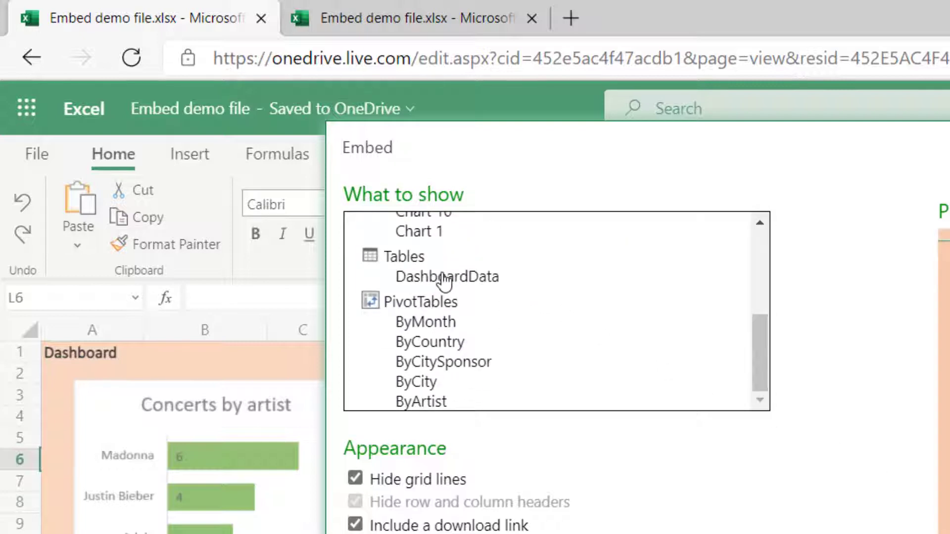
pyautogui.scroll(-3)
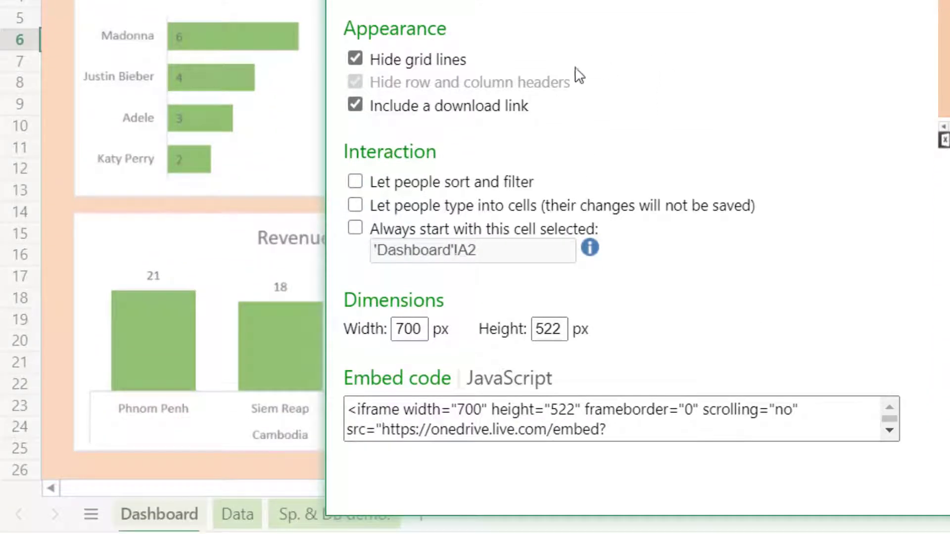
pyautogui.moveTo(363, 89)
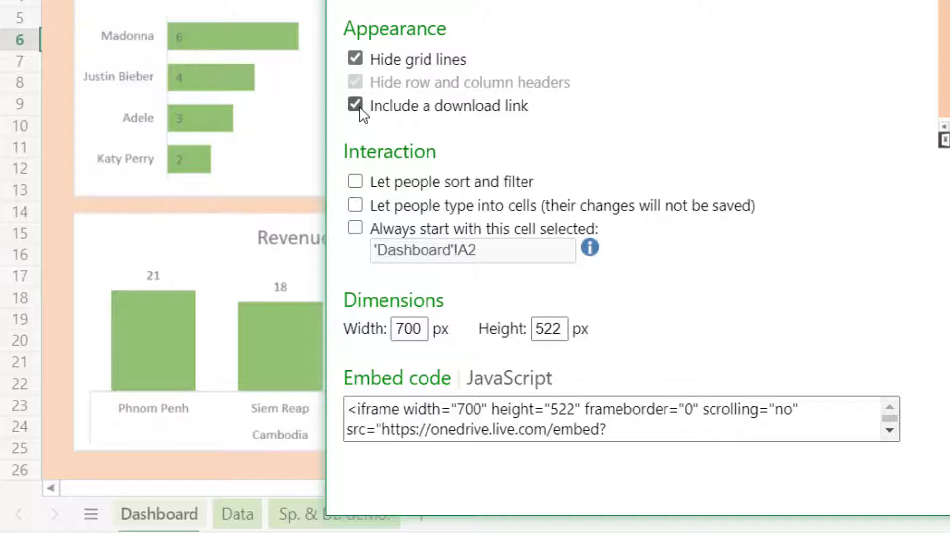
# Remove the download link, allow sorting/filtering and typing into cells, and copy the embed code
pyautogui.click(354, 106)
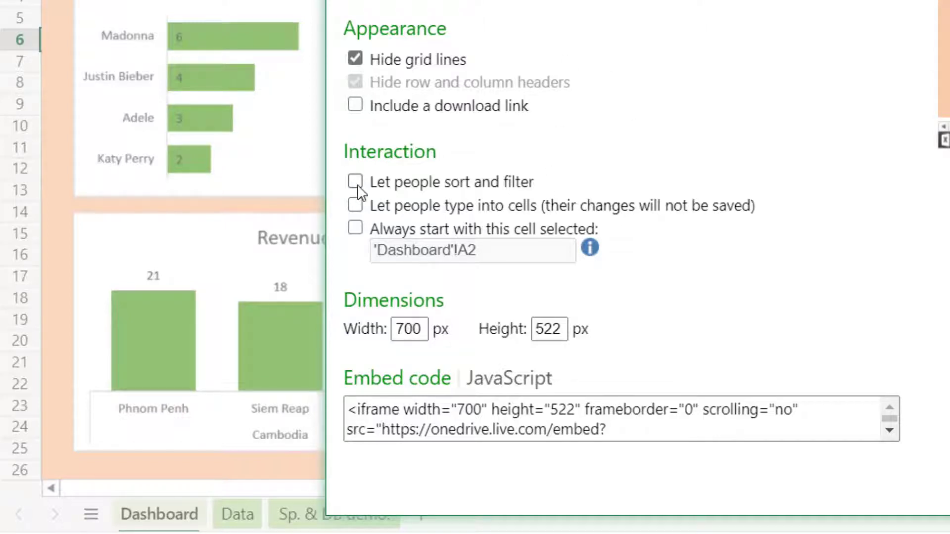
pyautogui.click(354, 182)
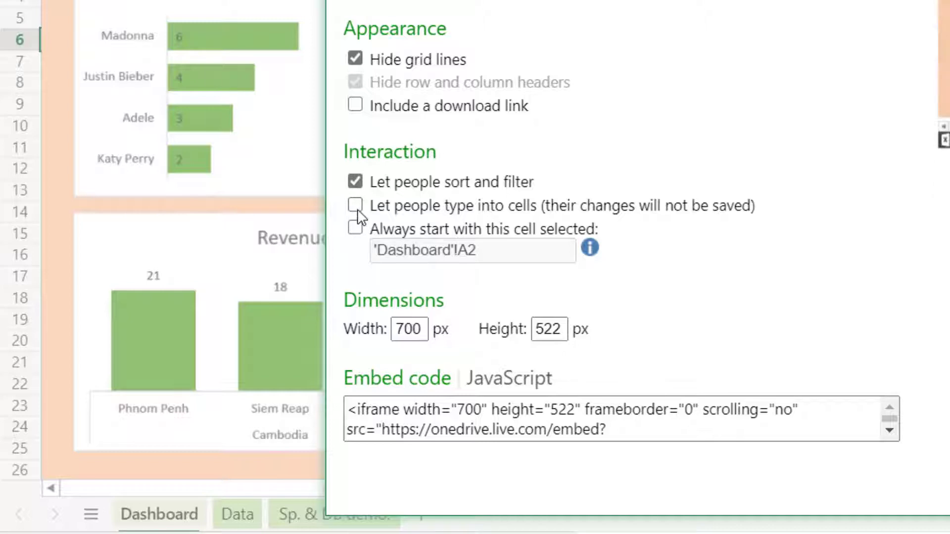
pyautogui.click(355, 206)
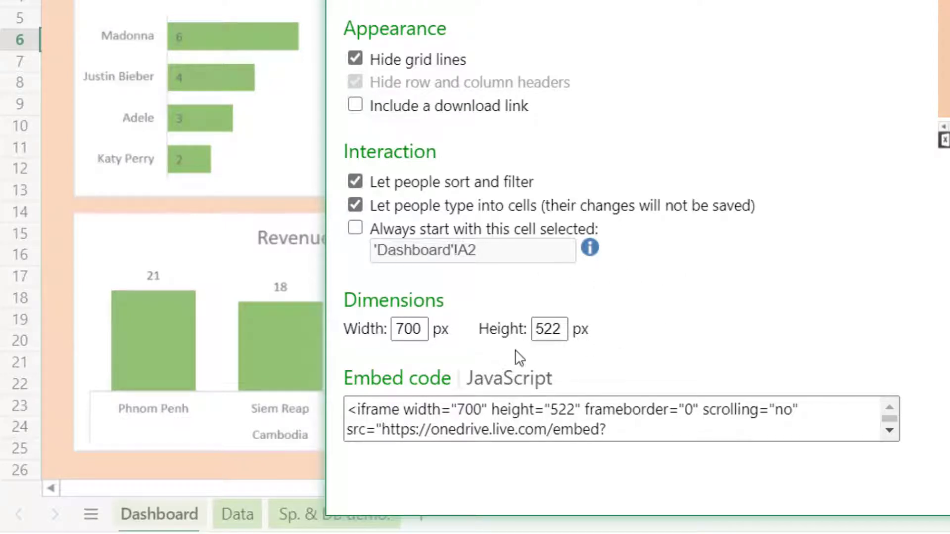
pyautogui.click(560, 328)
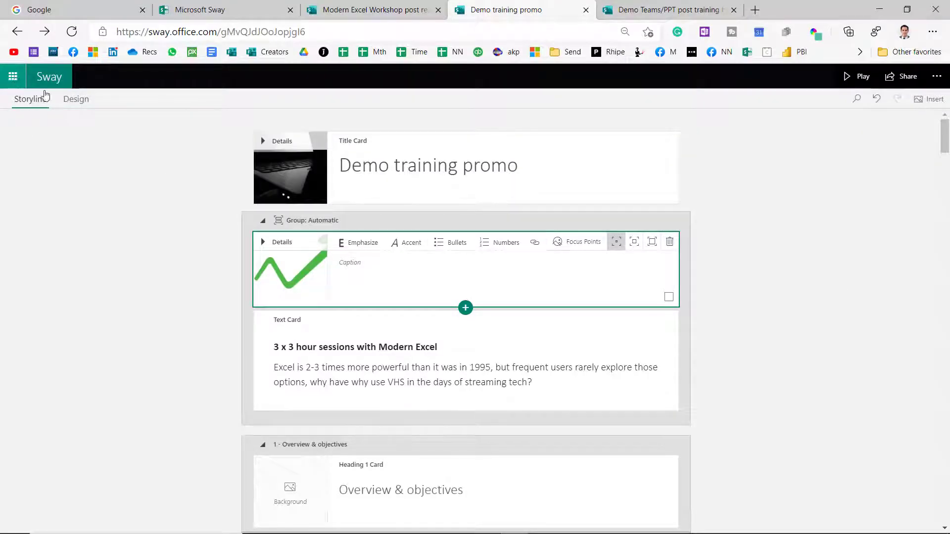
pyautogui.moveTo(835, 232)
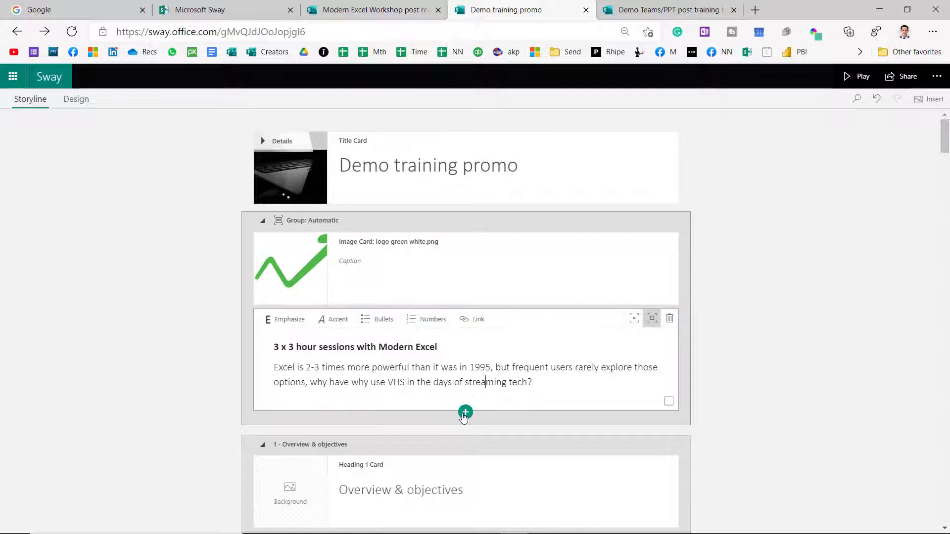
# Insert a Media > Embed card below the text card, paste the workbook iframe code, and preview the Sway
pyautogui.click(466, 412)
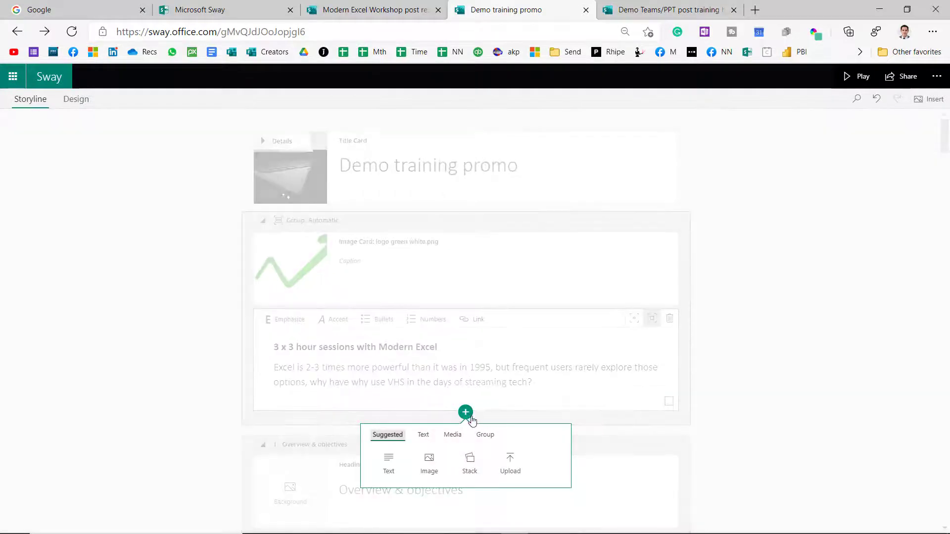
pyautogui.click(447, 435)
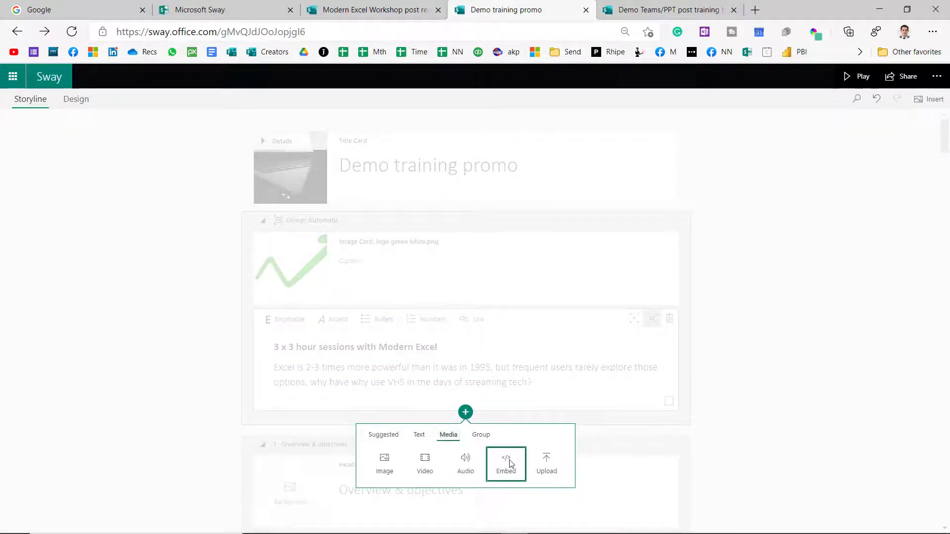
pyautogui.click(505, 465)
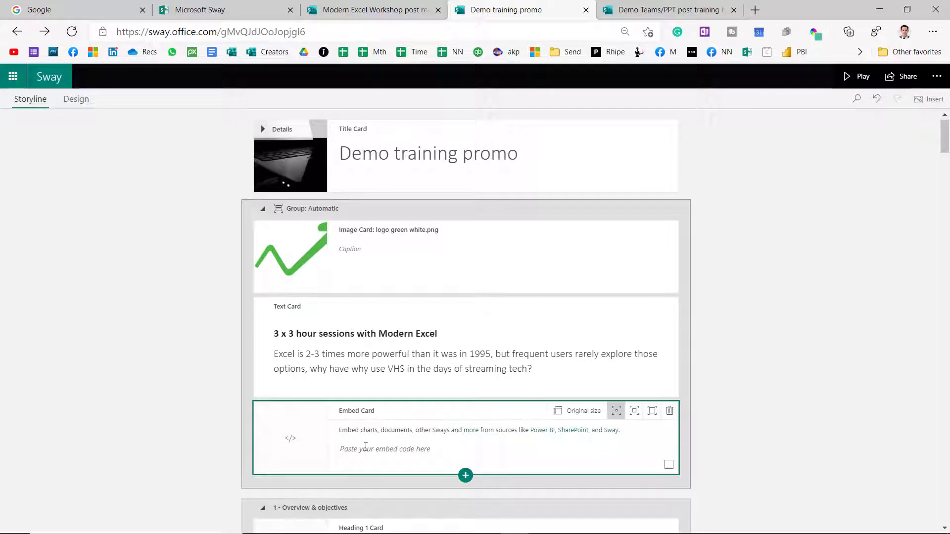
pyautogui.write('resid=452E5AC4F47ACDB1%2114877&authkey=%21AO7hAJZyvH8oN_A&em=2&AllowTyping=True&Item=\'Dashboard\'!A2%3AL26&wdHideGridlines=True&wdInConfigurator=True"></iframe>')
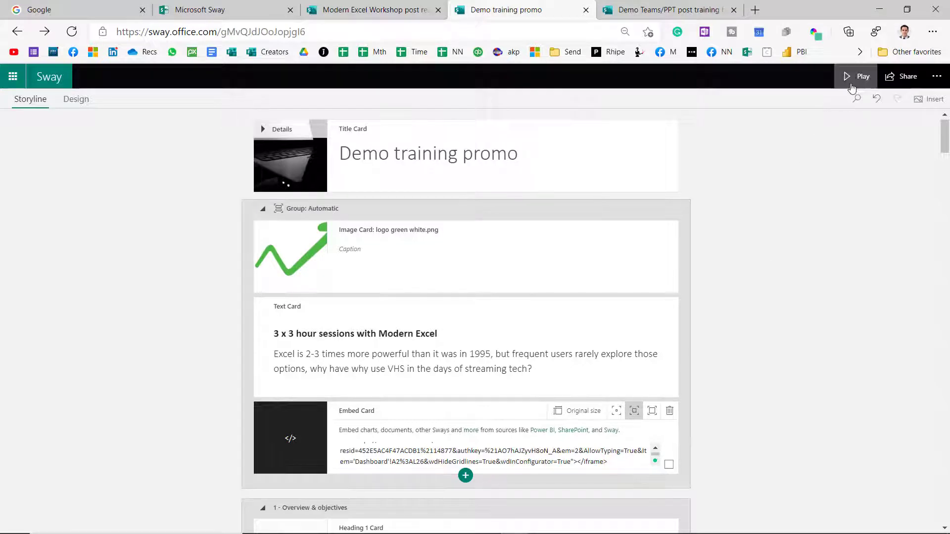
pyautogui.click(847, 76)
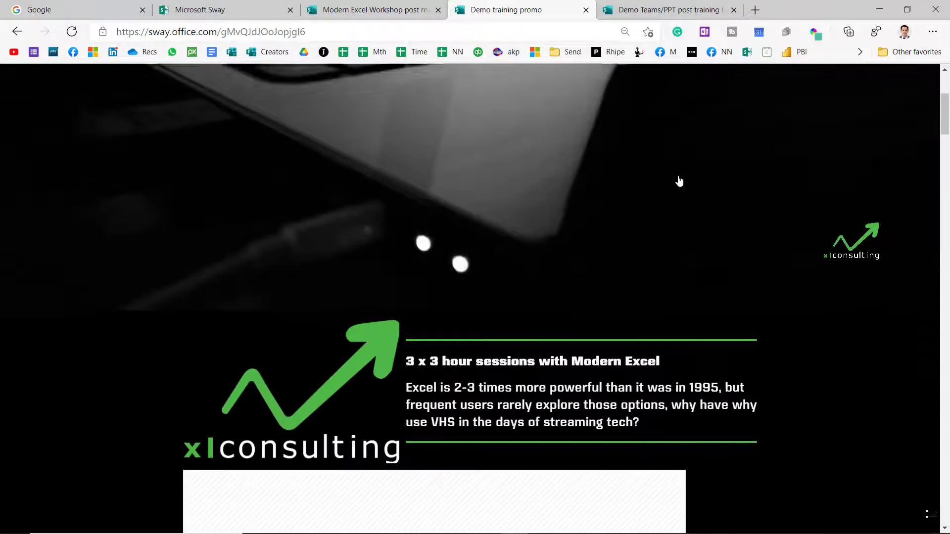
pyautogui.scroll(-3)
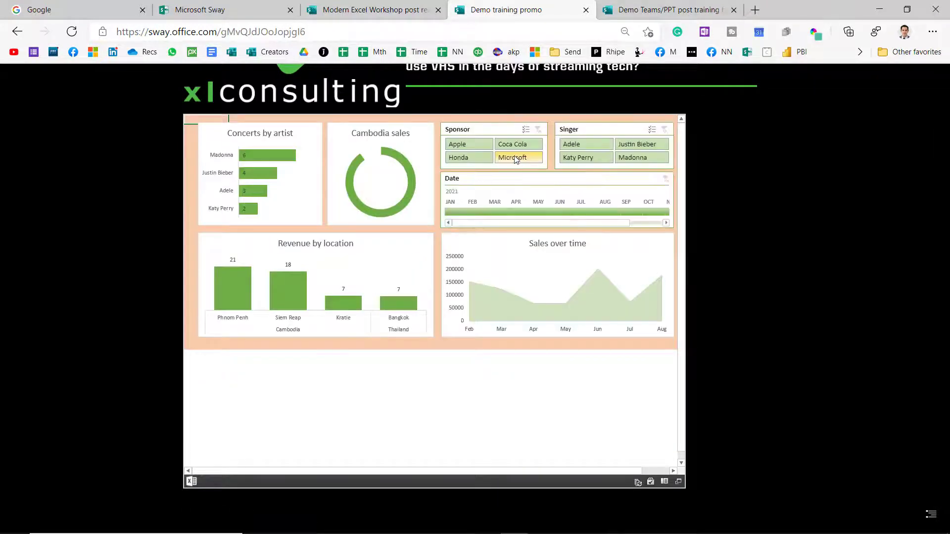
pyautogui.click(469, 145)
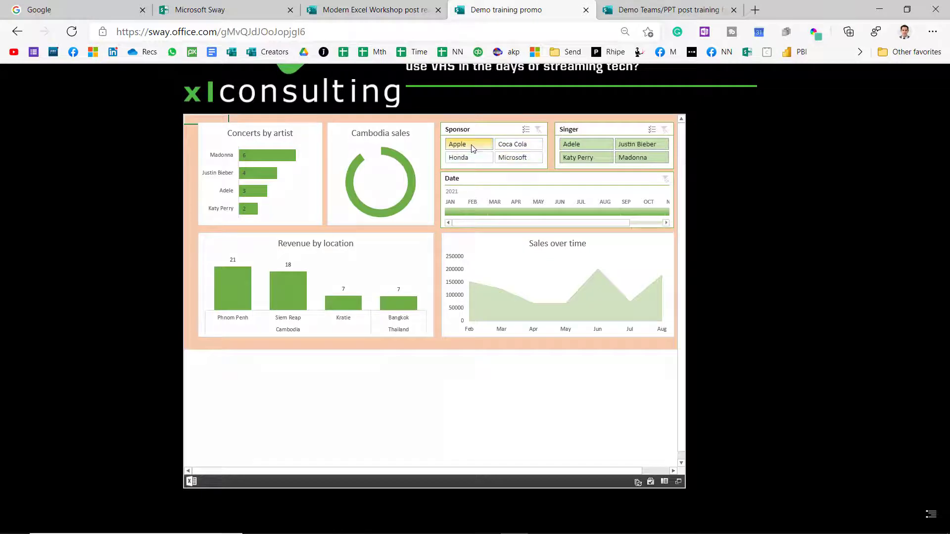
pyautogui.click(538, 129)
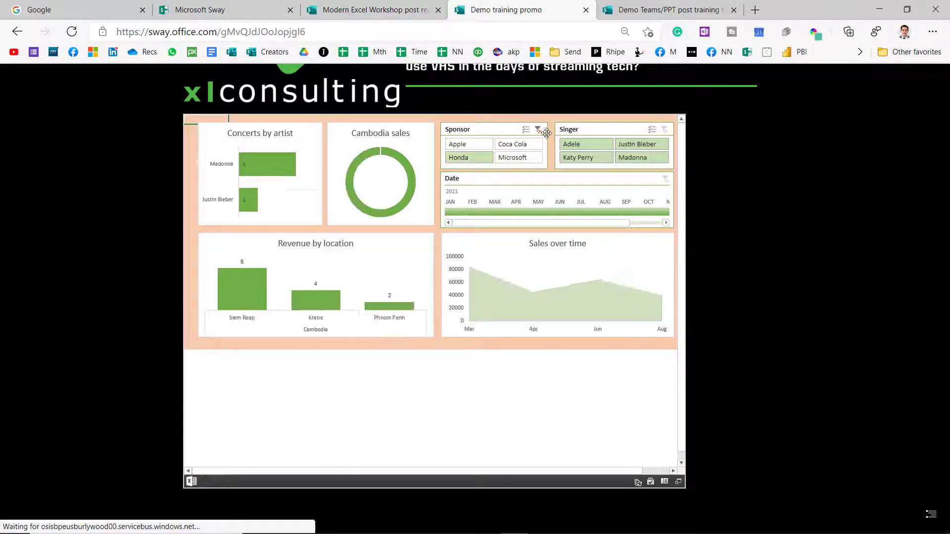
pyautogui.click(540, 129)
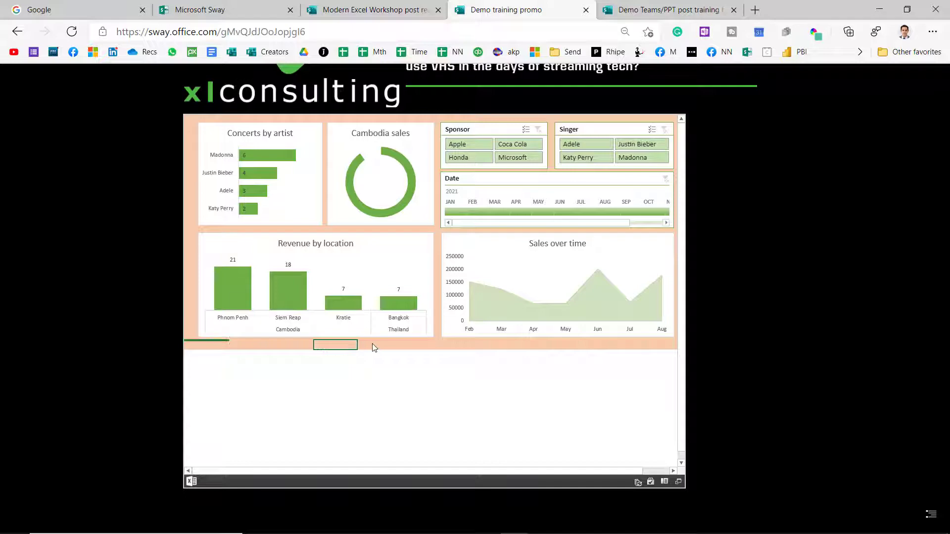
pyautogui.write('fdfd')
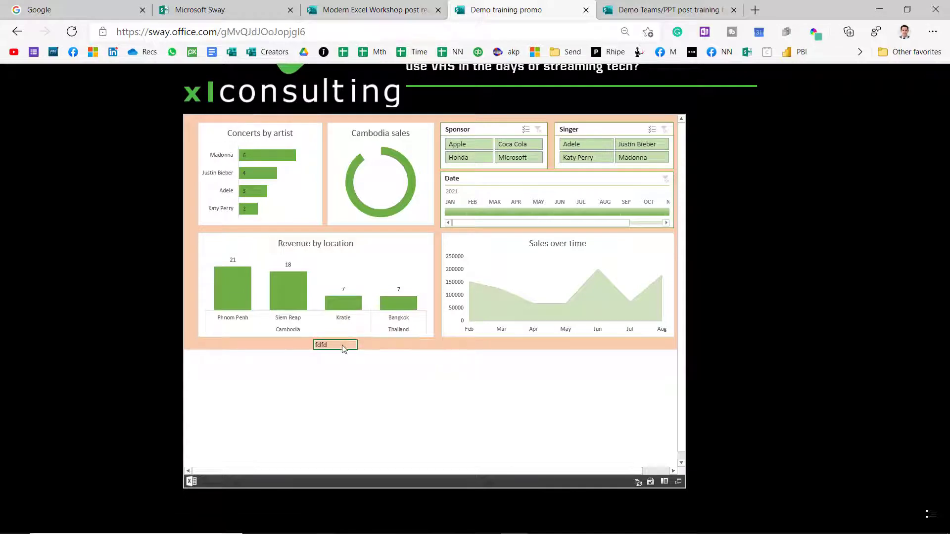
pyautogui.scroll(-3)
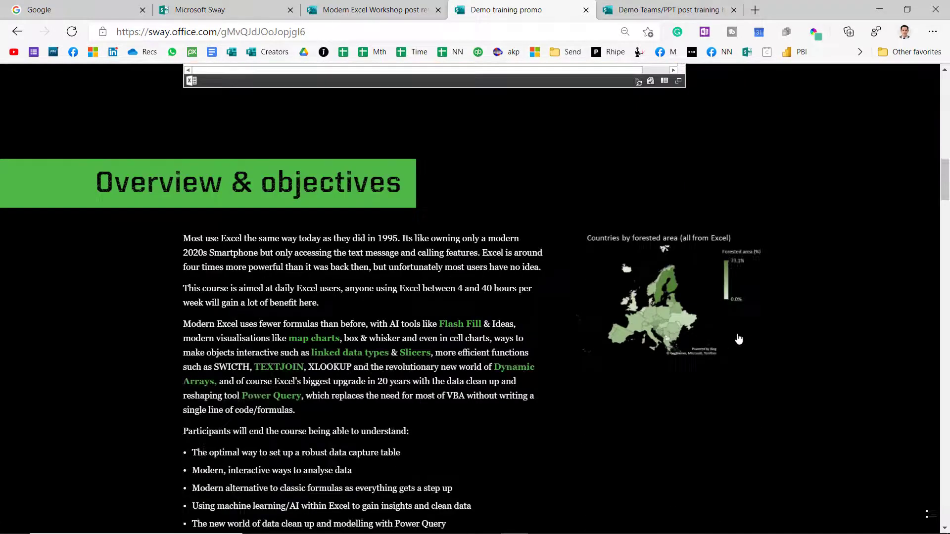
# Scroll down through the course content to the embedded Excel concert dashboard
pyautogui.scroll(-3)
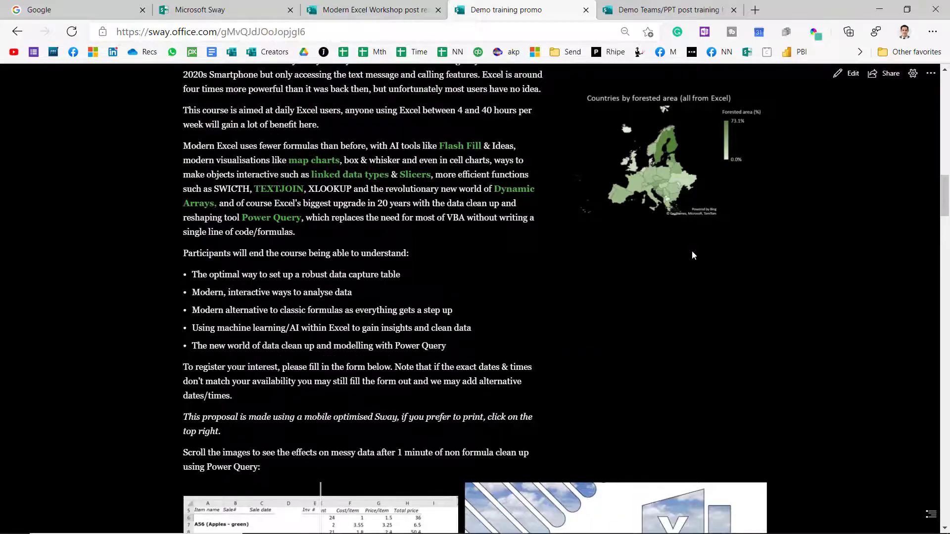
pyautogui.scroll(-3)
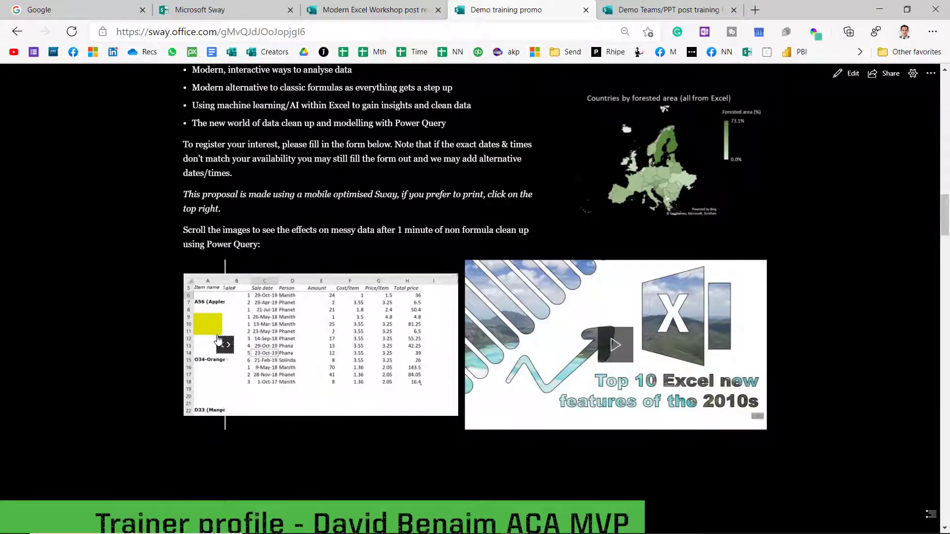
pyautogui.click(229, 344)
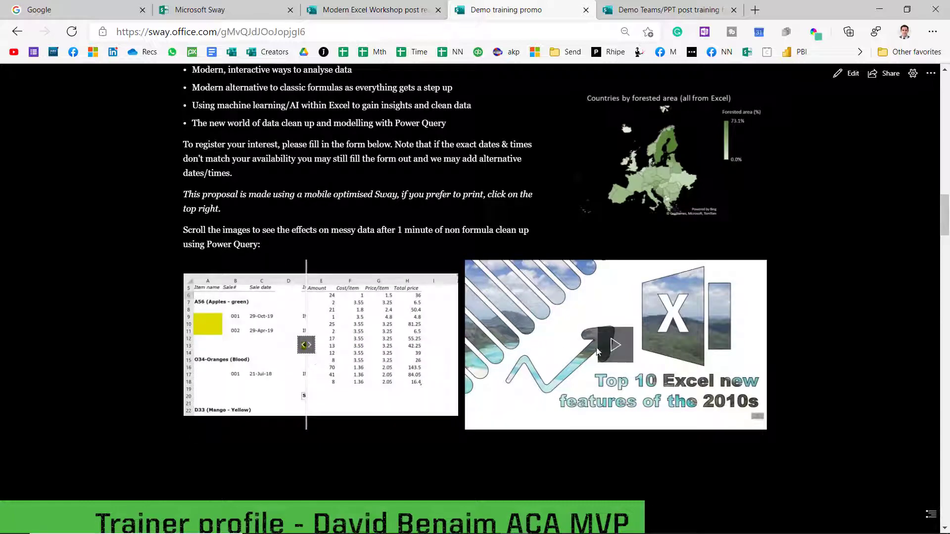
pyautogui.scroll(-3)
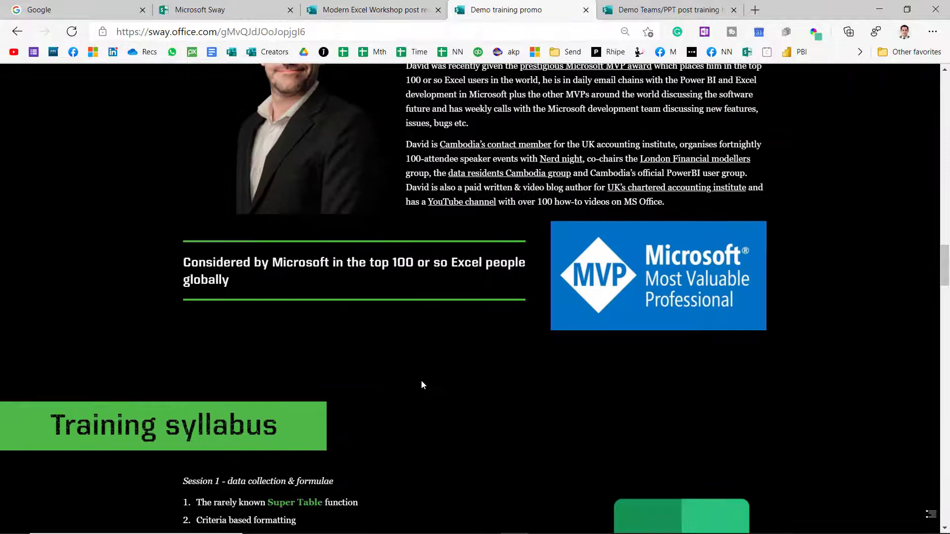
pyautogui.scroll(-3)
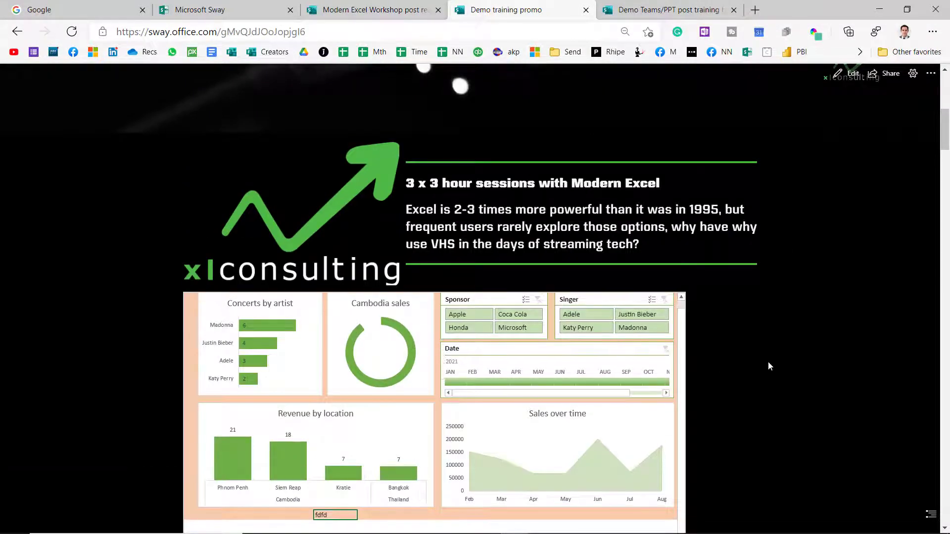
pyautogui.scroll(-3)
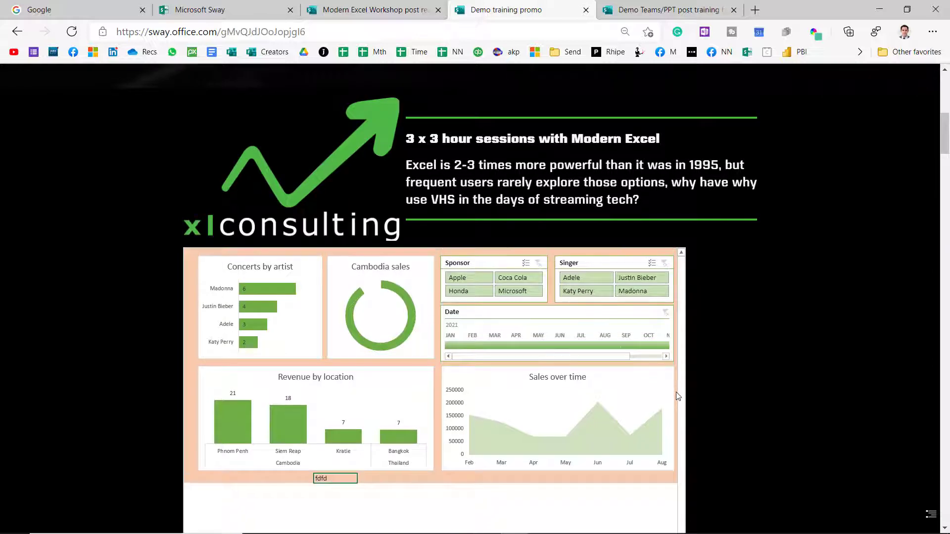
pyautogui.scroll(-3)
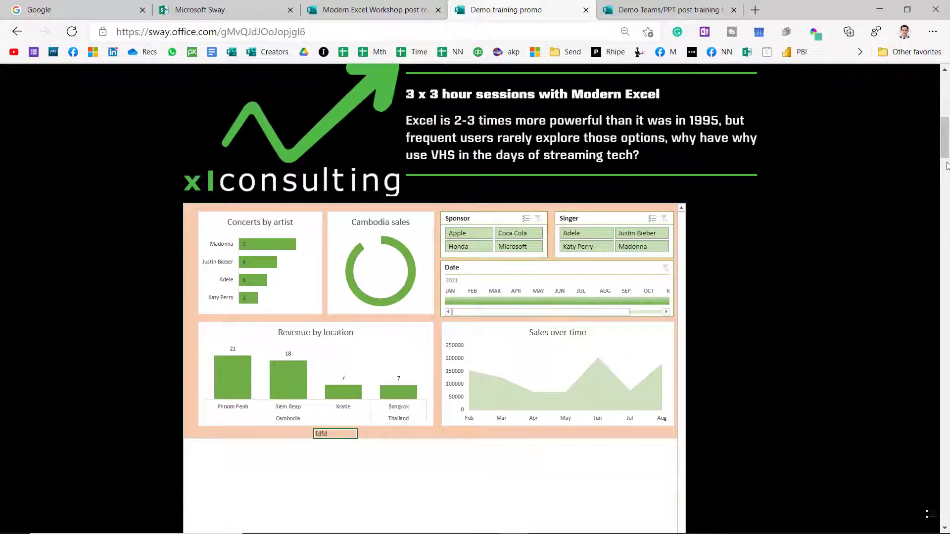
pyautogui.scroll(-3)
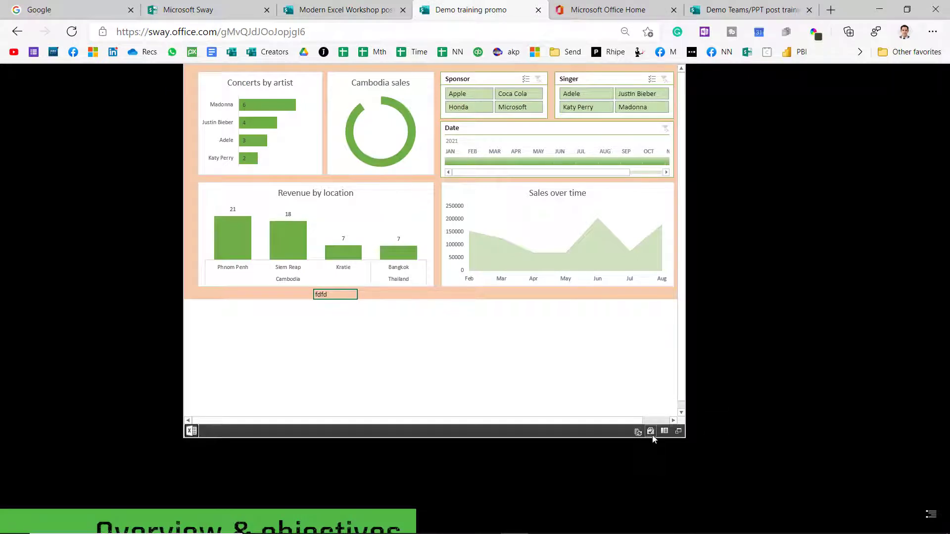
pyautogui.moveTo(650, 431)
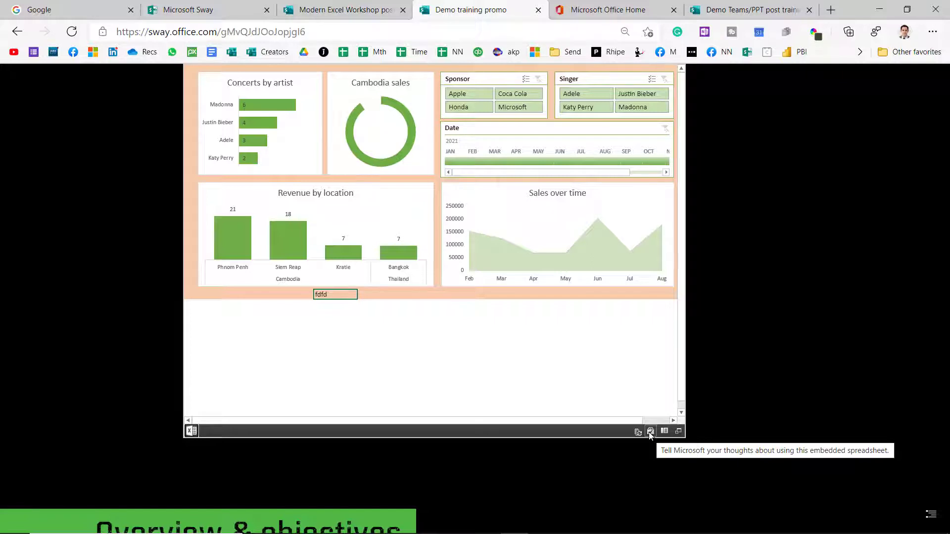
pyautogui.moveTo(665, 432)
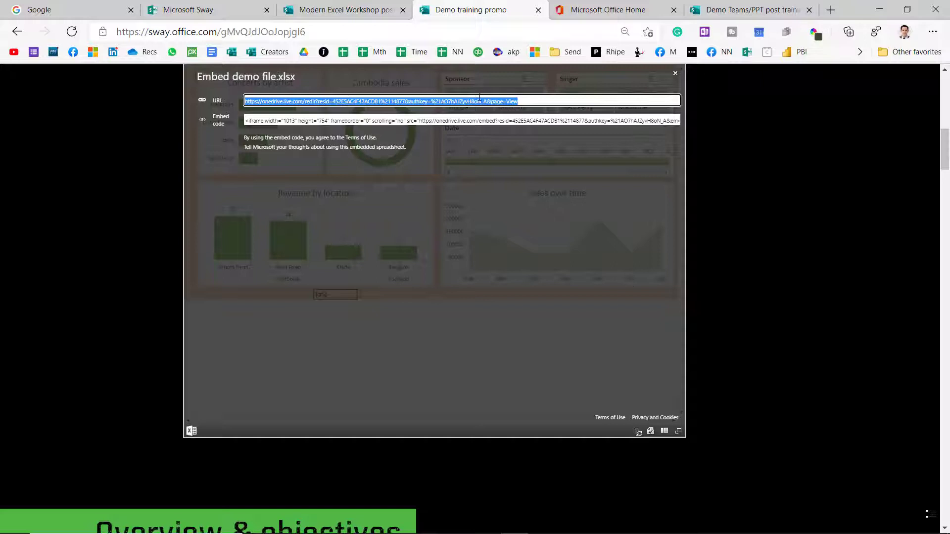
pyautogui.moveTo(678, 432)
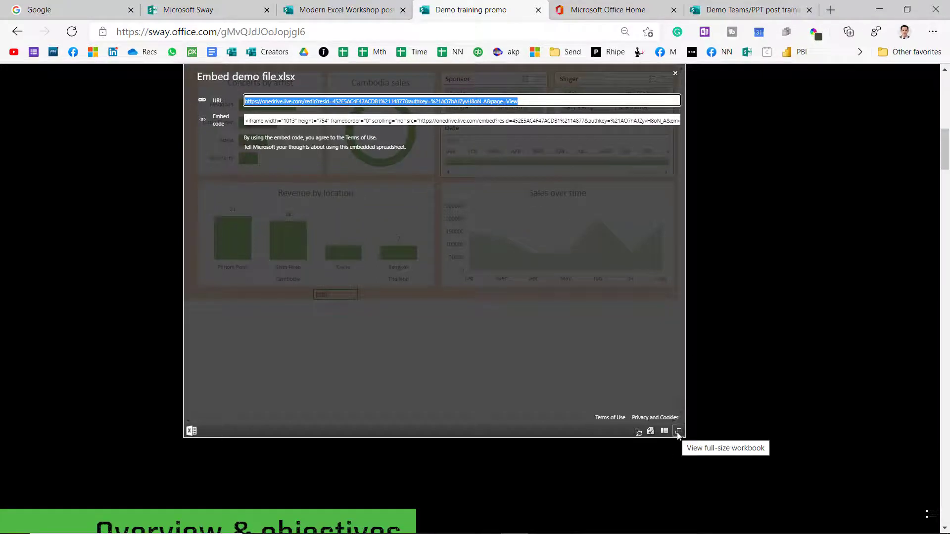
# Open the embedded workbook at full size in a new Excel Online tab
pyautogui.click(678, 432)
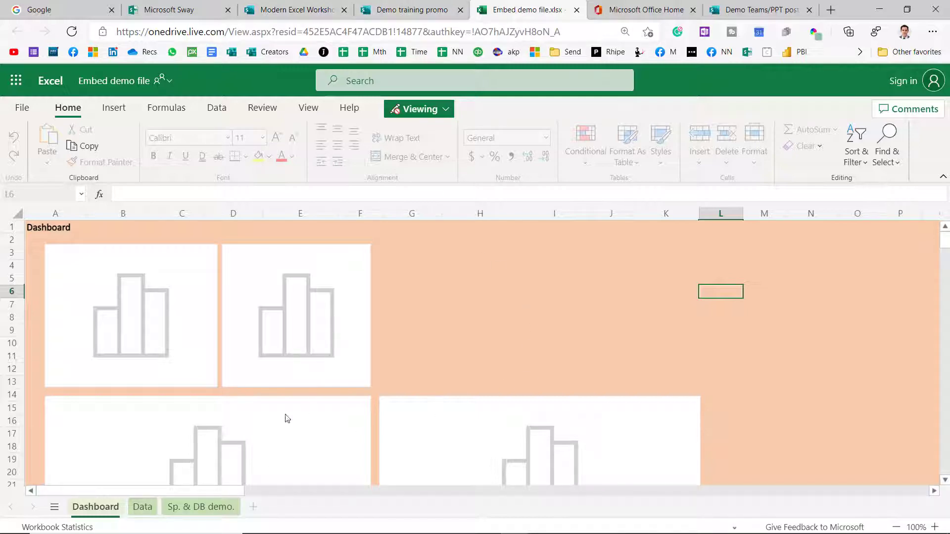
# Browse the workbook's Data and Sp. & DB demo. sheets, then return to the Sway page
pyautogui.click(143, 507)
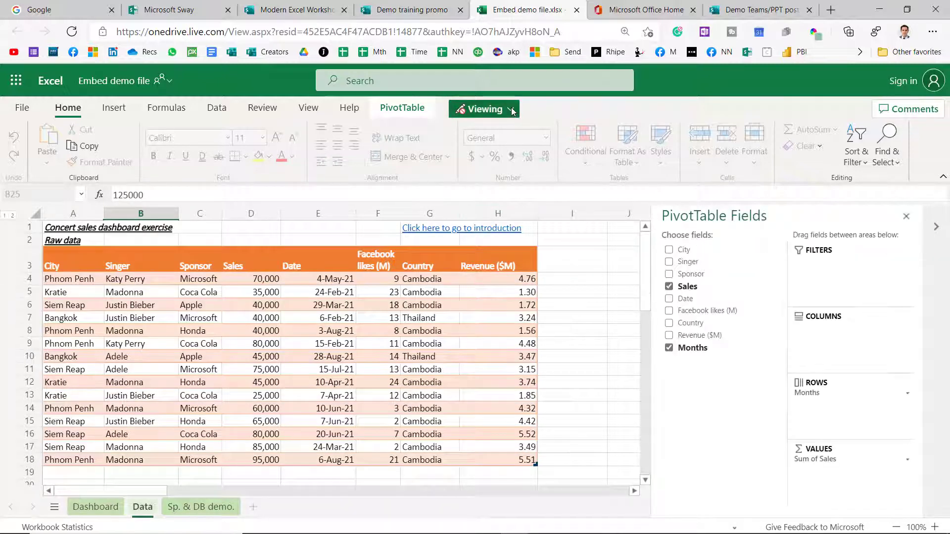
pyautogui.moveTo(624, 251)
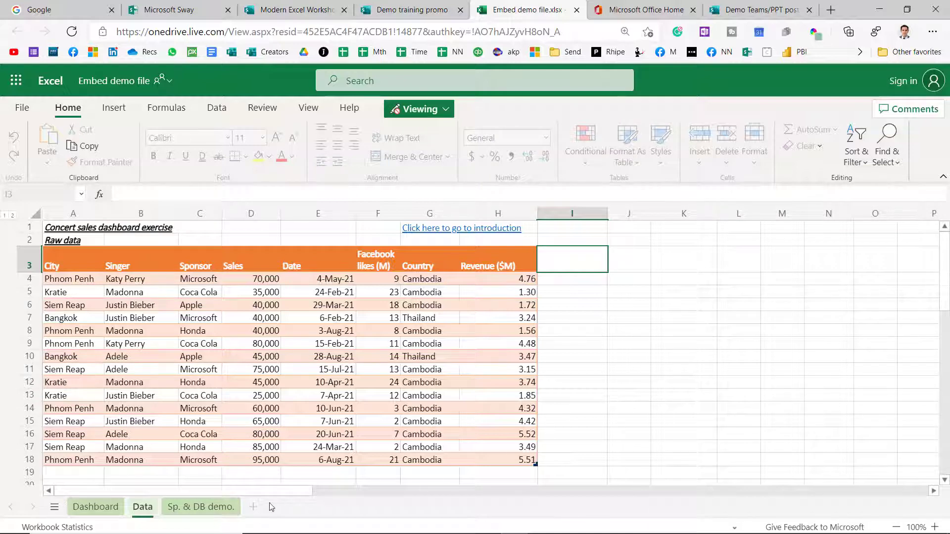
pyautogui.click(200, 507)
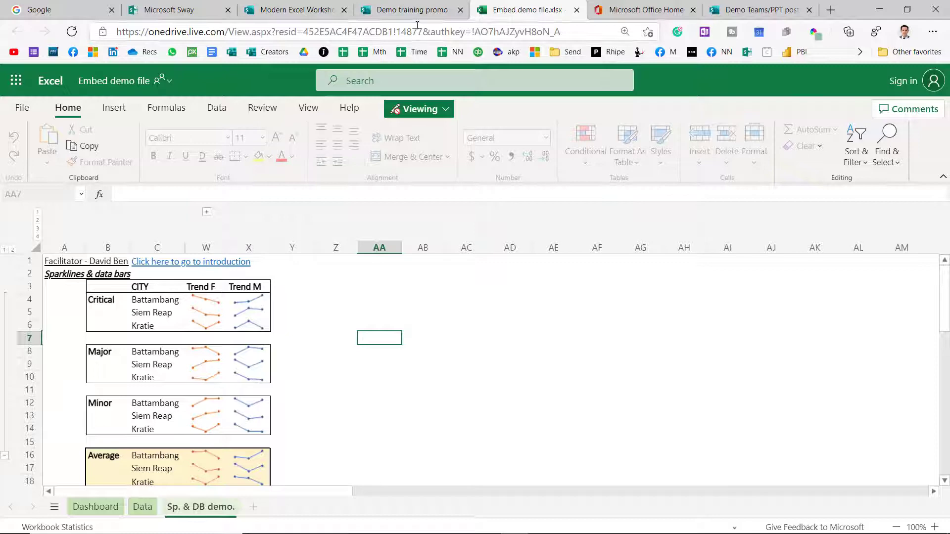
pyautogui.click(409, 10)
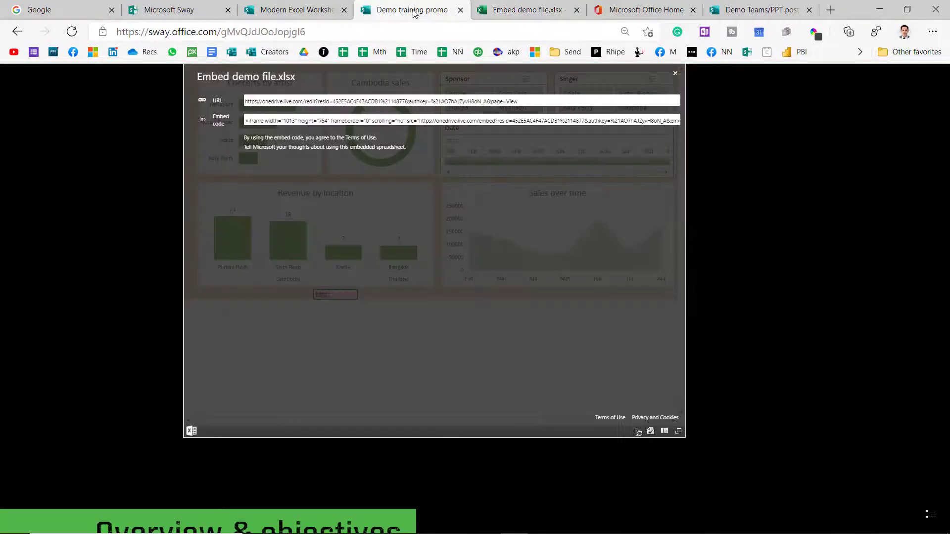
# Close the Embed demo file.xlsx dialog so the concert dashboard card shows again
pyautogui.click(675, 73)
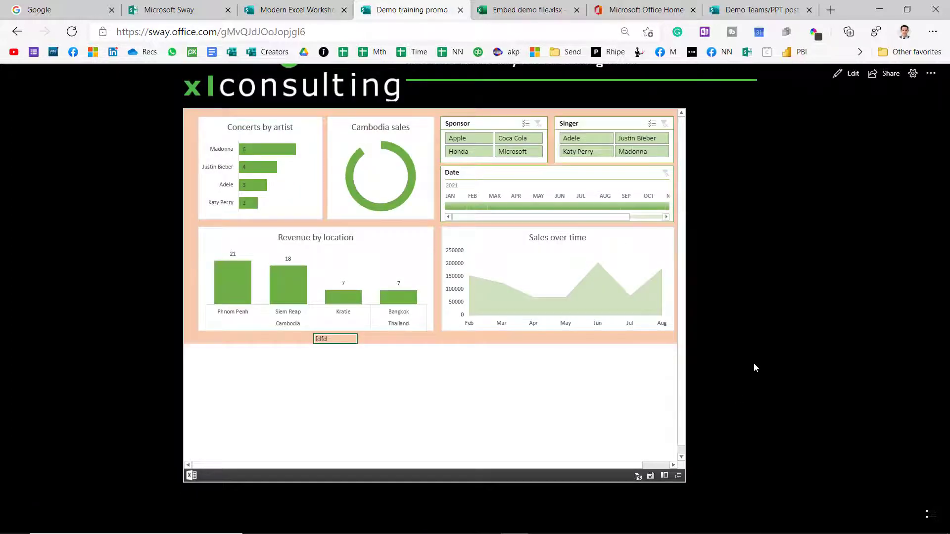
pyautogui.moveTo(698, 477)
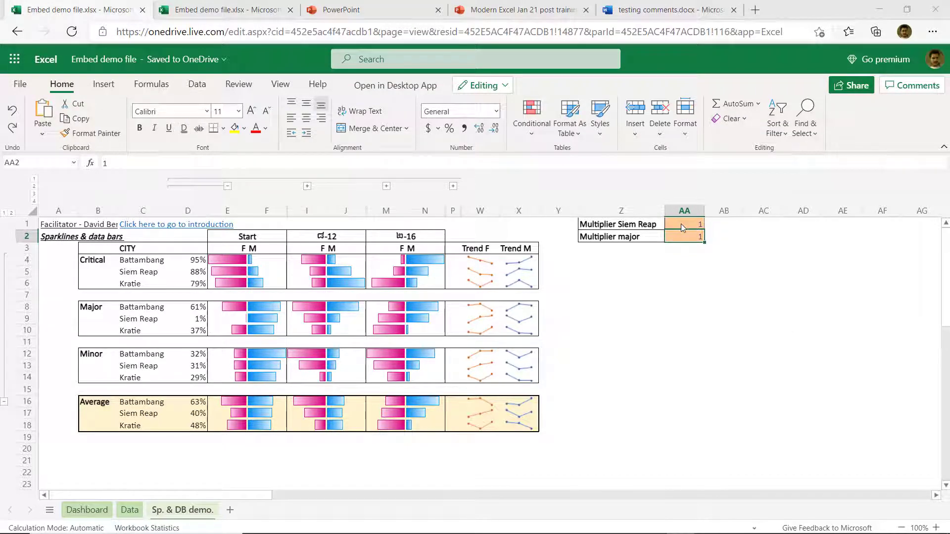
# Set the Siem Reap multiplier in AA1 to 4 and the major multiplier in AA2 to 5
pyautogui.write('4')
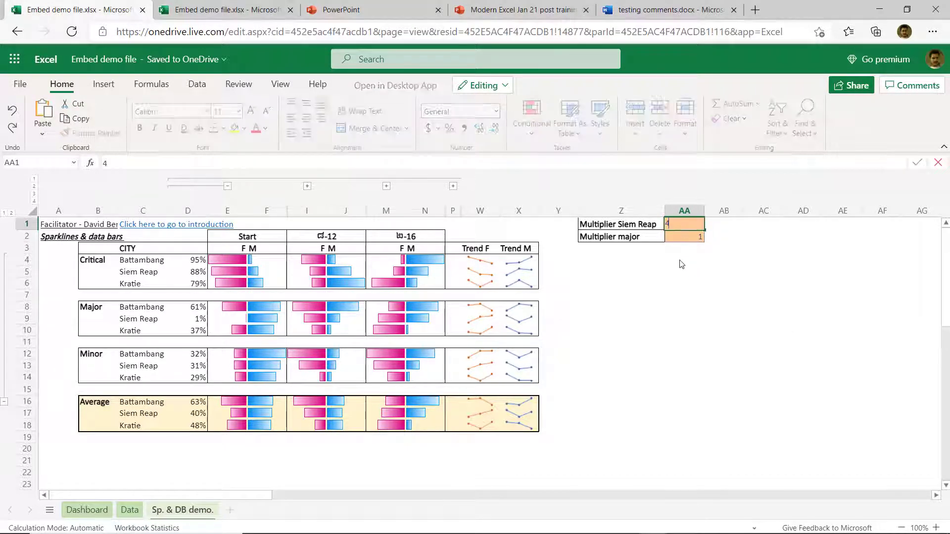
pyautogui.click(685, 236)
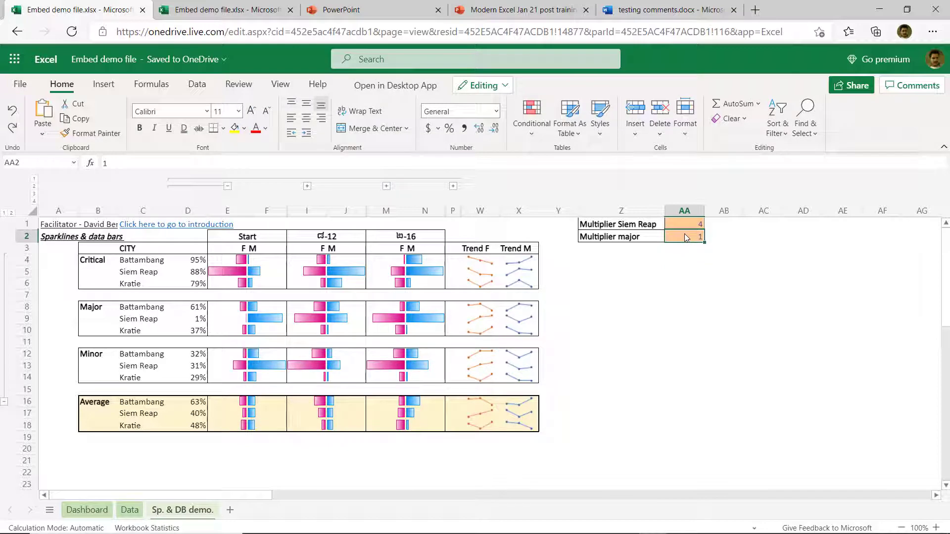
pyautogui.write('5')
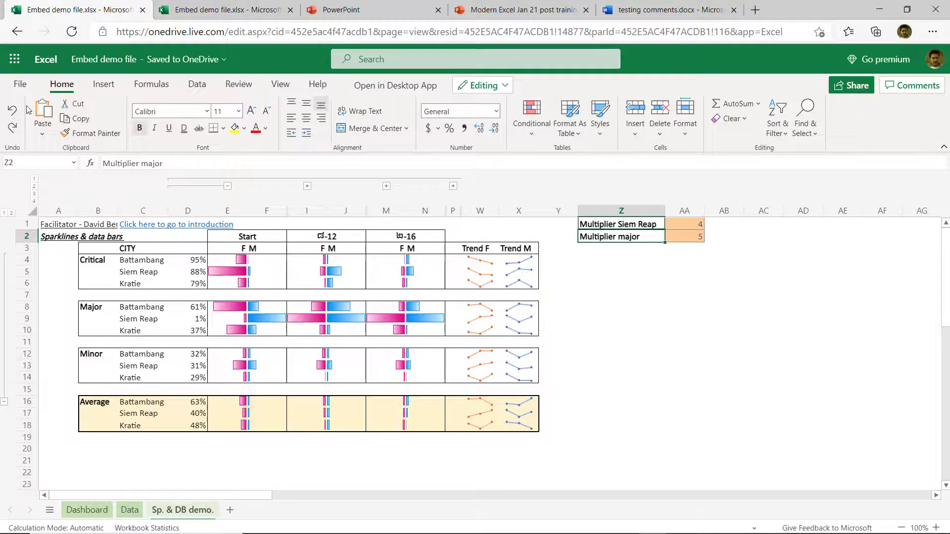
# Generate a workbook embed code that lets viewers type into cells, and copy it
pyautogui.click(20, 85)
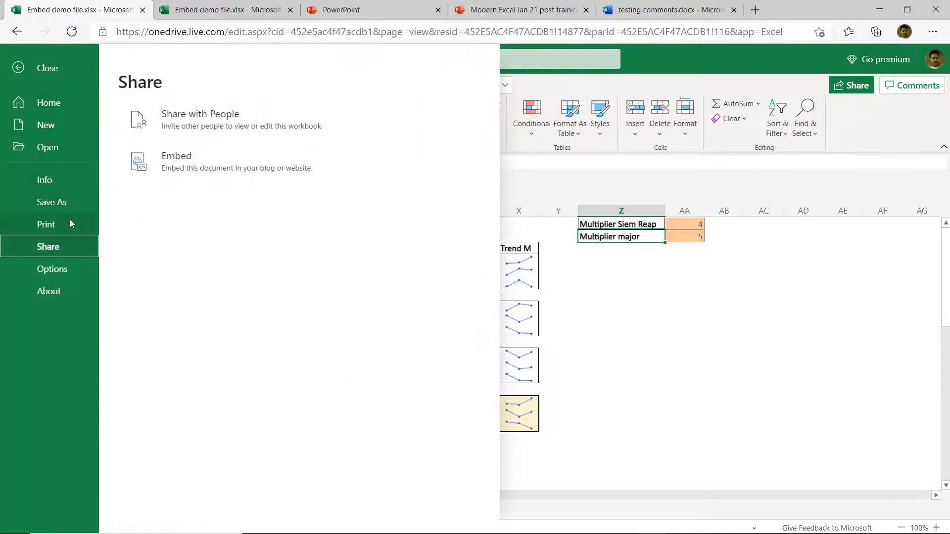
pyautogui.click(176, 157)
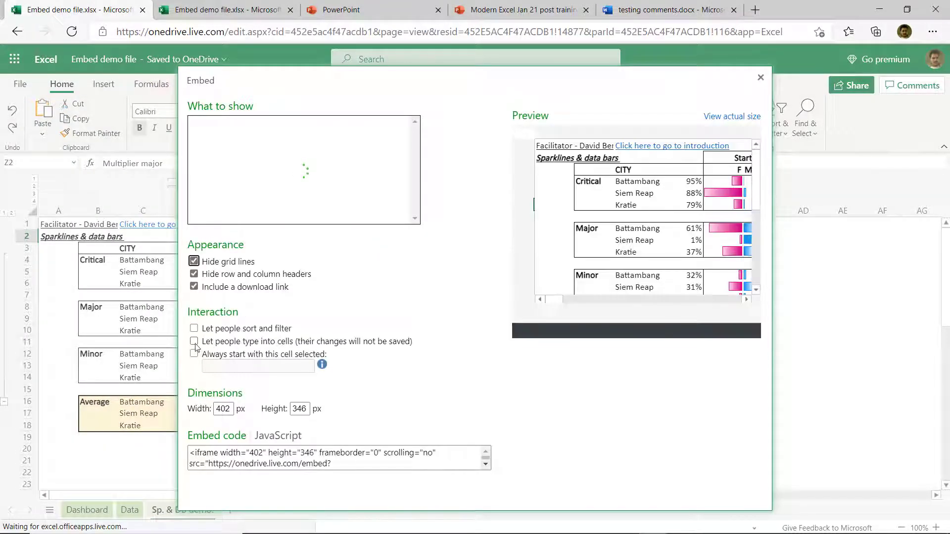
pyautogui.click(194, 341)
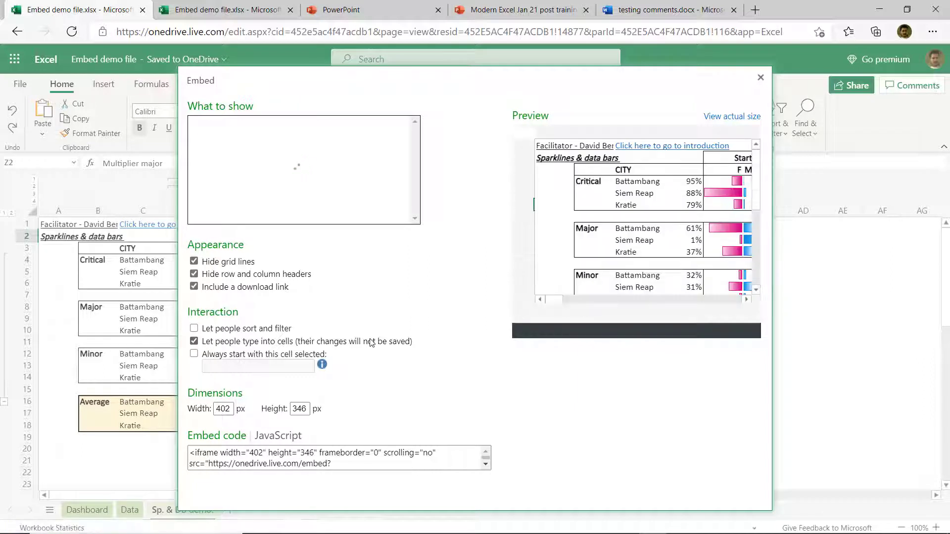
pyautogui.rightClick(332, 457)
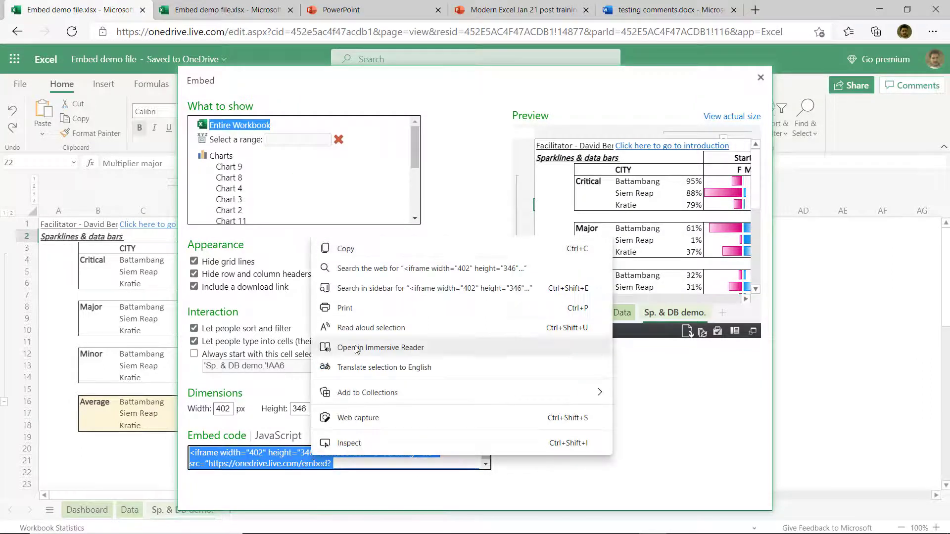
pyautogui.click(476, 134)
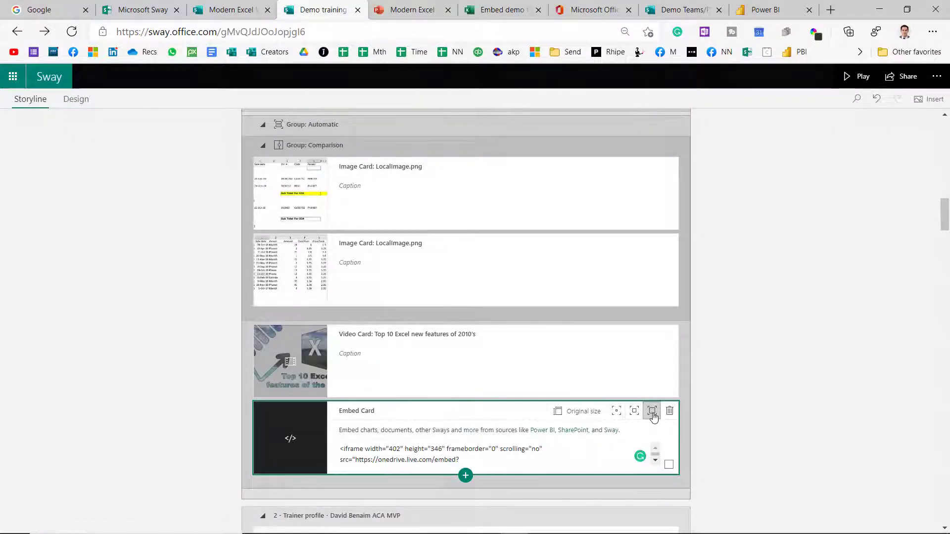
# Enlarge the embedded sparklines workbook card, then switch to the Power BI page
pyautogui.click(856, 76)
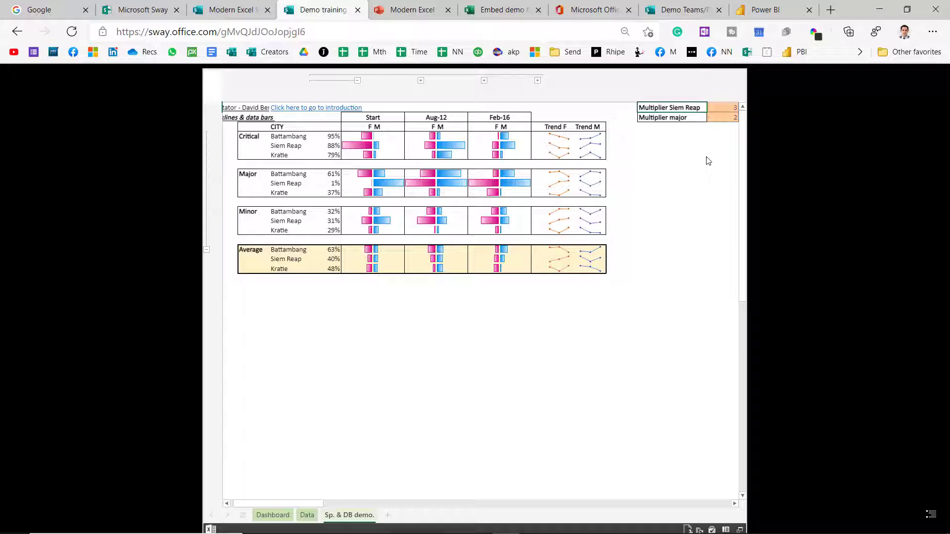
pyautogui.moveTo(692, 147)
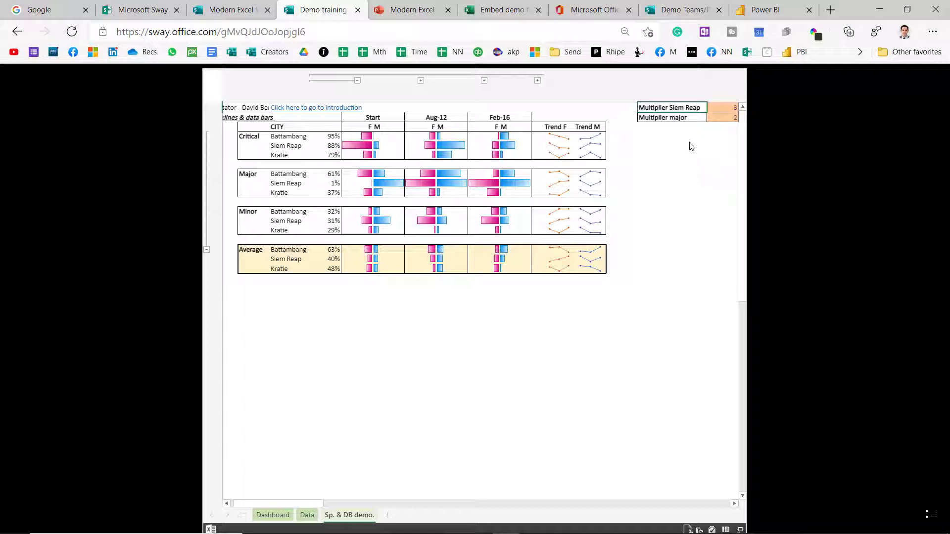
pyautogui.moveTo(699, 145)
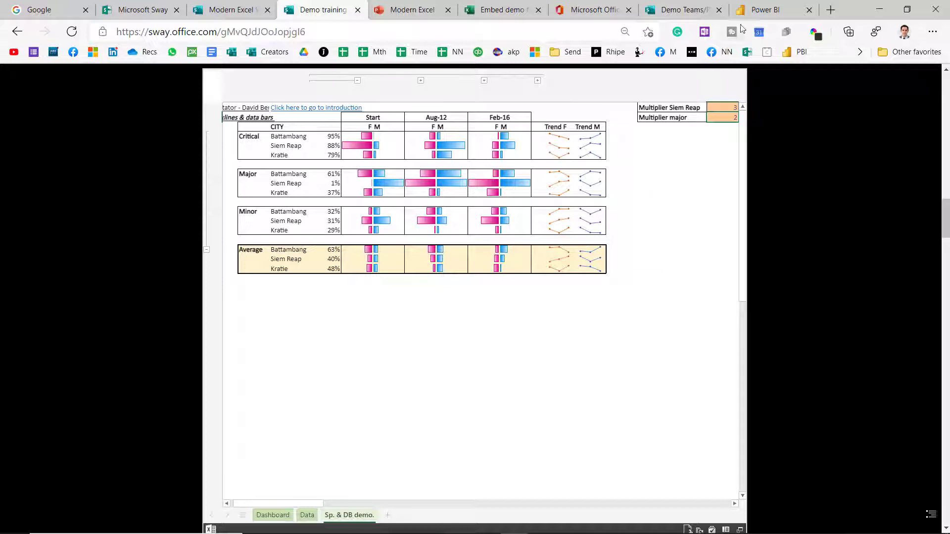
pyautogui.moveTo(765, 10)
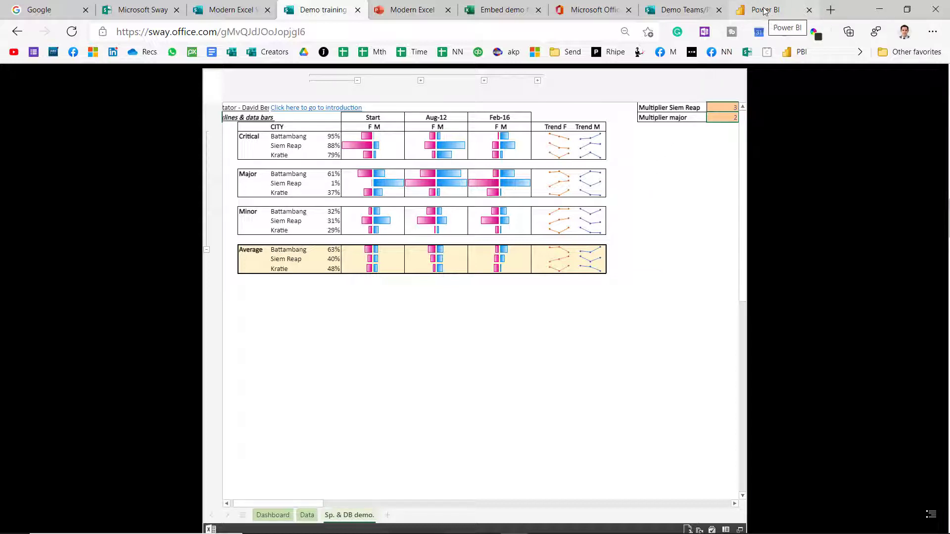
pyautogui.click(766, 9)
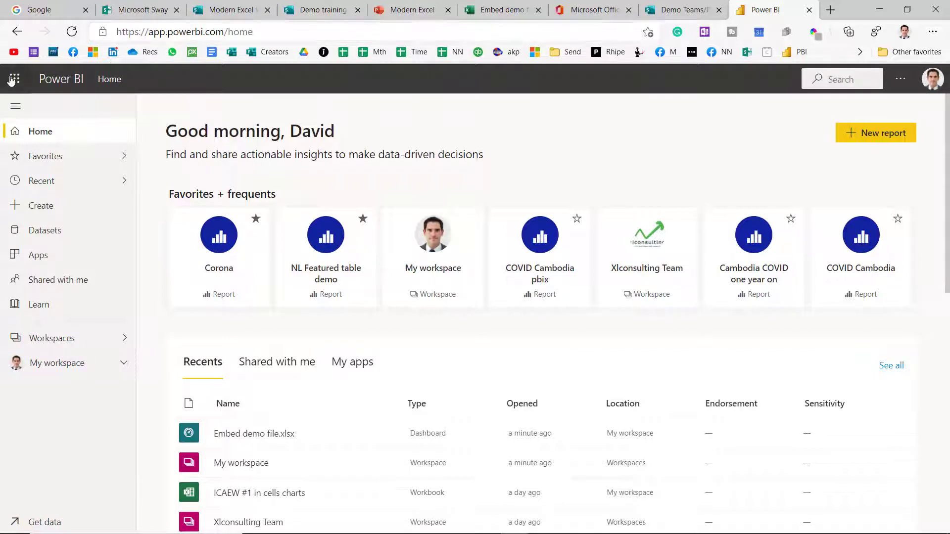
# Import the local Excel workbook via Get Data to start a blank DashboardData report
pyautogui.click(13, 80)
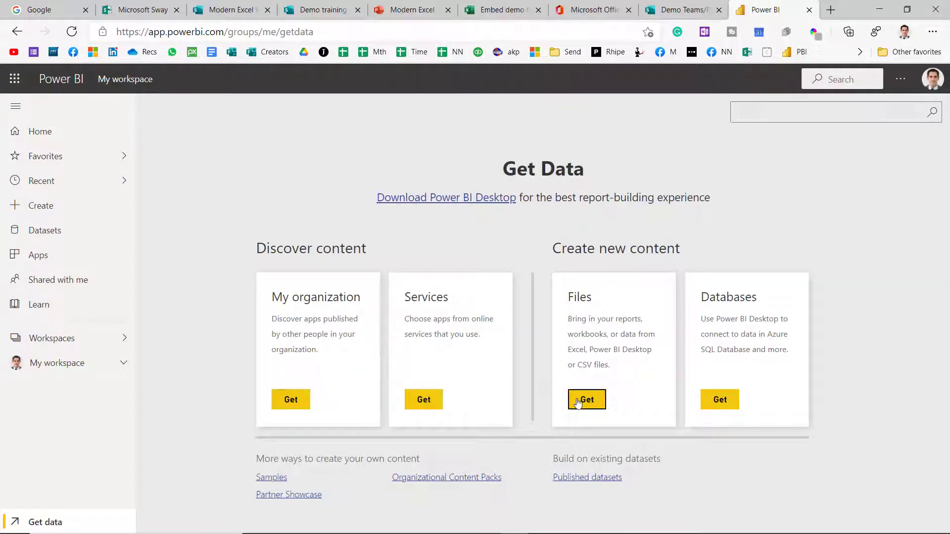
pyautogui.click(587, 400)
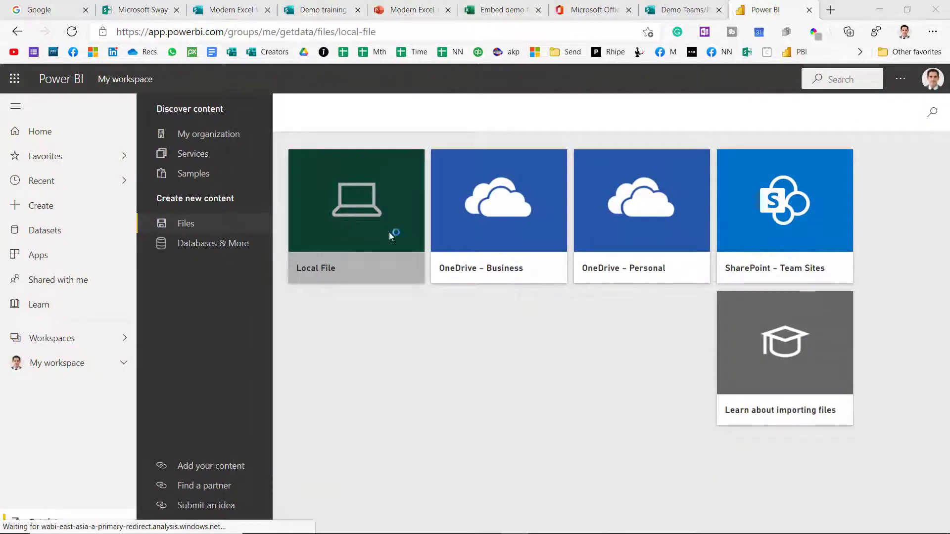
pyautogui.click(357, 200)
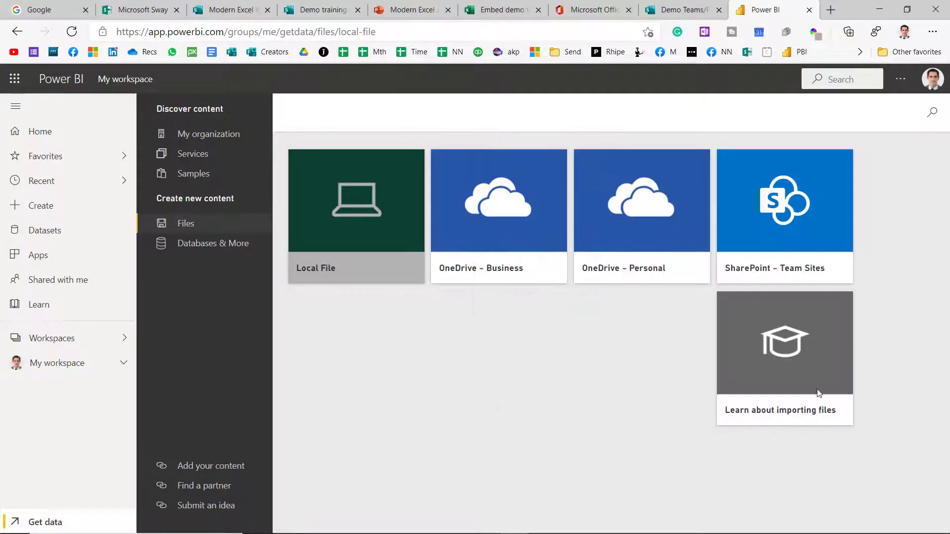
pyautogui.click(356, 200)
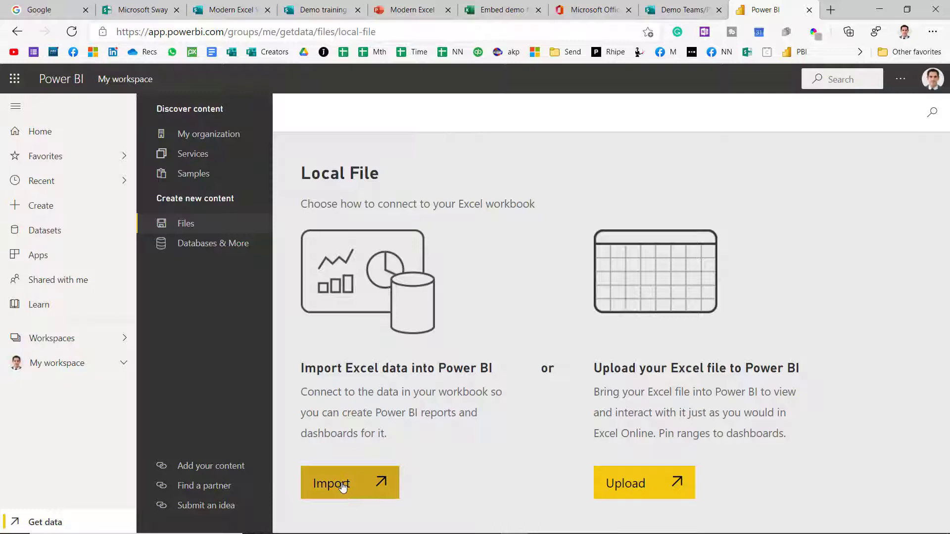
pyautogui.click(343, 483)
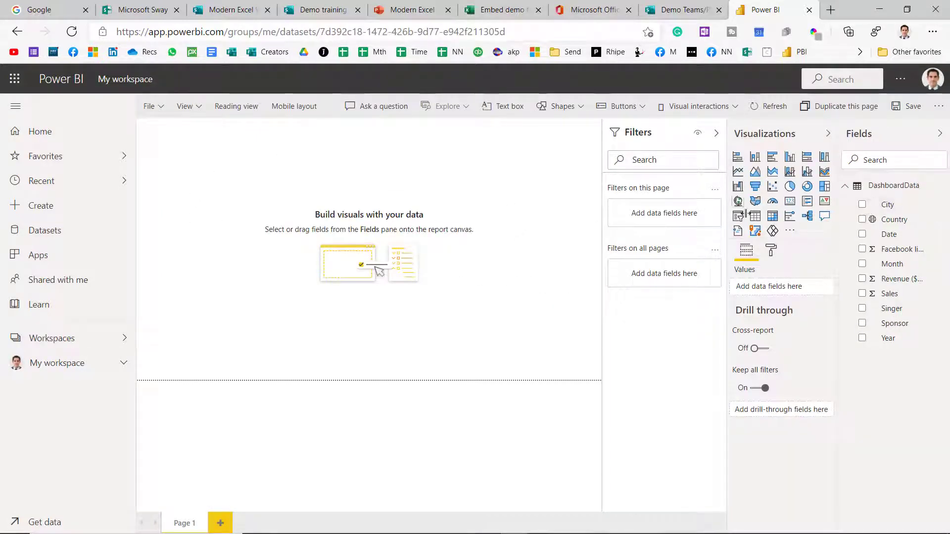
# Add a City slicer to the report and filter it to Kratie
pyautogui.click(754, 216)
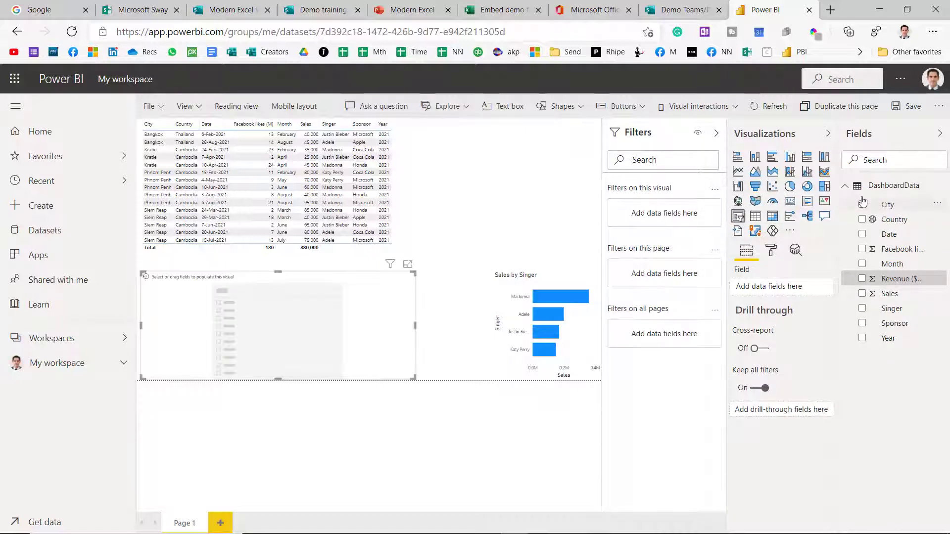
pyautogui.click(862, 204)
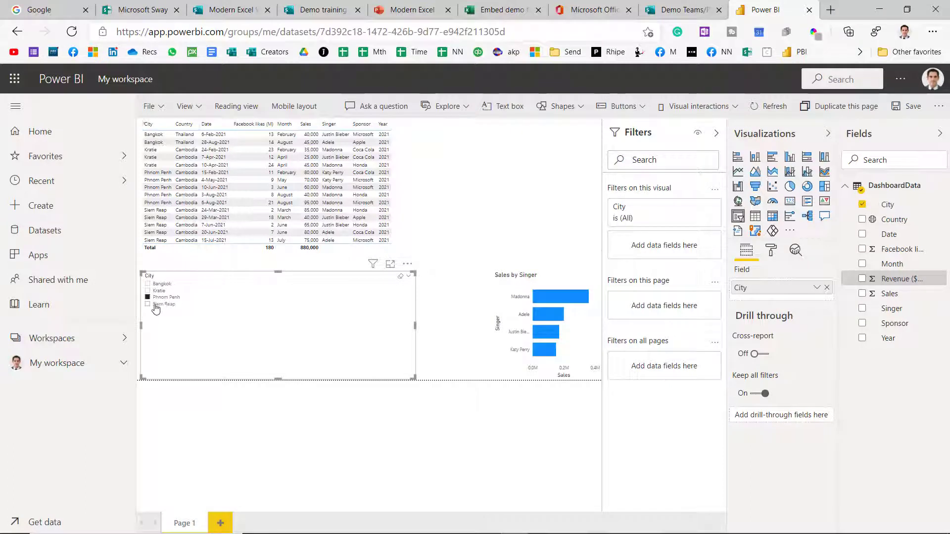
pyautogui.click(148, 297)
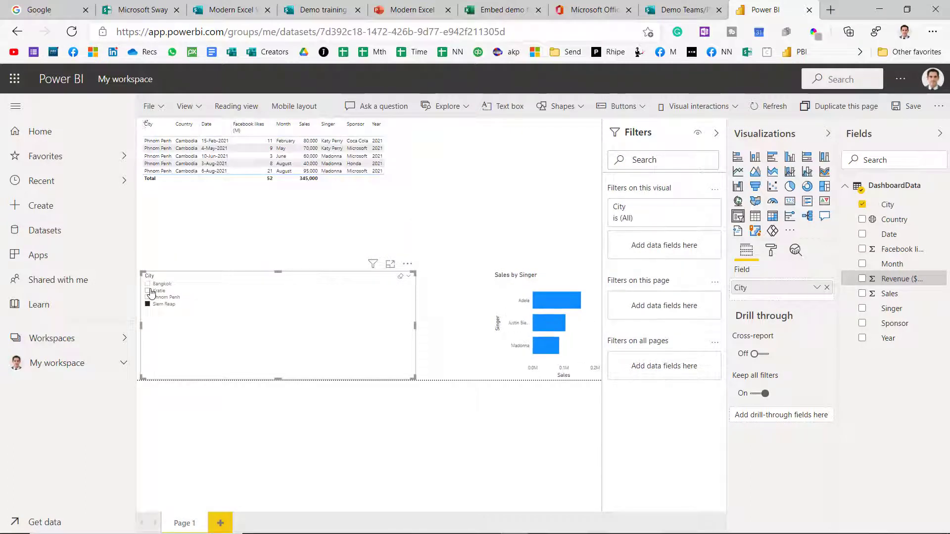
pyautogui.click(147, 291)
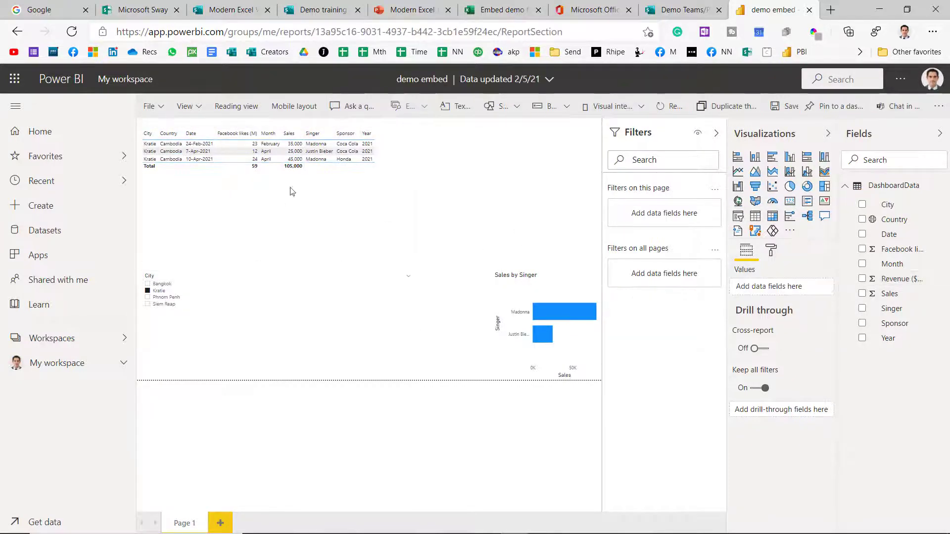
# Publish the demo embed report publicly to the web and copy its HTML embed code
pyautogui.click(148, 106)
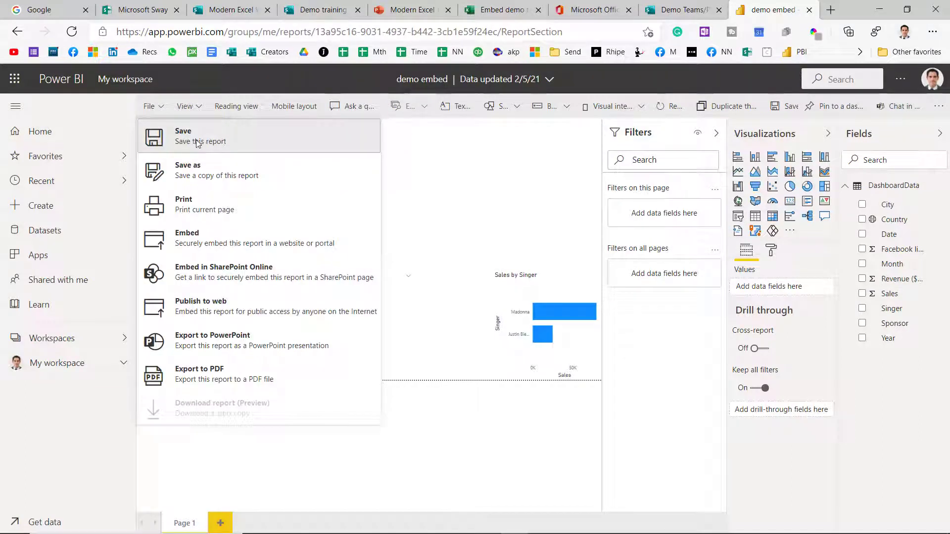
pyautogui.moveTo(251, 143)
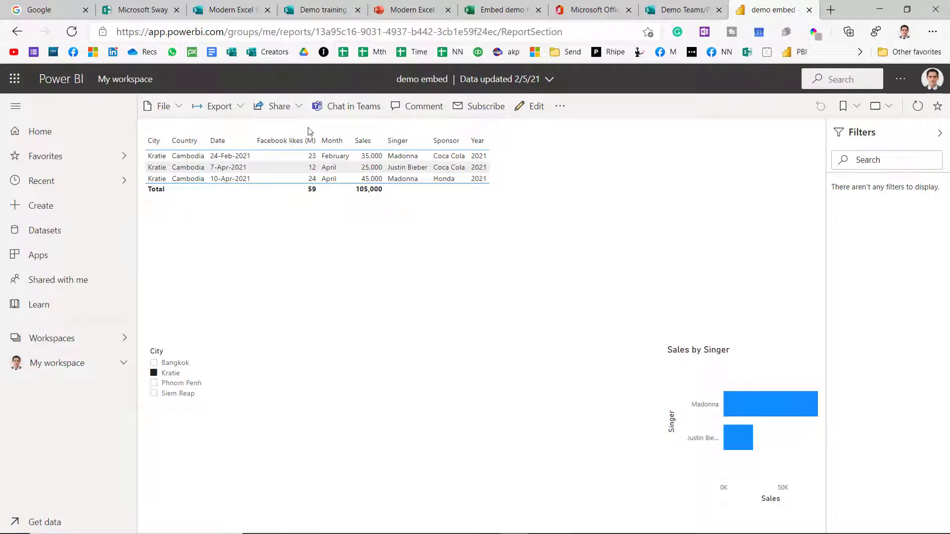
pyautogui.click(279, 106)
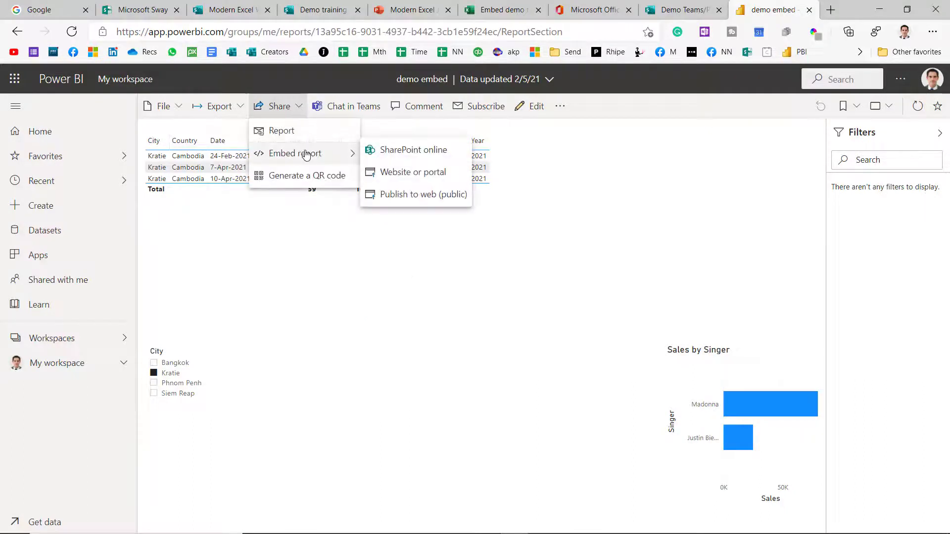
pyautogui.moveTo(411, 201)
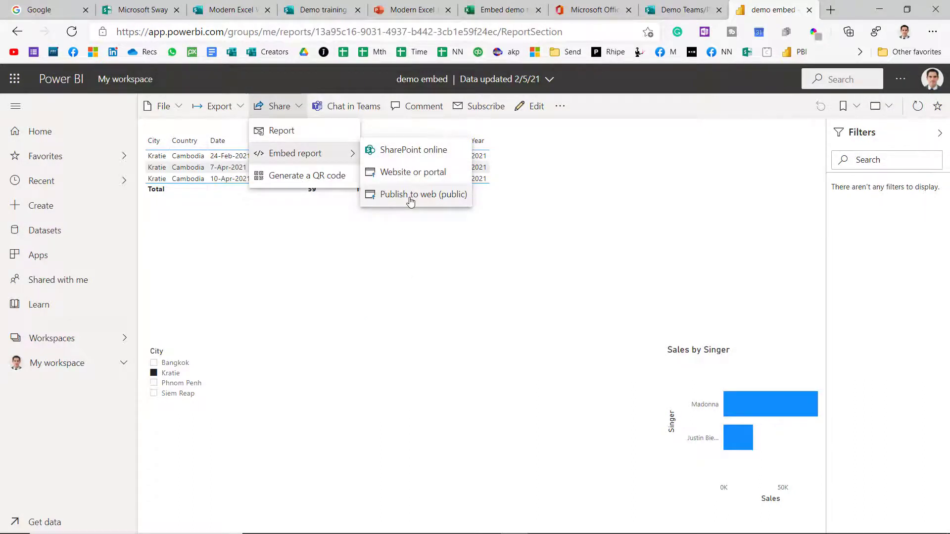
pyautogui.click(424, 194)
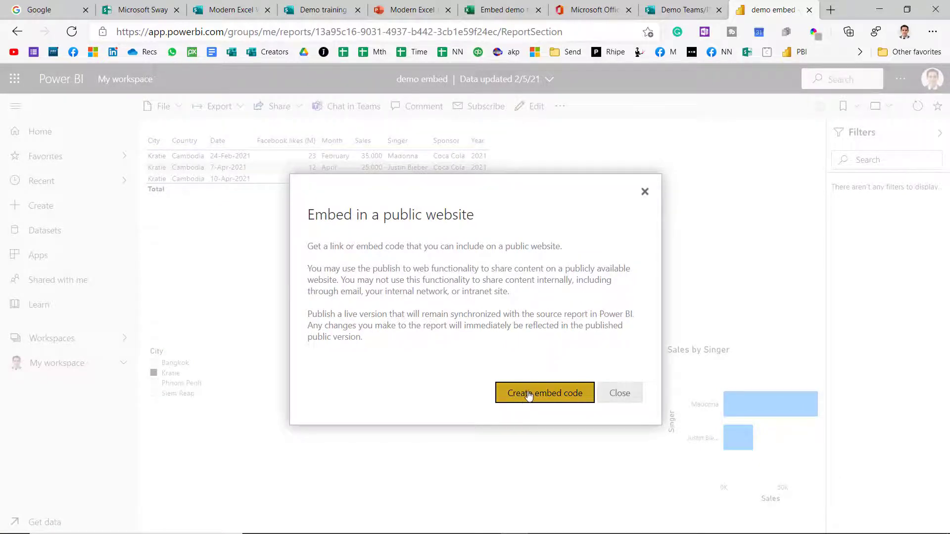
pyautogui.click(545, 393)
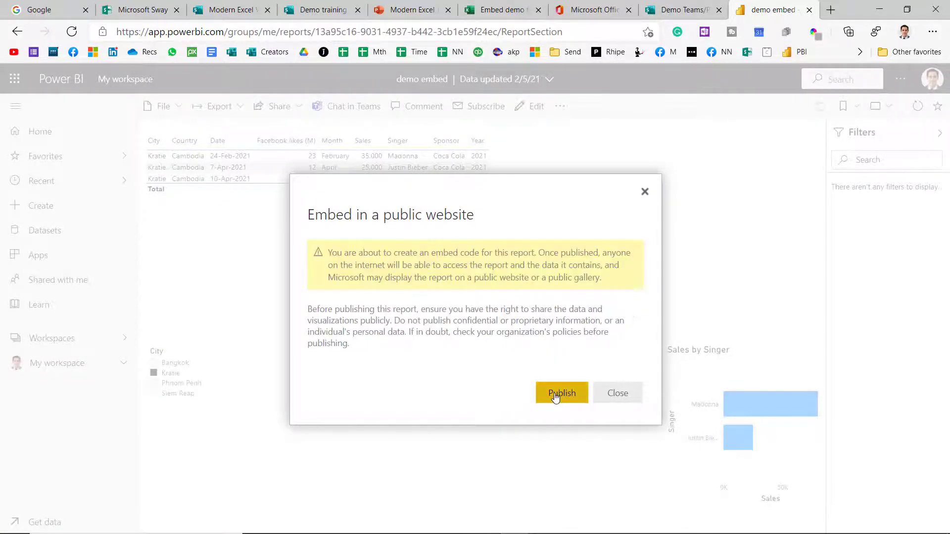
pyautogui.click(561, 393)
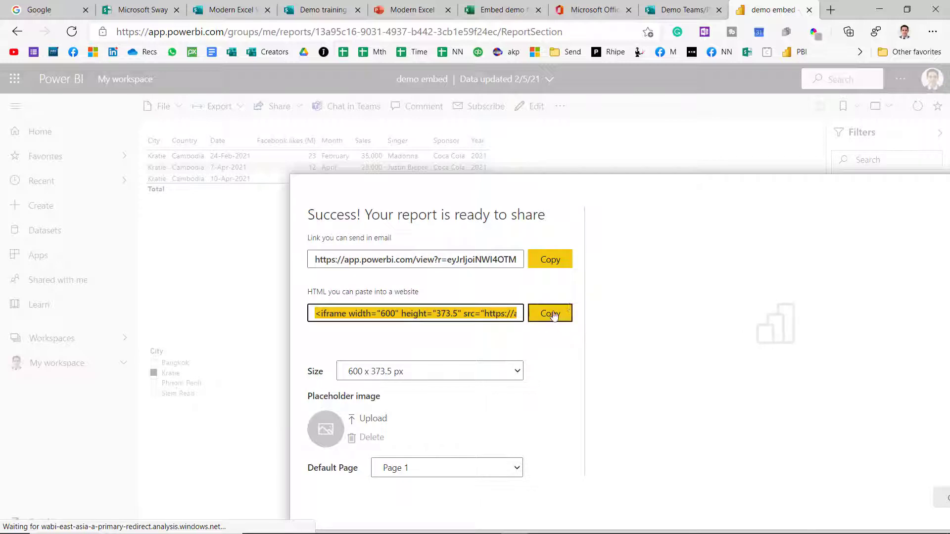
pyautogui.click(550, 313)
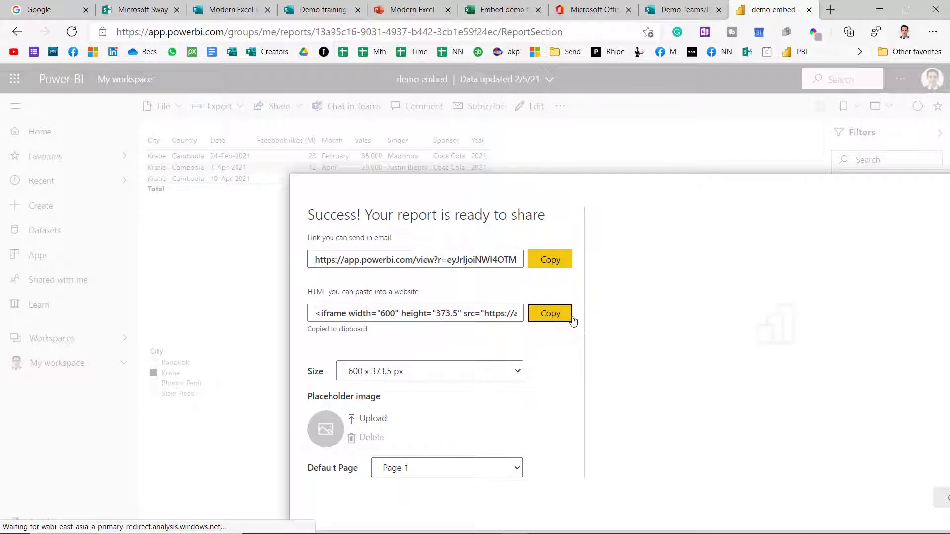
pyautogui.click(318, 9)
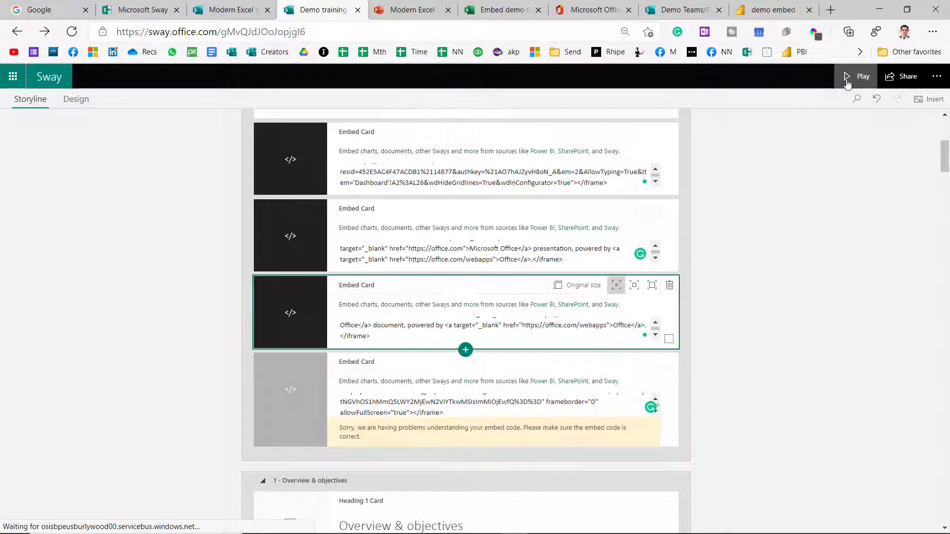
# Play the Sway preview to see the embedded Power BI report working
pyautogui.click(847, 76)
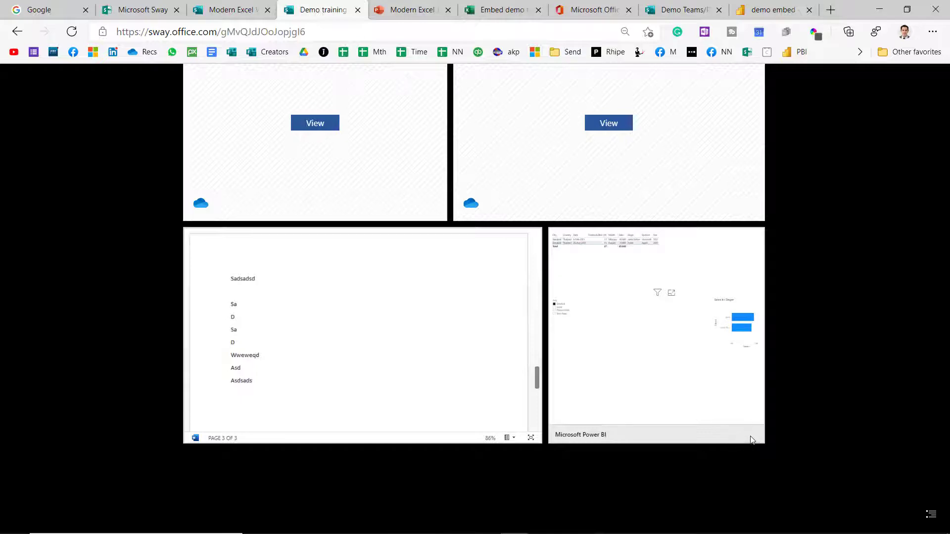
pyautogui.moveTo(701, 299)
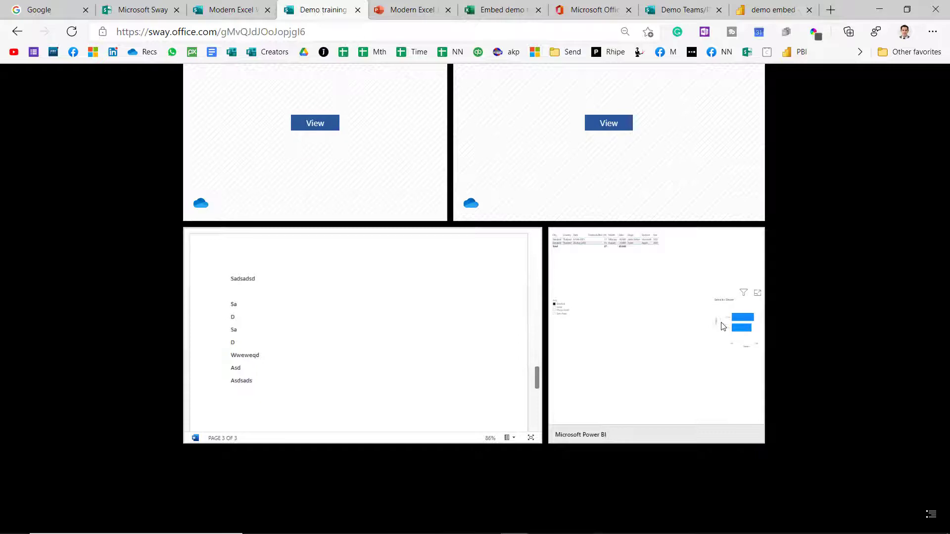
pyautogui.moveTo(580, 307)
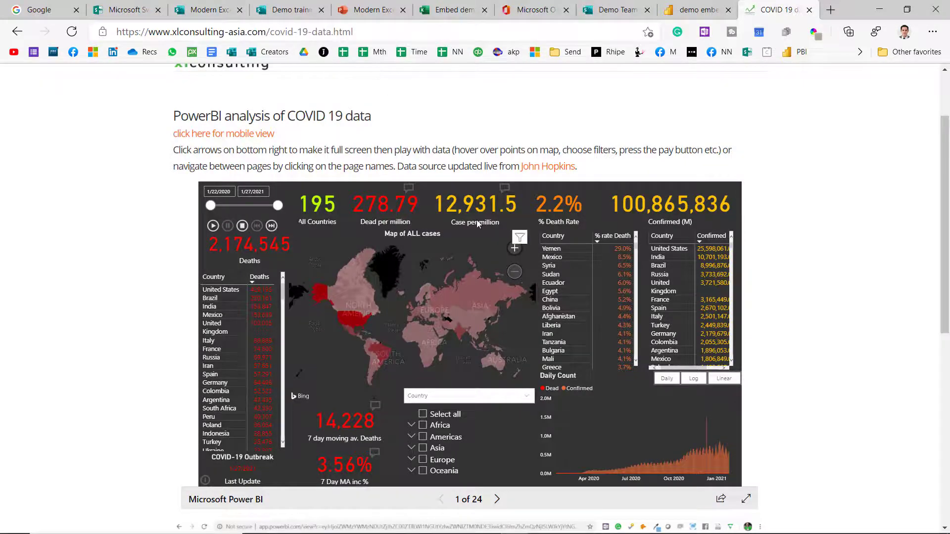
pyautogui.moveTo(353, 306)
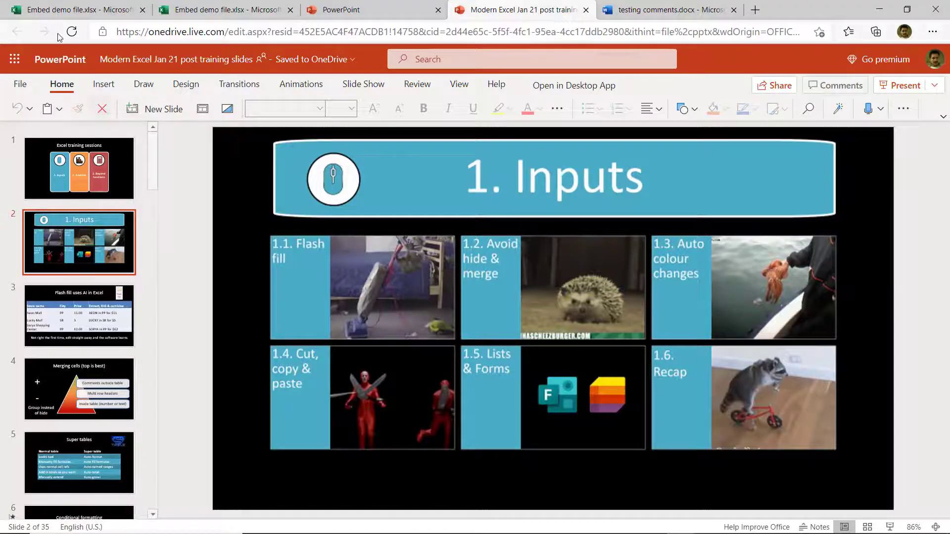
pyautogui.moveTo(15, 59)
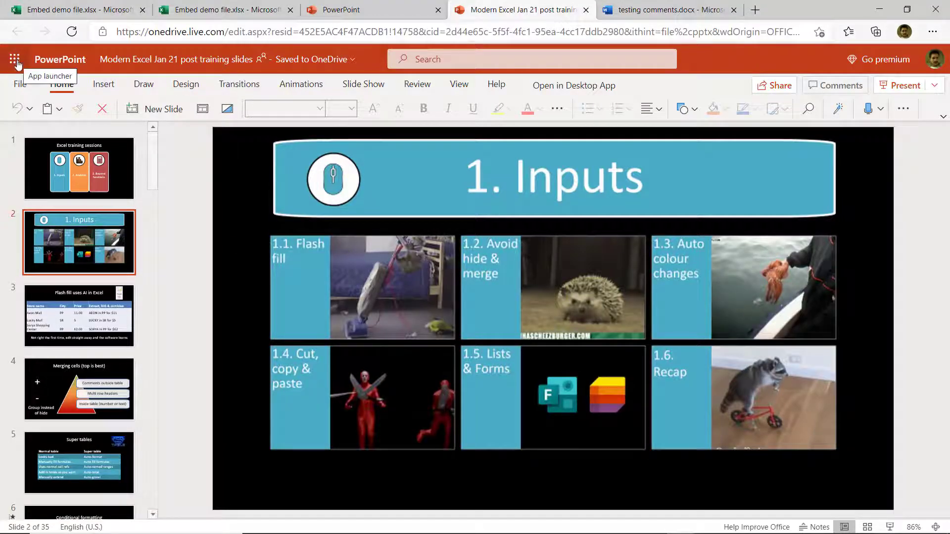
# Get the embed code for the Modern Excel training deck and expand its Interaction settings
pyautogui.click(22, 85)
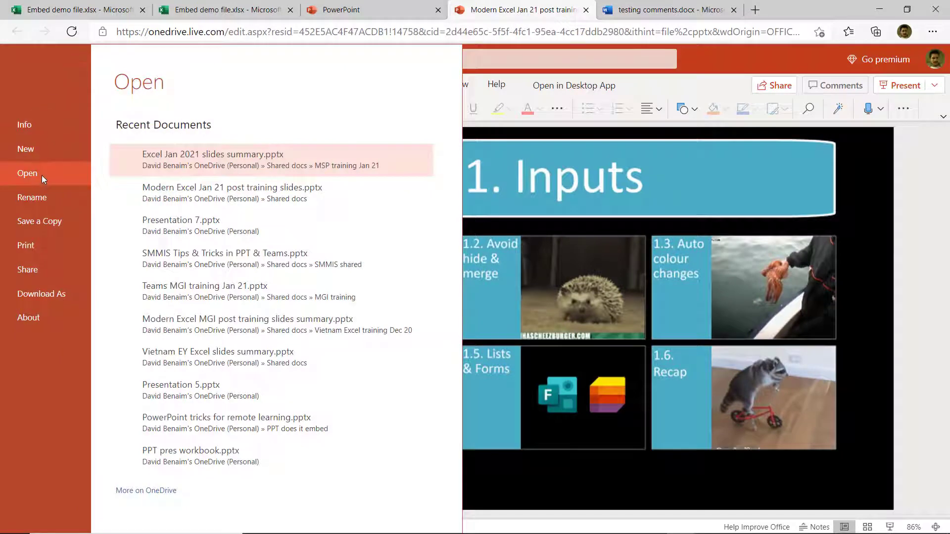
pyautogui.click(27, 270)
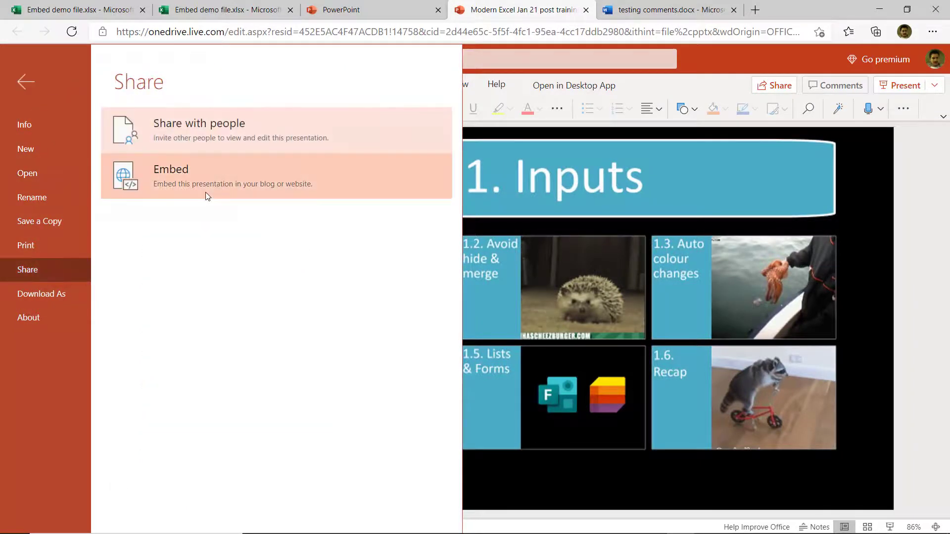
pyautogui.click(170, 169)
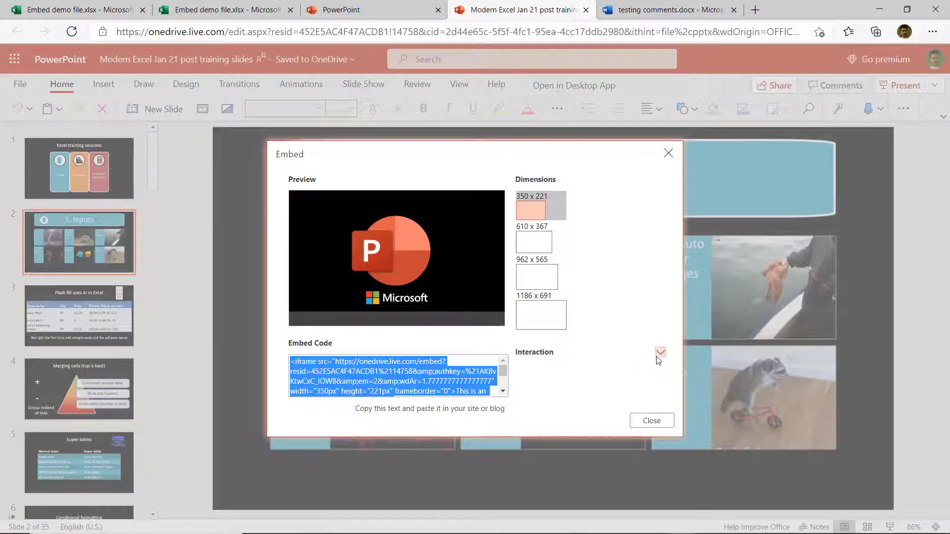
pyautogui.click(660, 353)
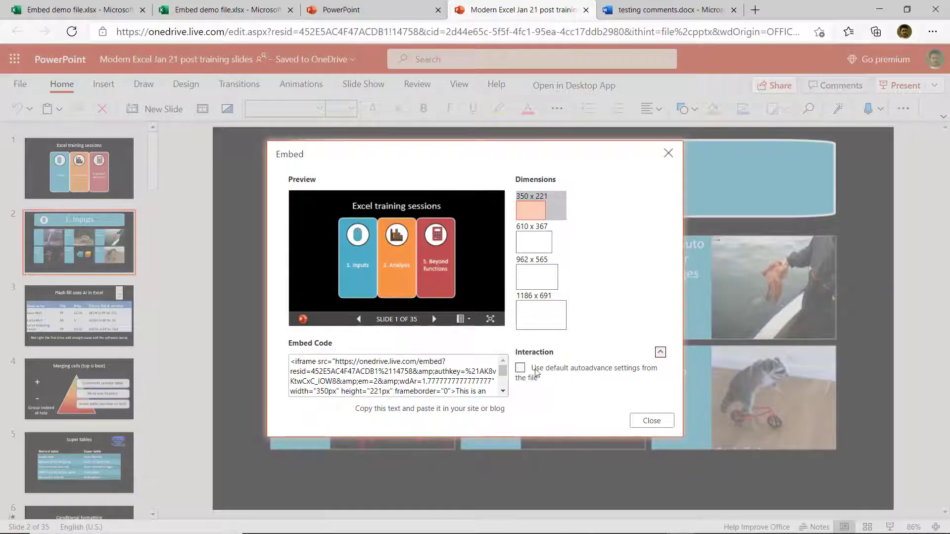
pyautogui.rightClick(394, 376)
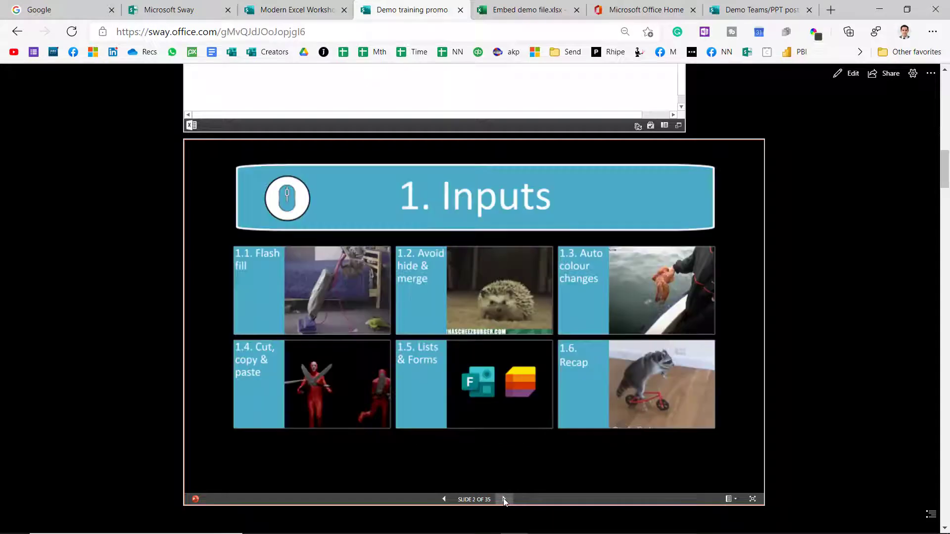
# Advance the embedded deck through Conditional formatting builds to the Bad raw data slide and beyond
pyautogui.click(505, 513)
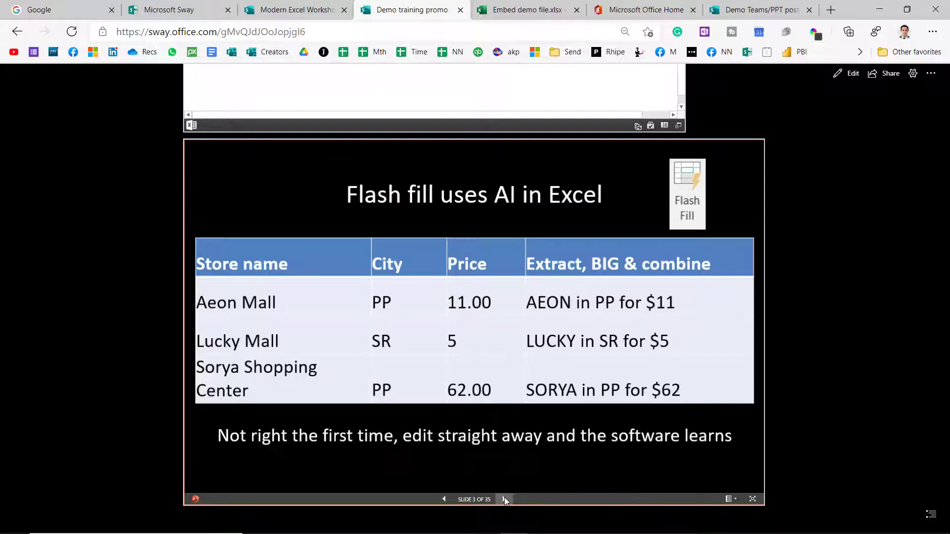
pyautogui.click(504, 512)
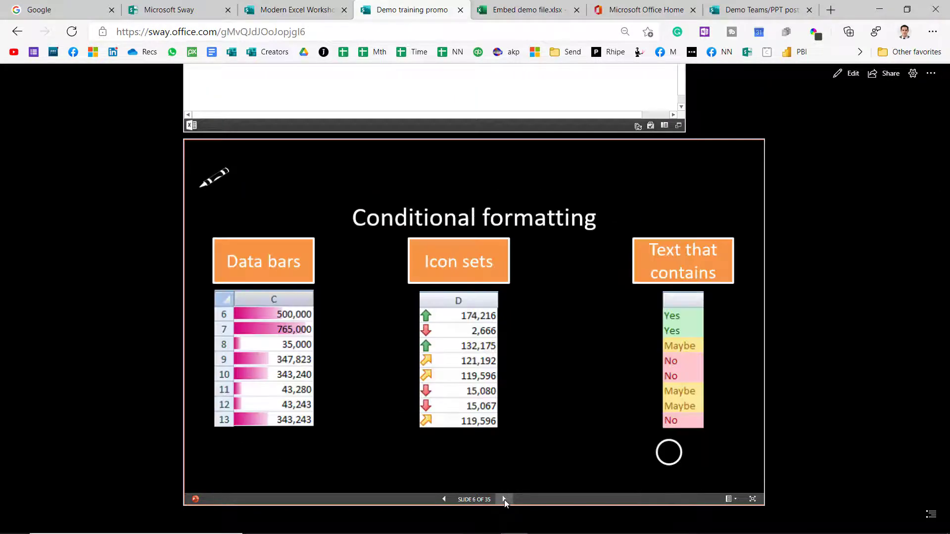
pyautogui.moveTo(445, 514)
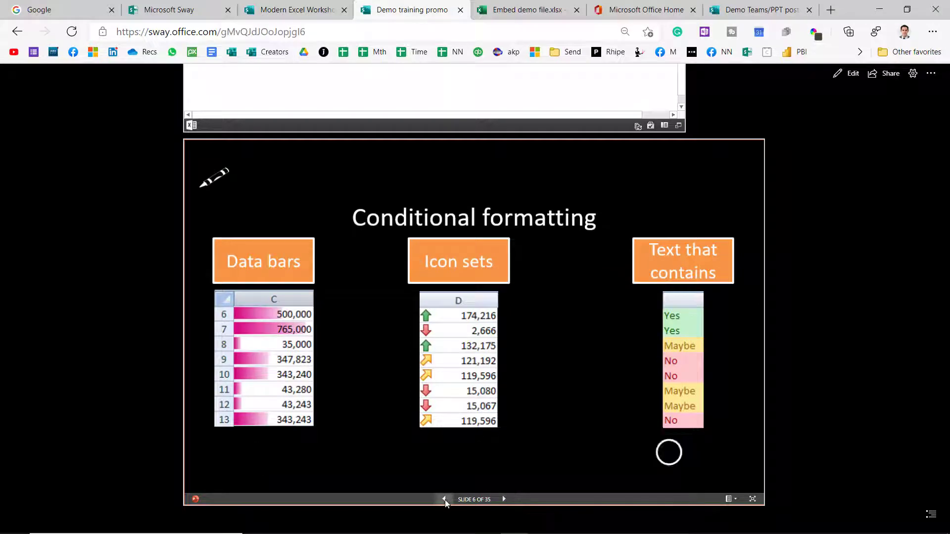
pyautogui.click(504, 499)
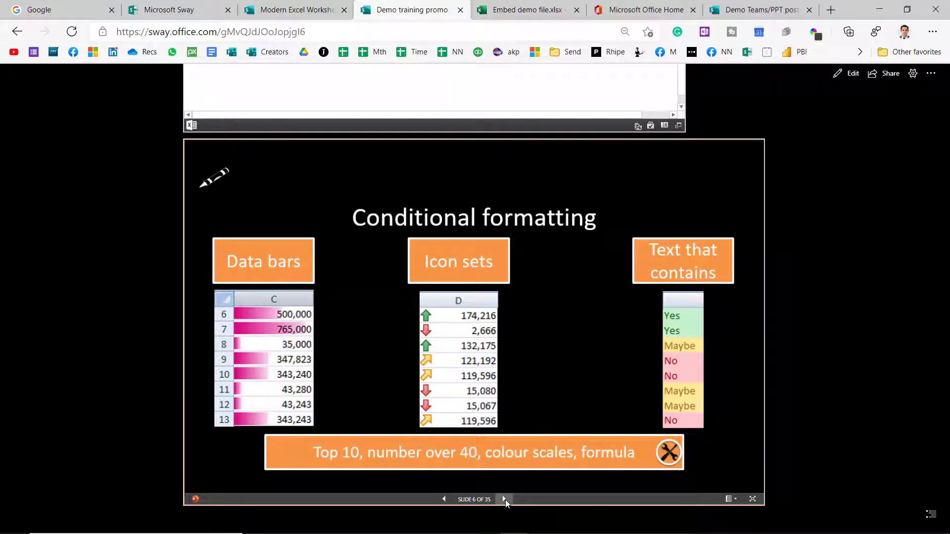
pyautogui.click(504, 499)
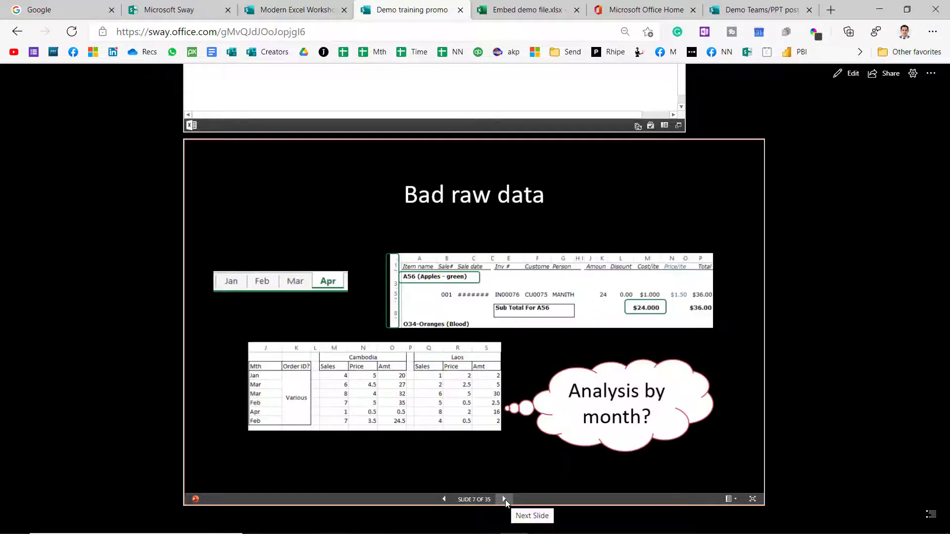
pyautogui.click(505, 499)
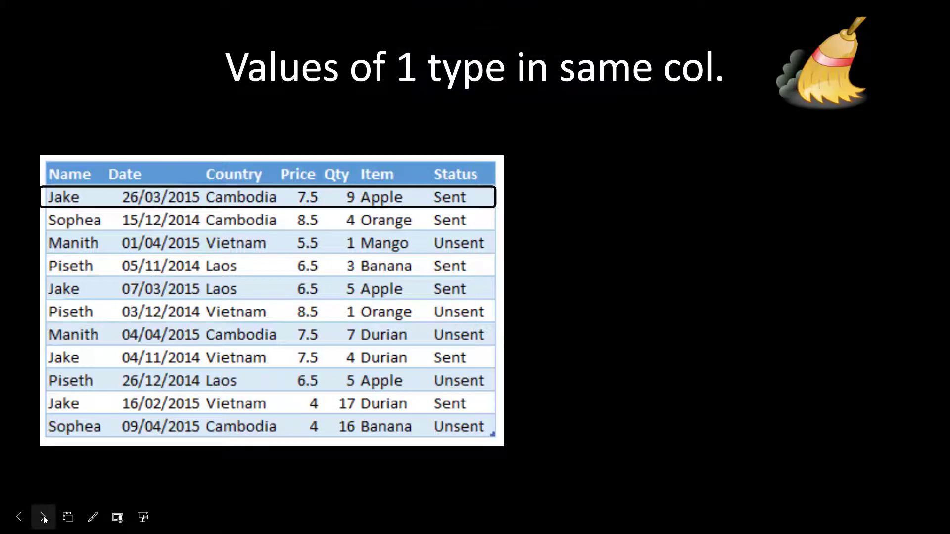
# Reveal the clean-data checklist beside the sample table, then leave the slideshow
pyautogui.click(43, 516)
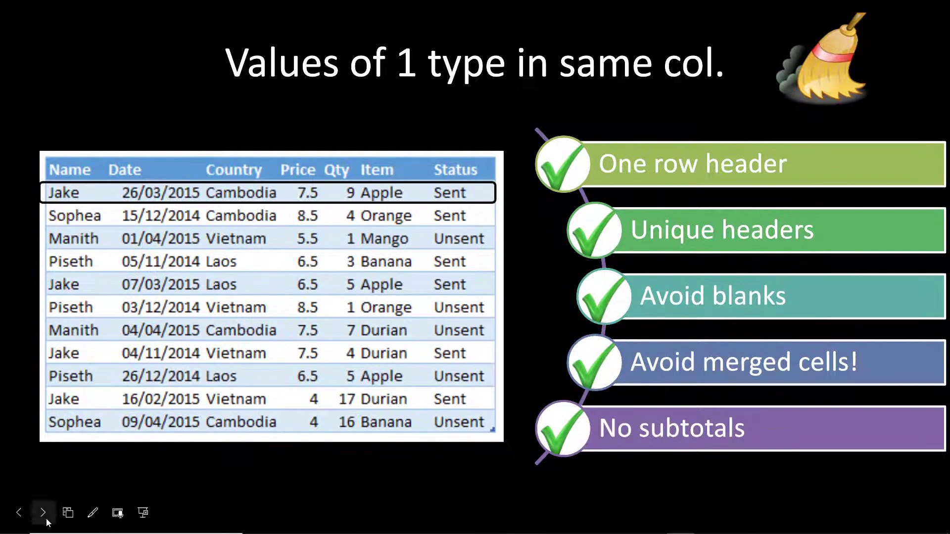
pyautogui.press('Escape')
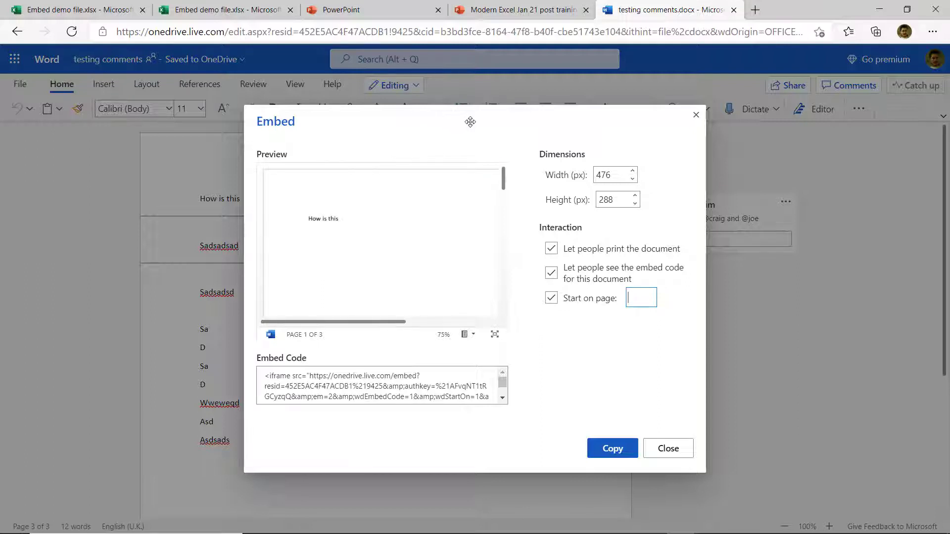
# Disable printing and embed-code viewing for the document and start the embed on page 3
pyautogui.doubleClick(612, 200)
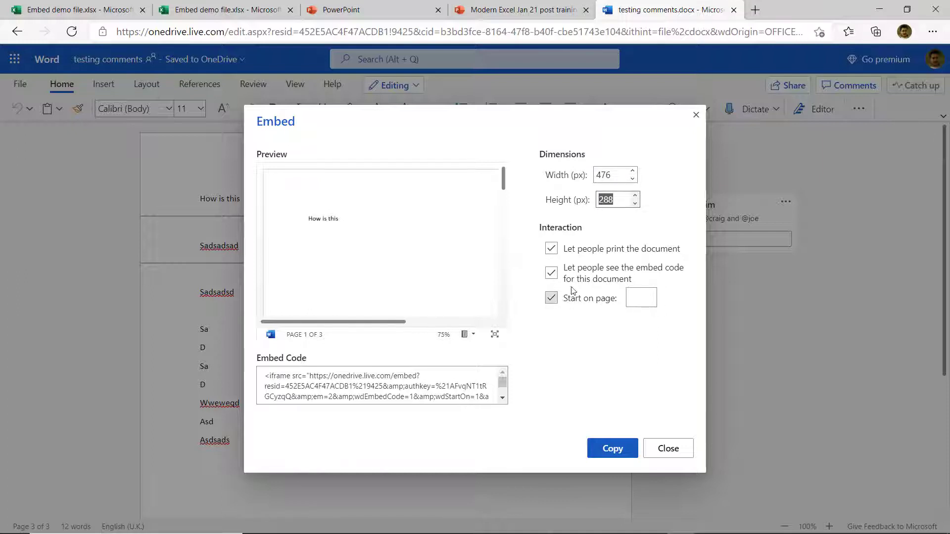
pyautogui.click(551, 248)
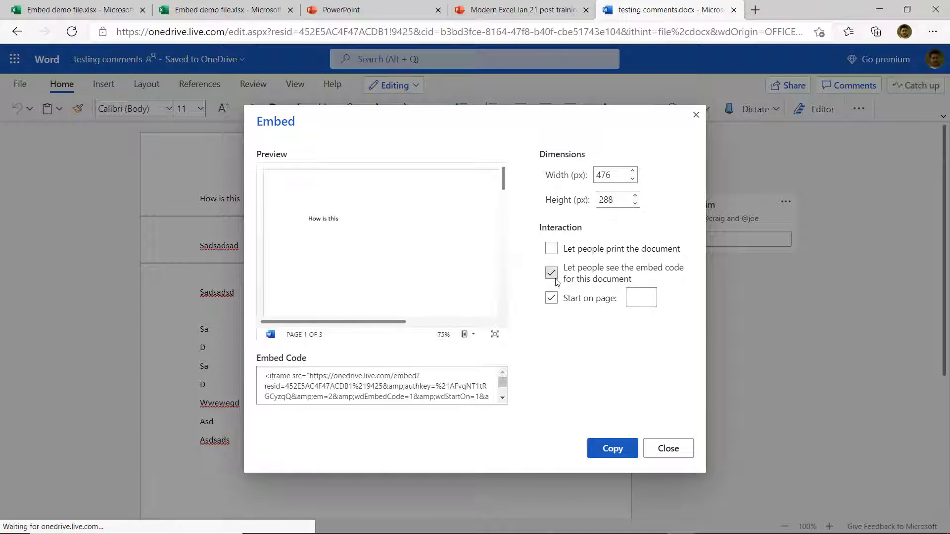
pyautogui.click(551, 273)
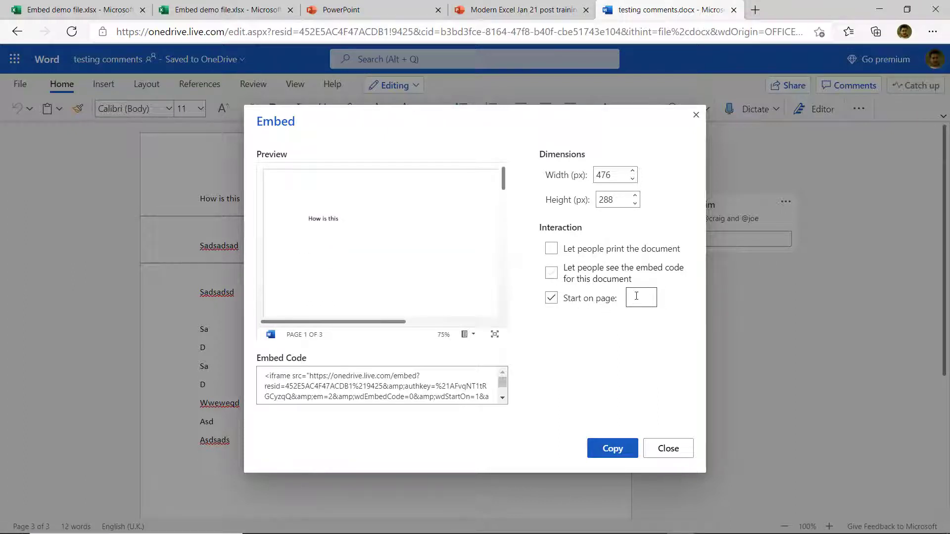
pyautogui.write('3')
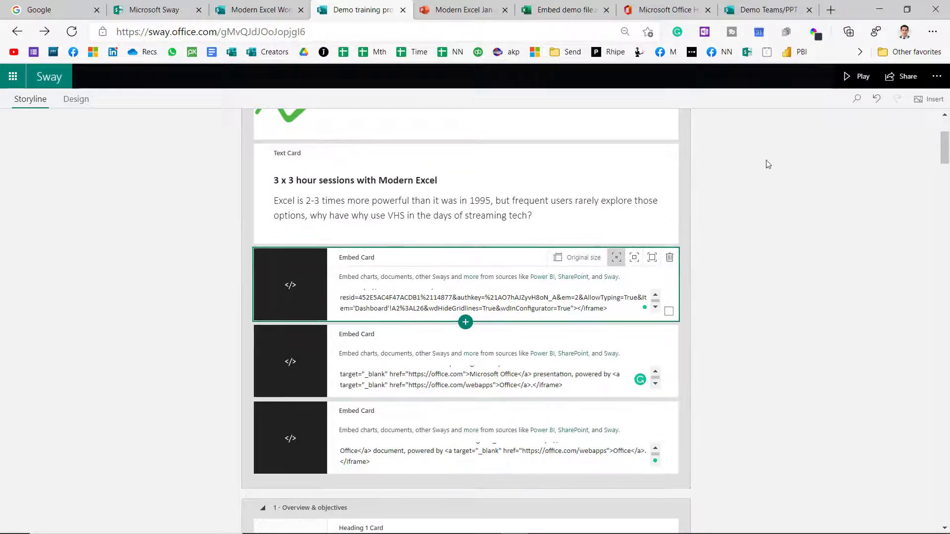
pyautogui.moveTo(849, 84)
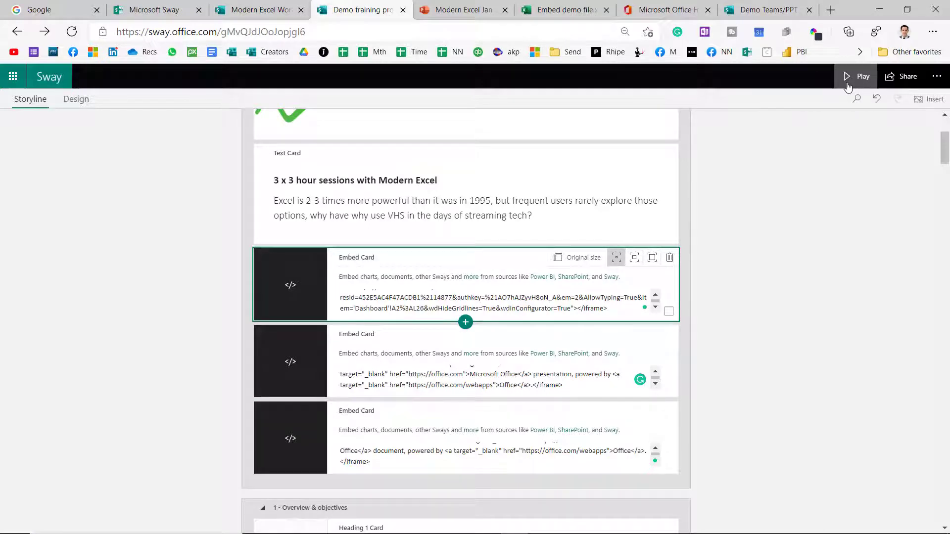
# Play the Demo training promo Sway as a viewer preview
pyautogui.click(855, 75)
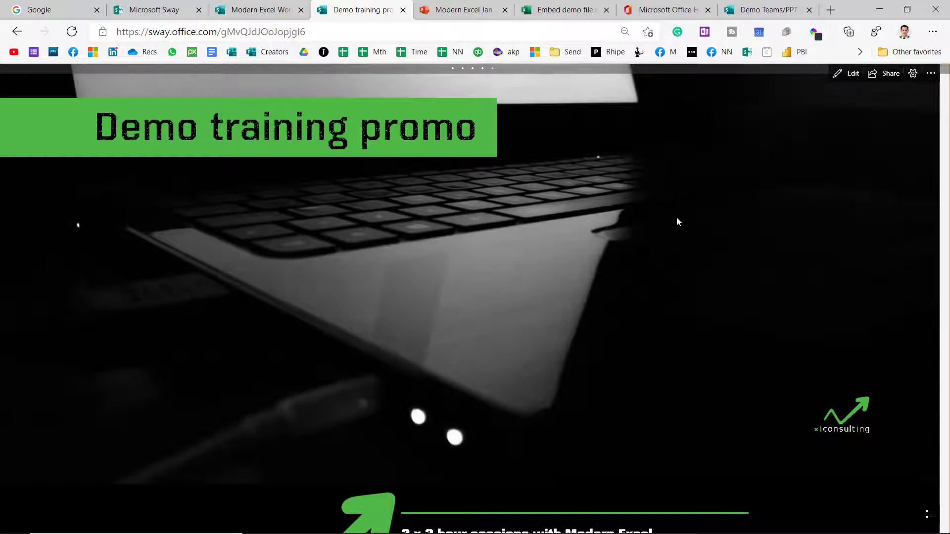
# Scroll the played Sway down to the embedded deck and Word document cards
pyautogui.scroll(-3)
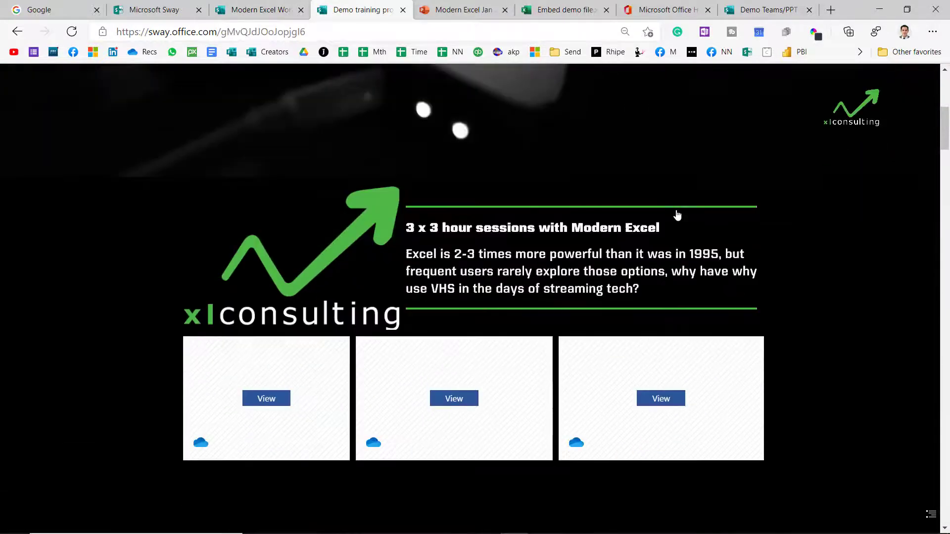
pyautogui.scroll(-3)
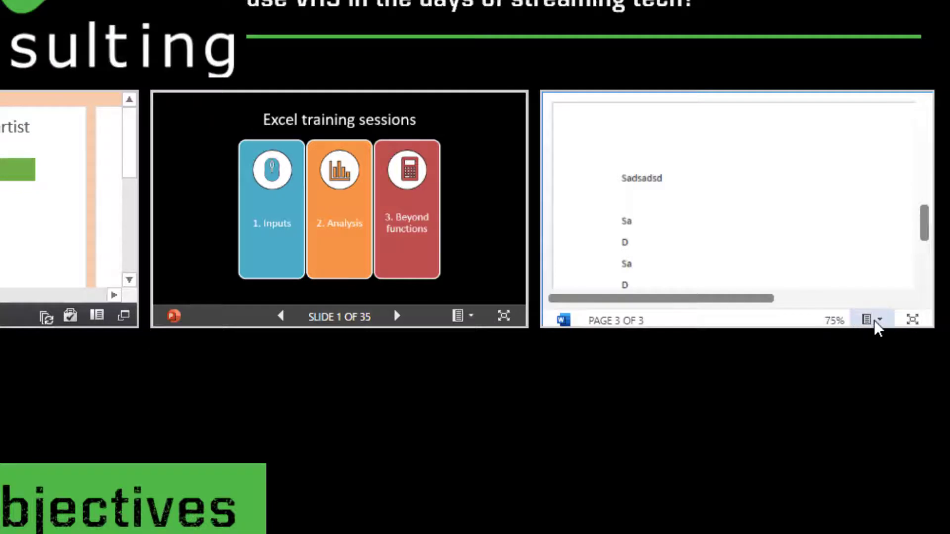
# Show the extra options of the Word and presentation embeds, then reach the Excel file's link settings
pyautogui.click(871, 319)
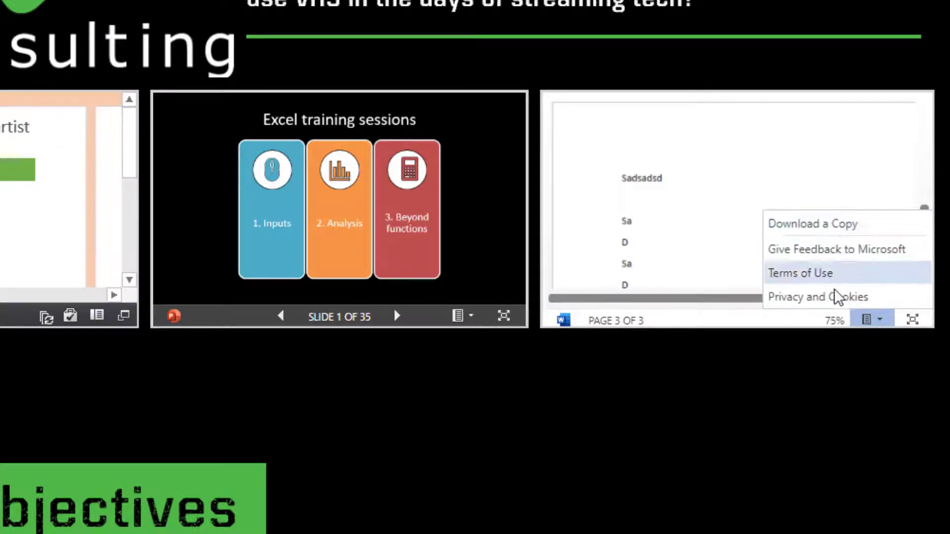
pyautogui.click(461, 316)
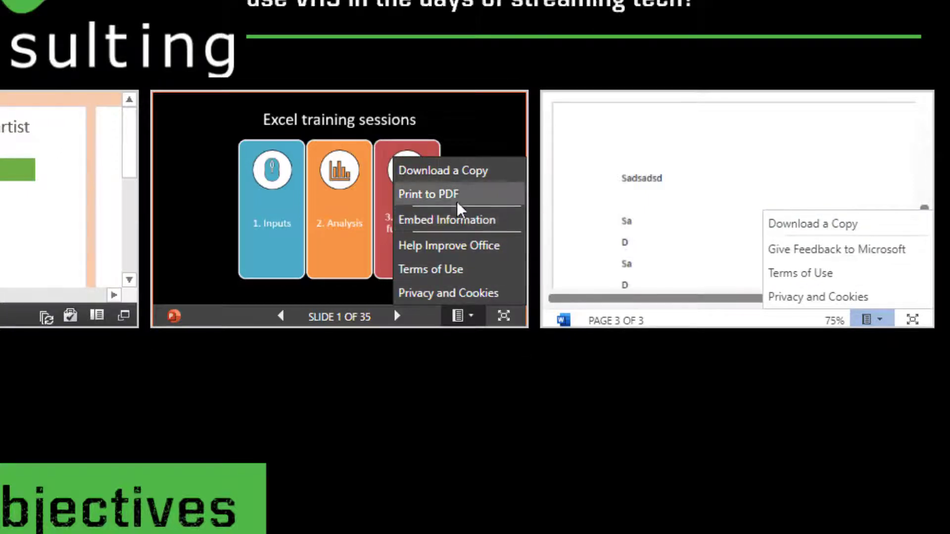
pyautogui.moveTo(841, 257)
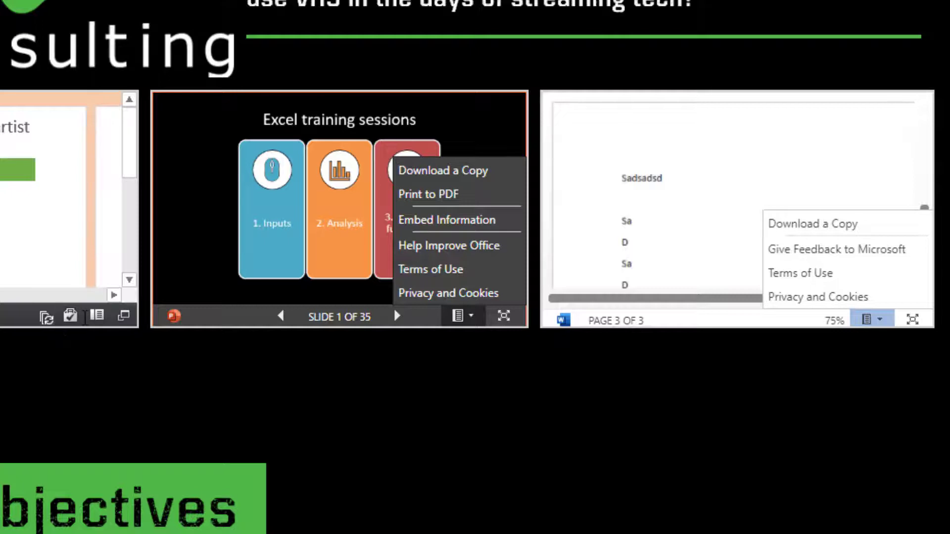
pyautogui.click(446, 220)
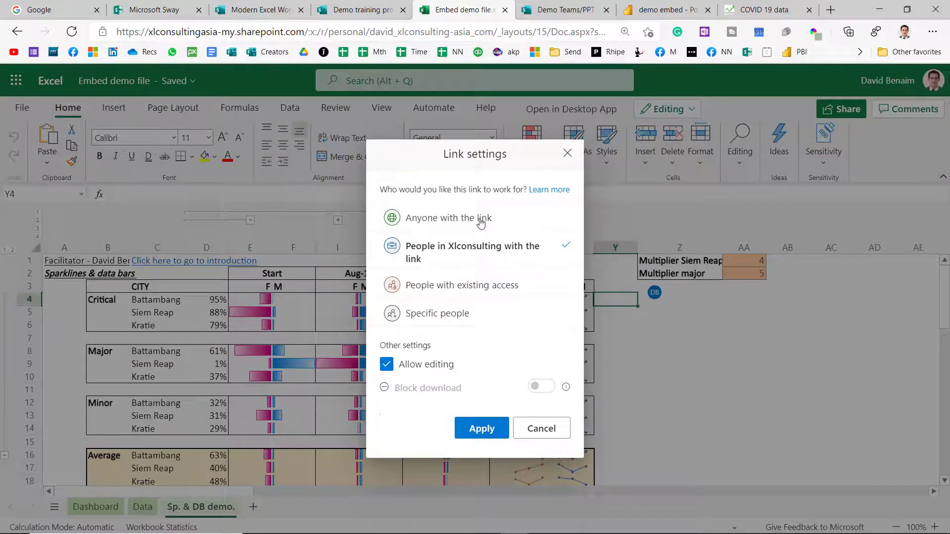
# Try the link for anyone and for people with existing access, then cancel without changes
pyautogui.click(448, 218)
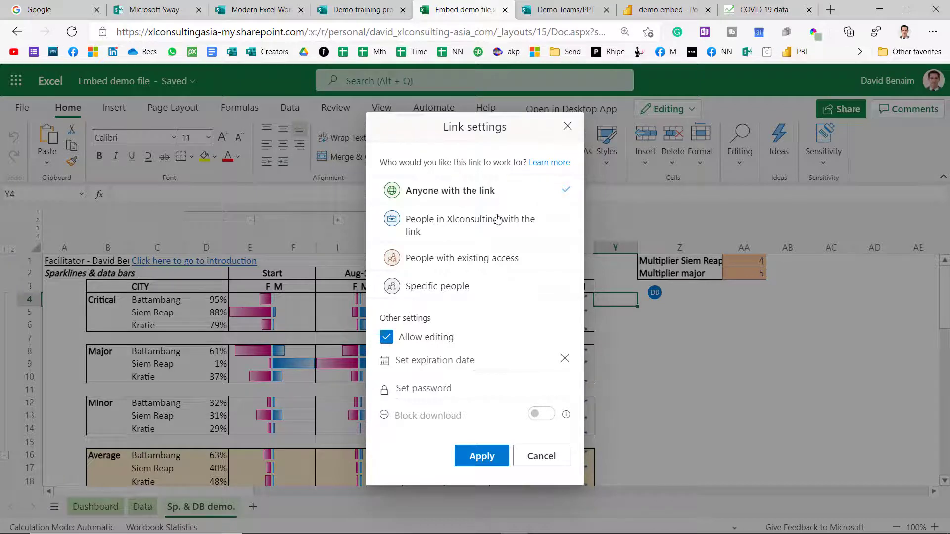
pyautogui.moveTo(492, 228)
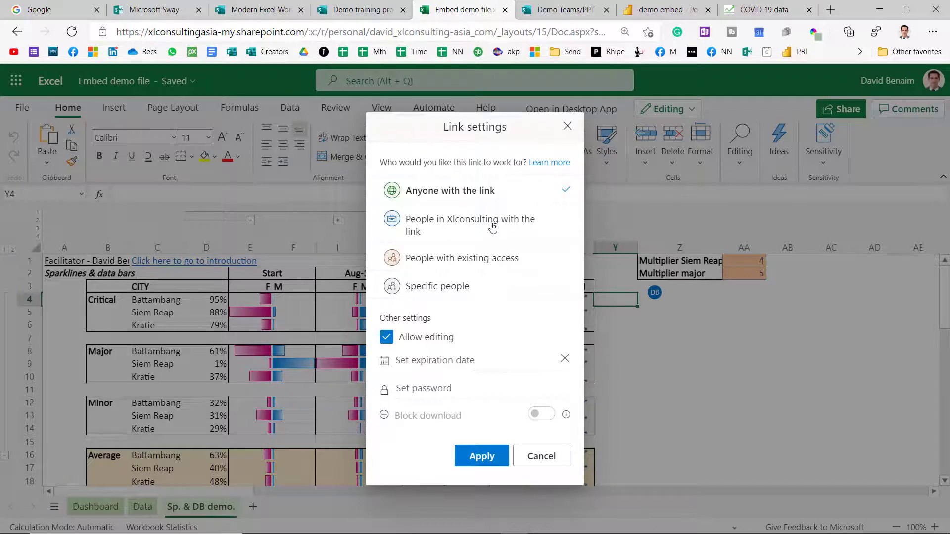
pyautogui.moveTo(459, 268)
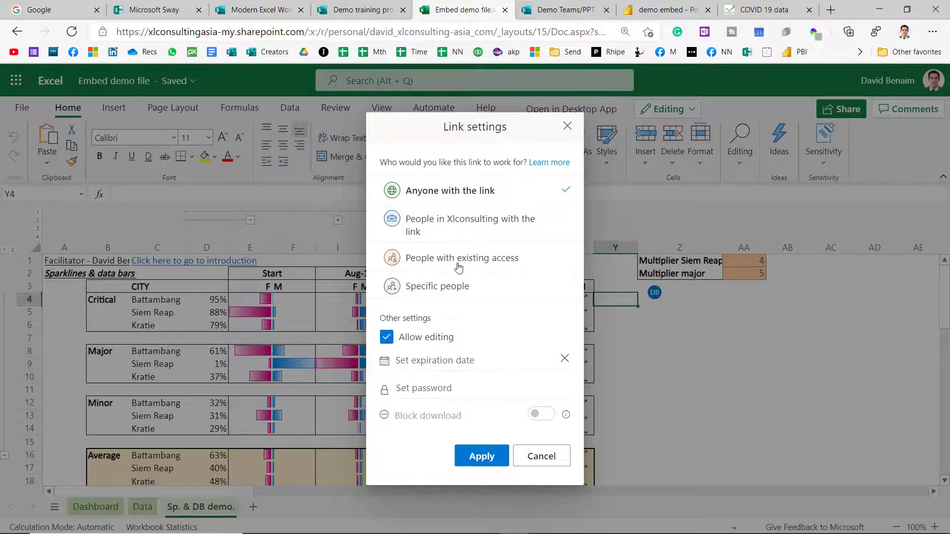
pyautogui.click(462, 257)
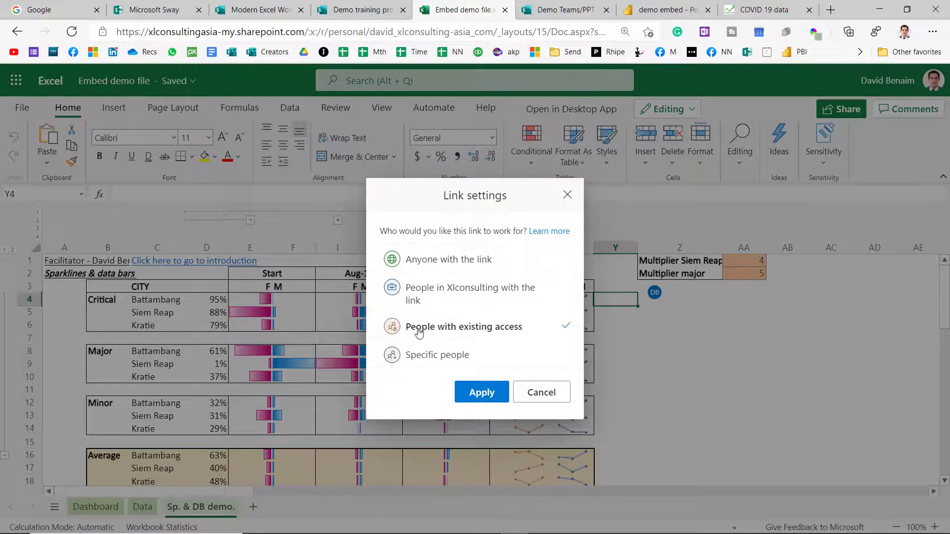
pyautogui.moveTo(458, 357)
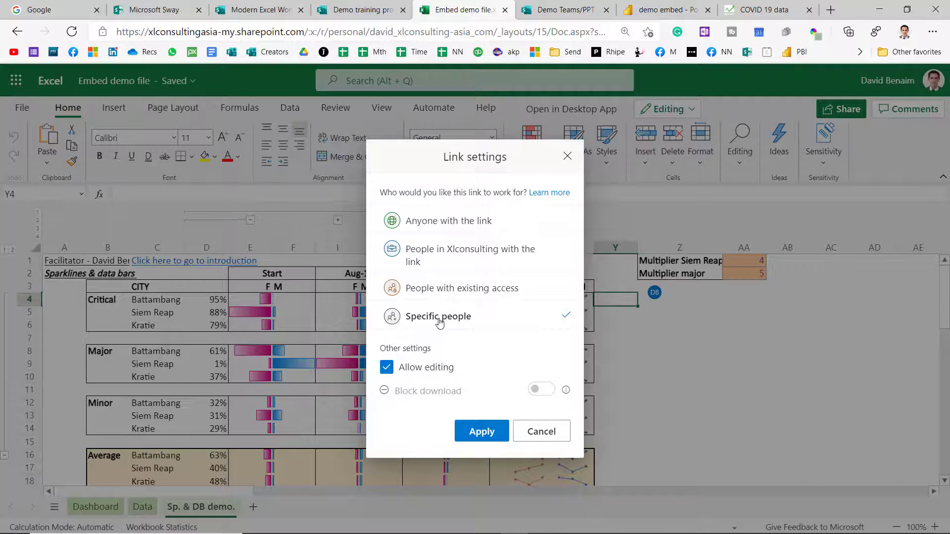
pyautogui.click(541, 432)
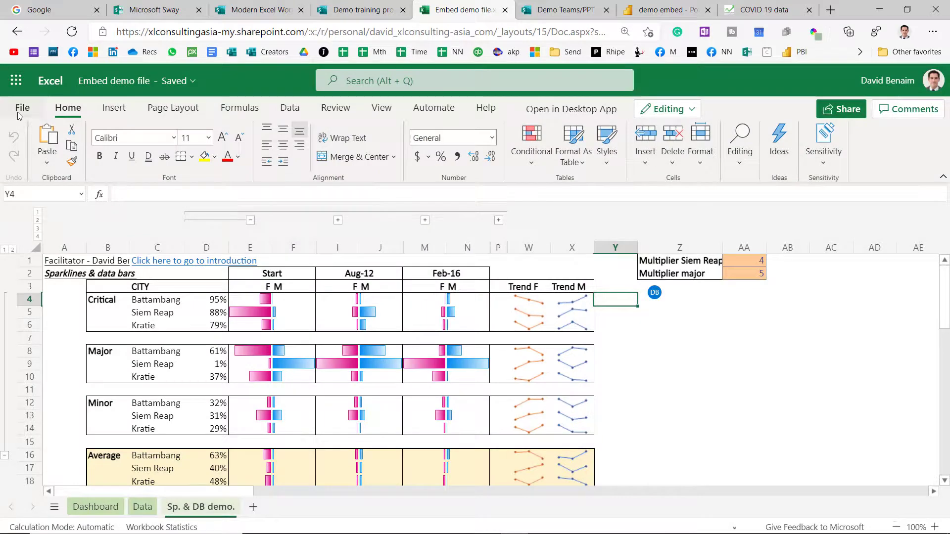
pyautogui.click(22, 108)
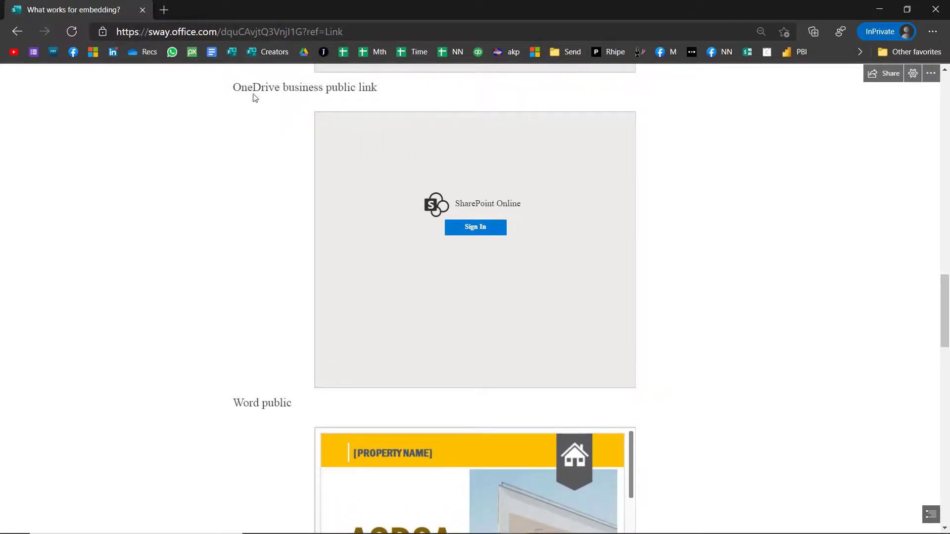
# Mark the OneDrive business and Word public captions while scrolling down to the public Word, PPT and Excel embeds
pyautogui.moveTo(232, 87); pyautogui.dragTo(353, 87)
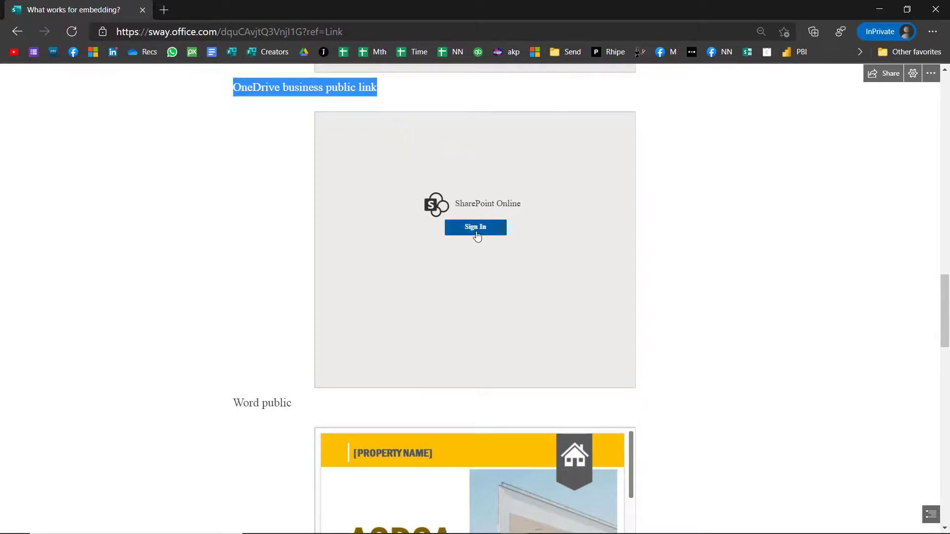
pyautogui.scroll(-3)
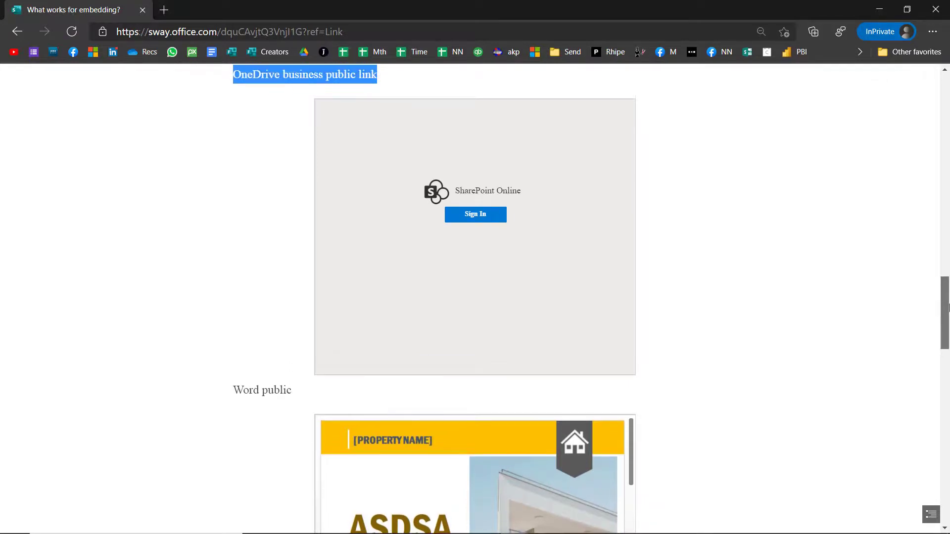
pyautogui.scroll(-3)
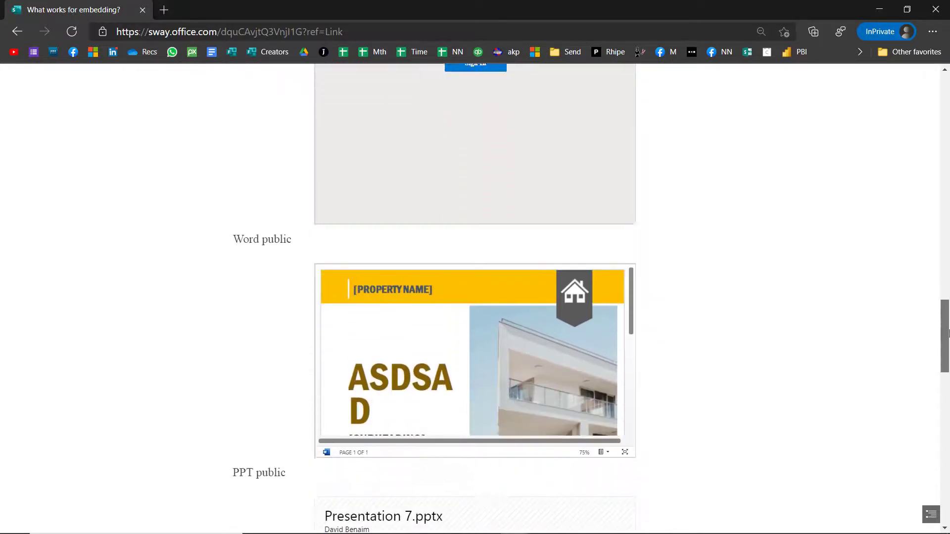
pyautogui.scroll(-3)
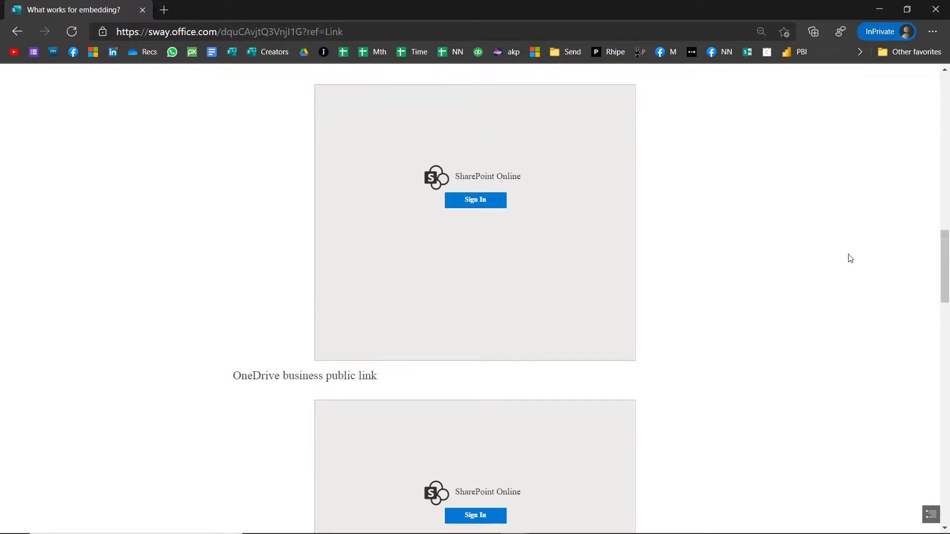
pyautogui.moveTo(465, 347)
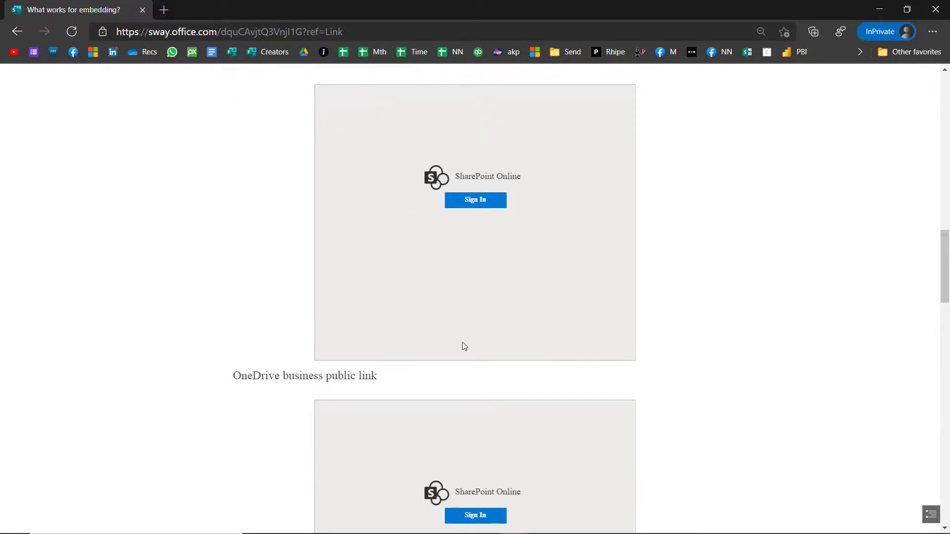
pyautogui.moveTo(483, 202)
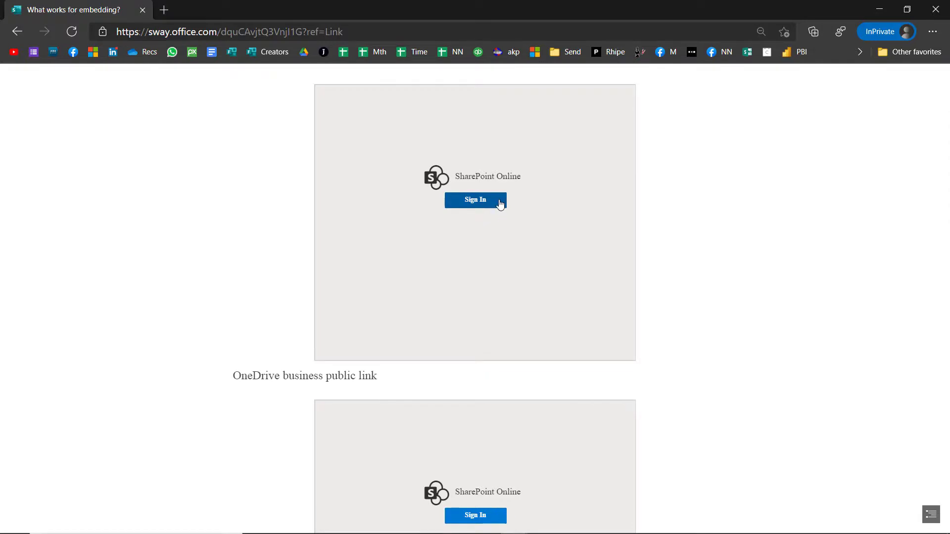
pyautogui.moveTo(808, 253)
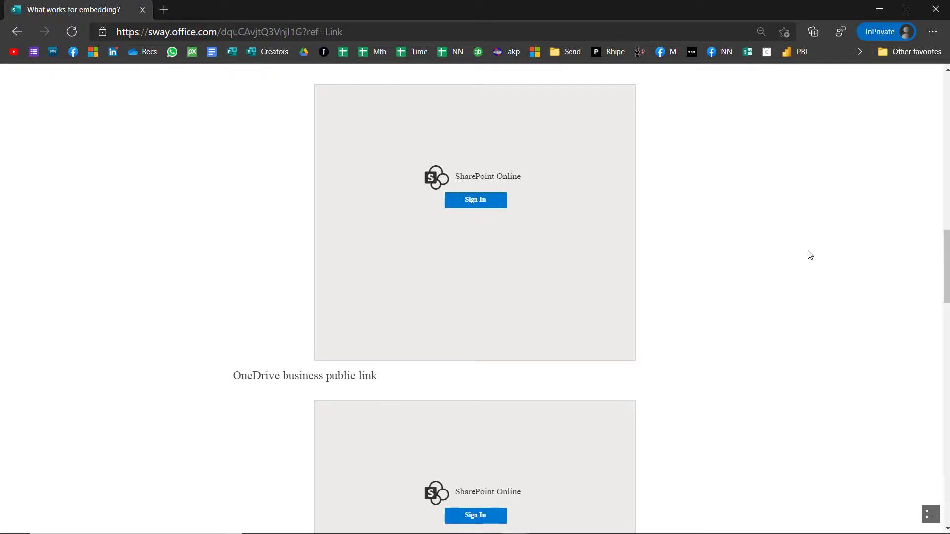
pyautogui.scroll(-3)
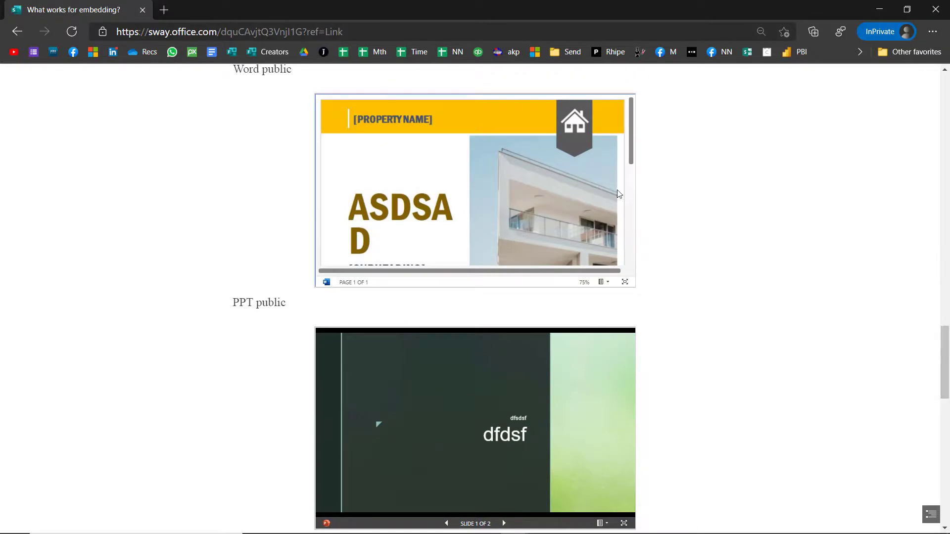
pyautogui.doubleClick(263, 69)
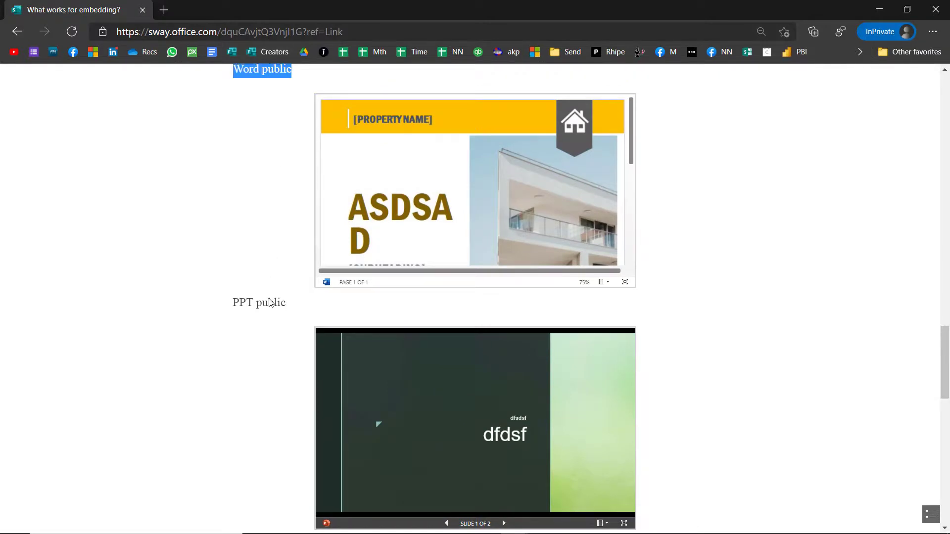
pyautogui.scroll(-3)
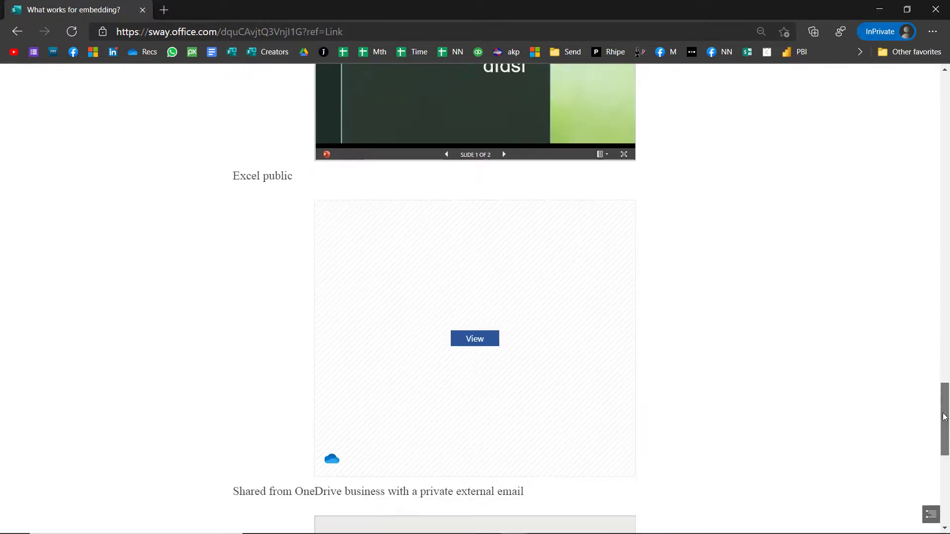